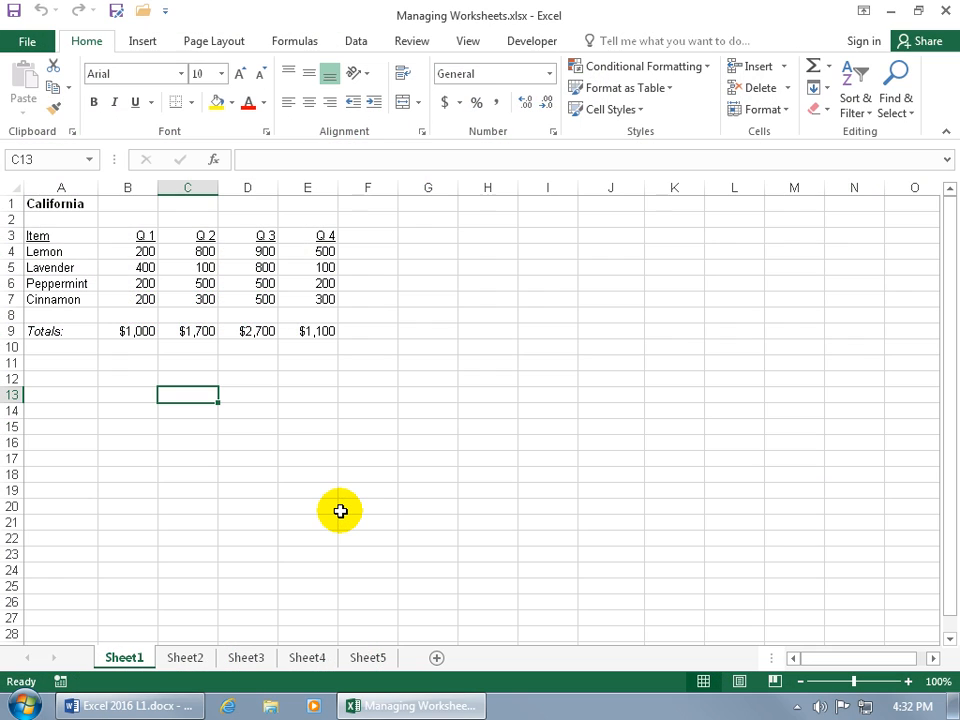
mouse_move(206, 609)
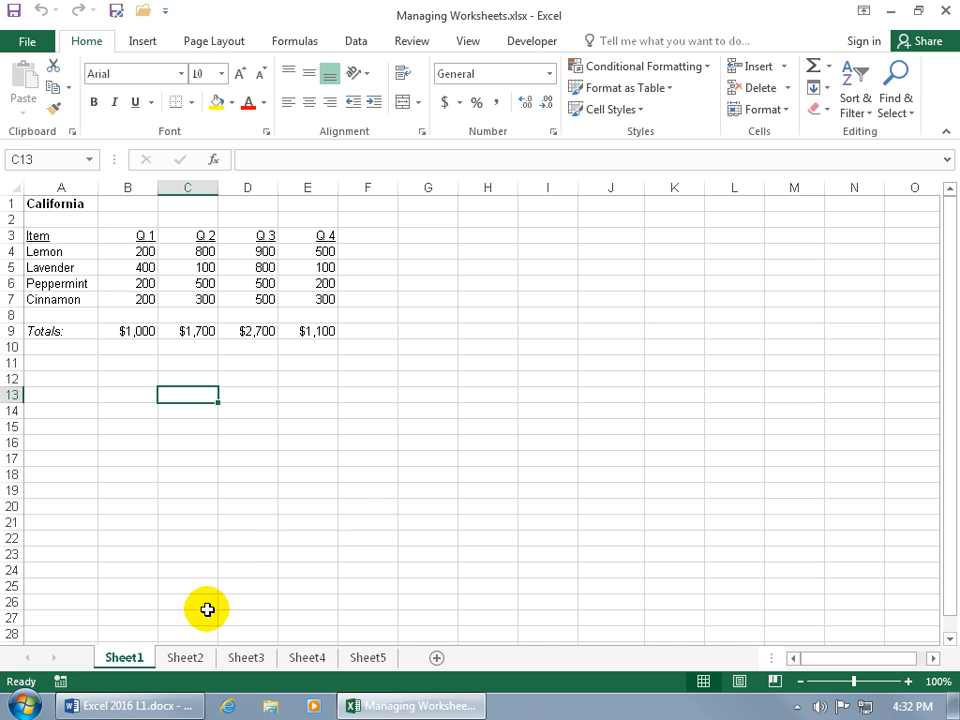
mouse_move(296, 610)
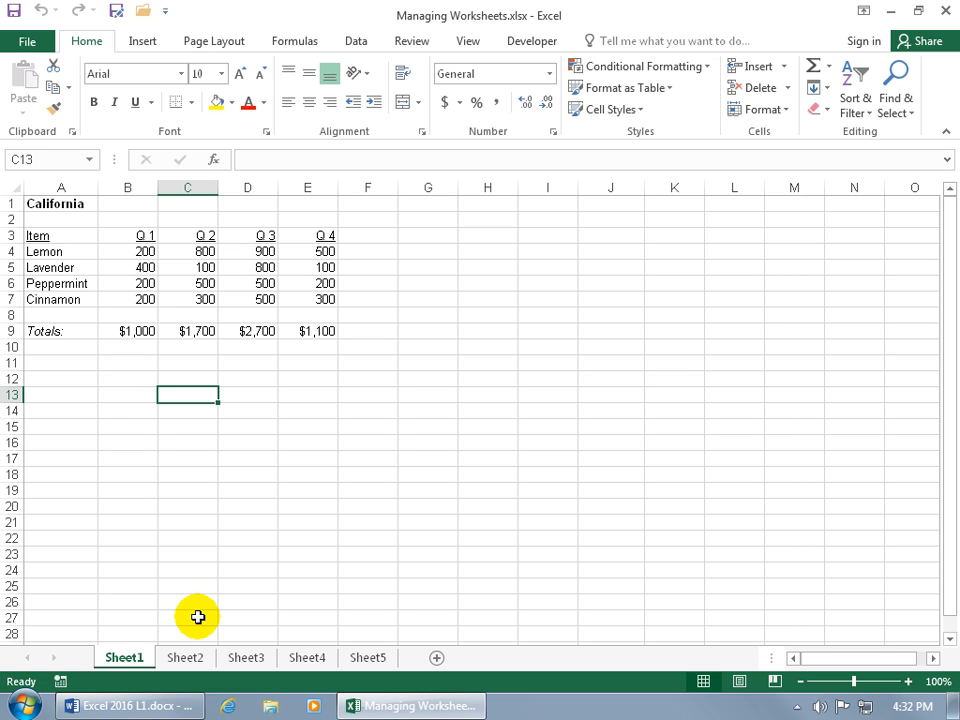
Step: View the Utah data on Sheet2, then the New York data on Sheet3
click(185, 657)
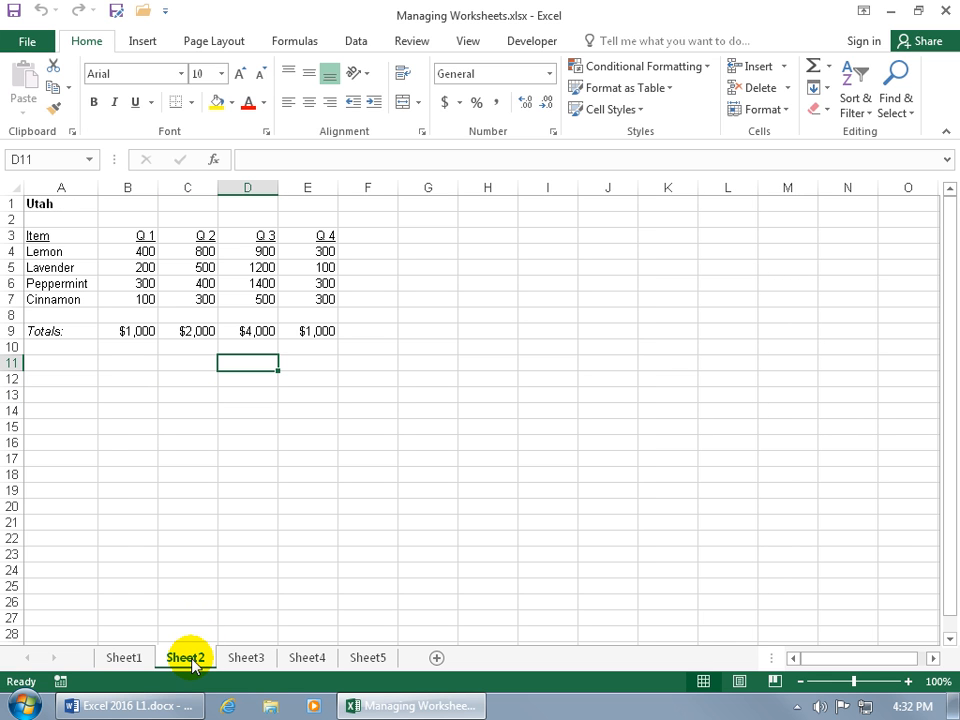
click(245, 657)
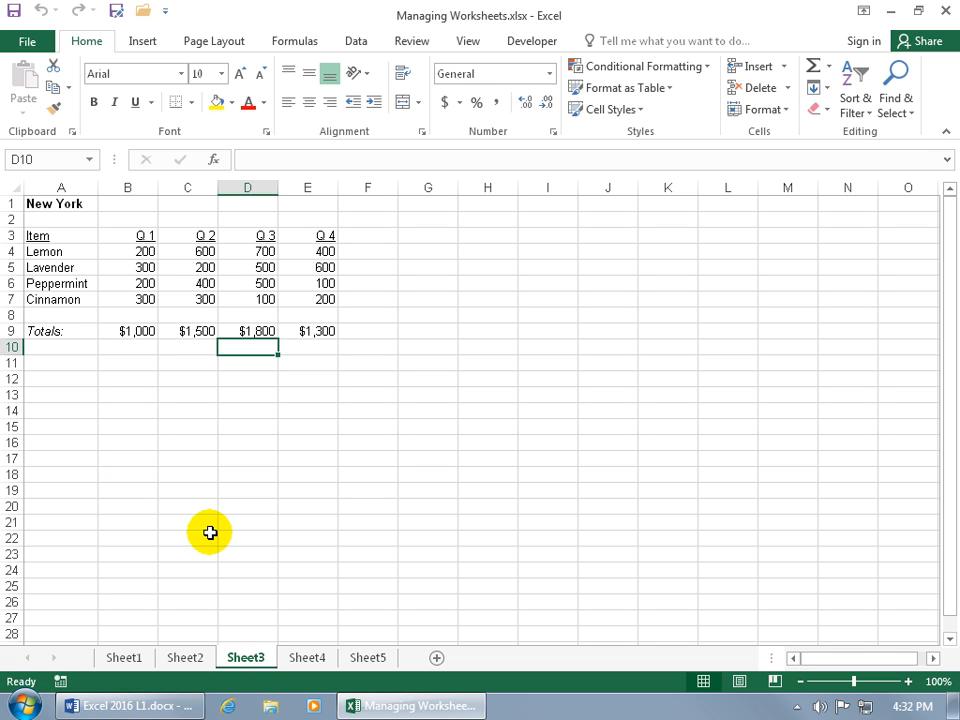
mouse_move(247, 614)
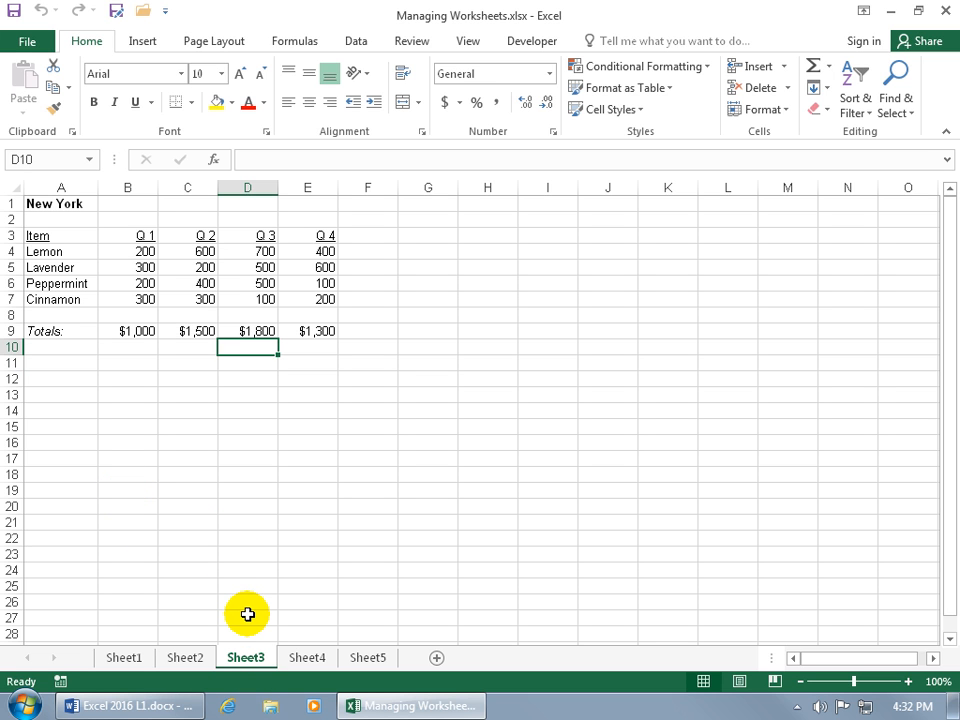
Step: Rename Sheet3 to New York and the other tabs California, Utah, Arizona and Summary
right_click(243, 657)
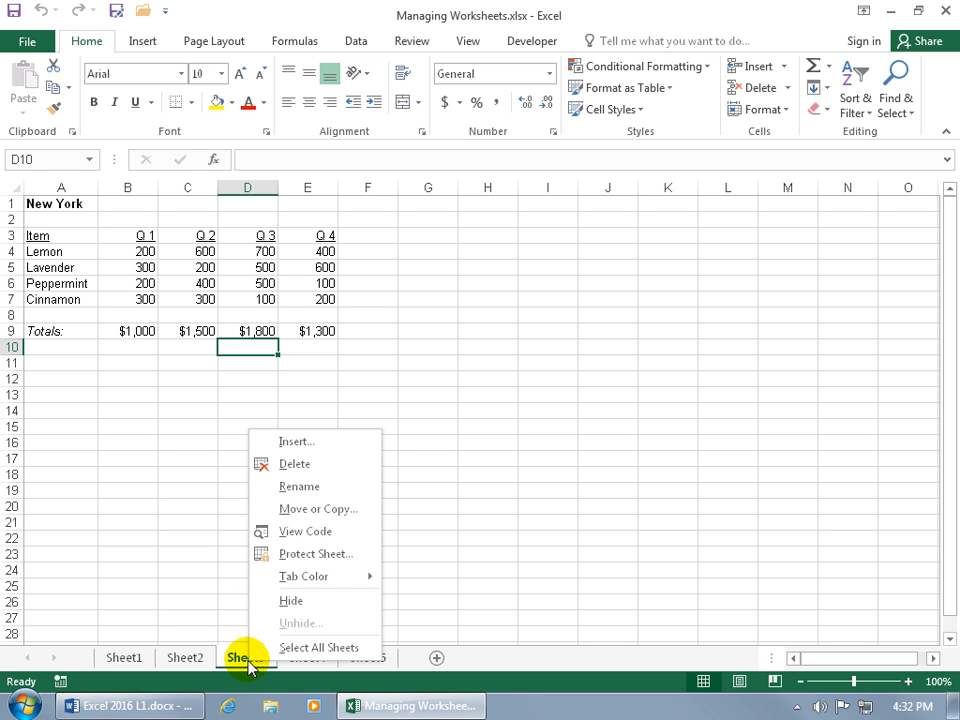
click(244, 658)
text(New York)
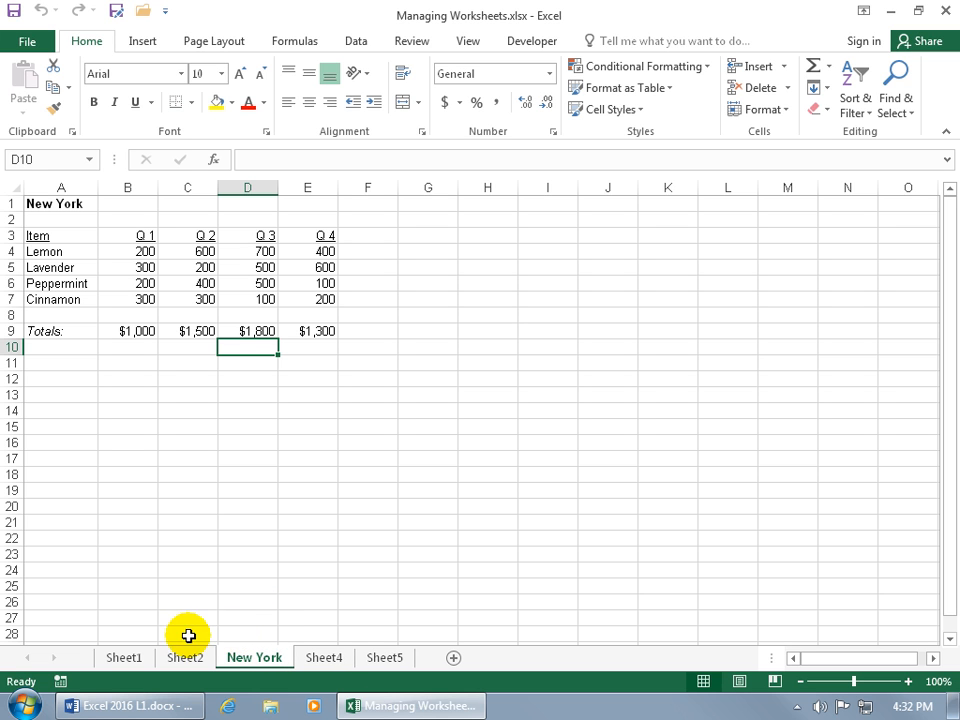
click(129, 657)
text(Californ)
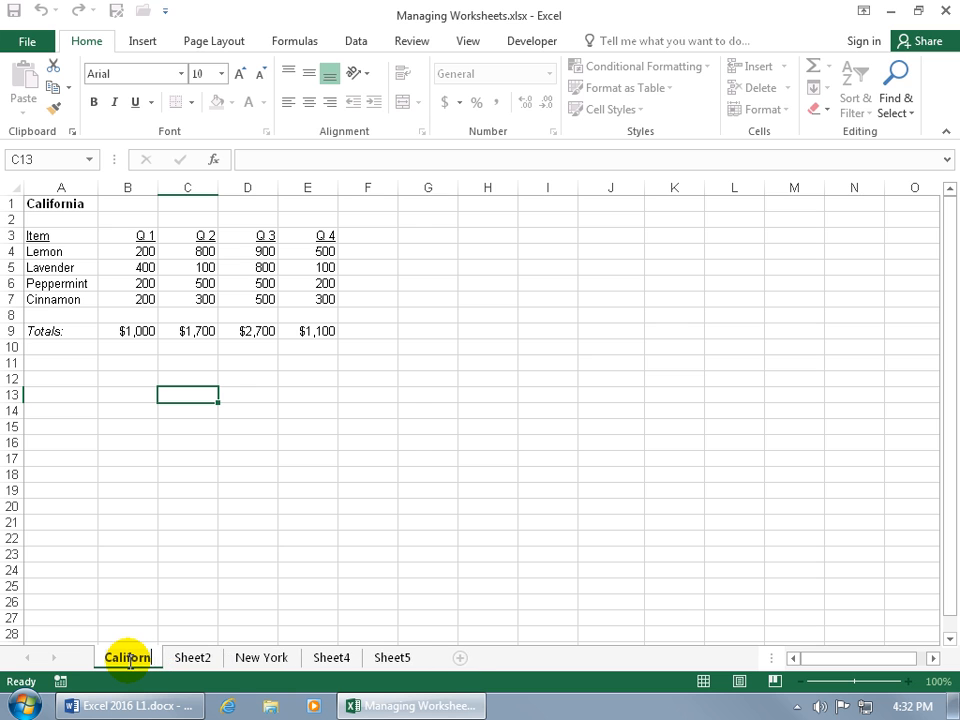
double_click(128, 657)
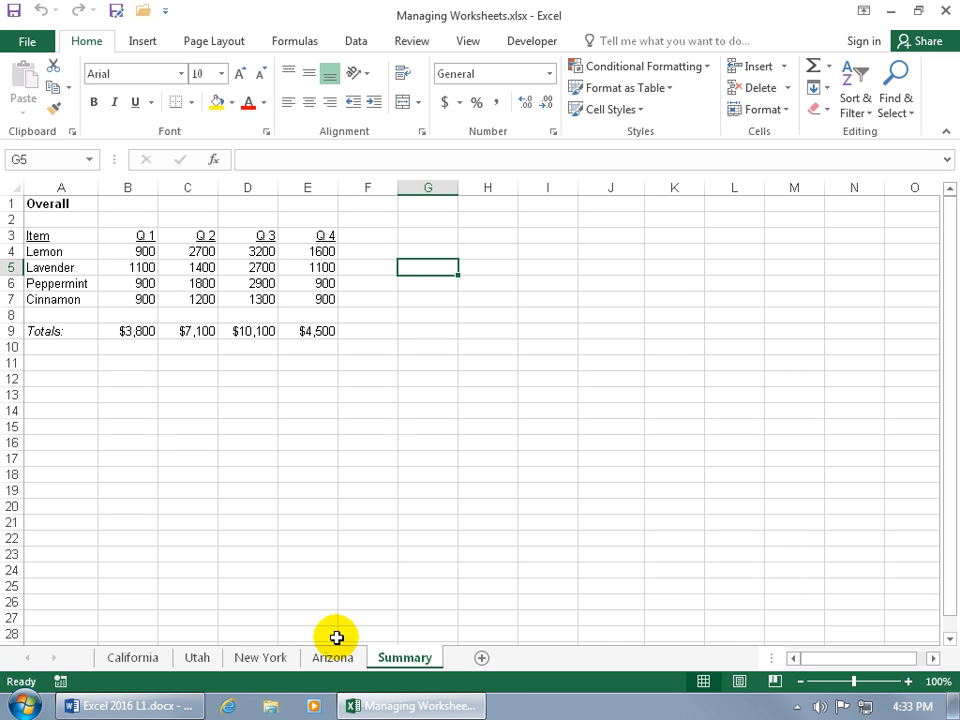
Step: Colour the Arizona tab red and check it from the Summary sheet
right_click(333, 657)
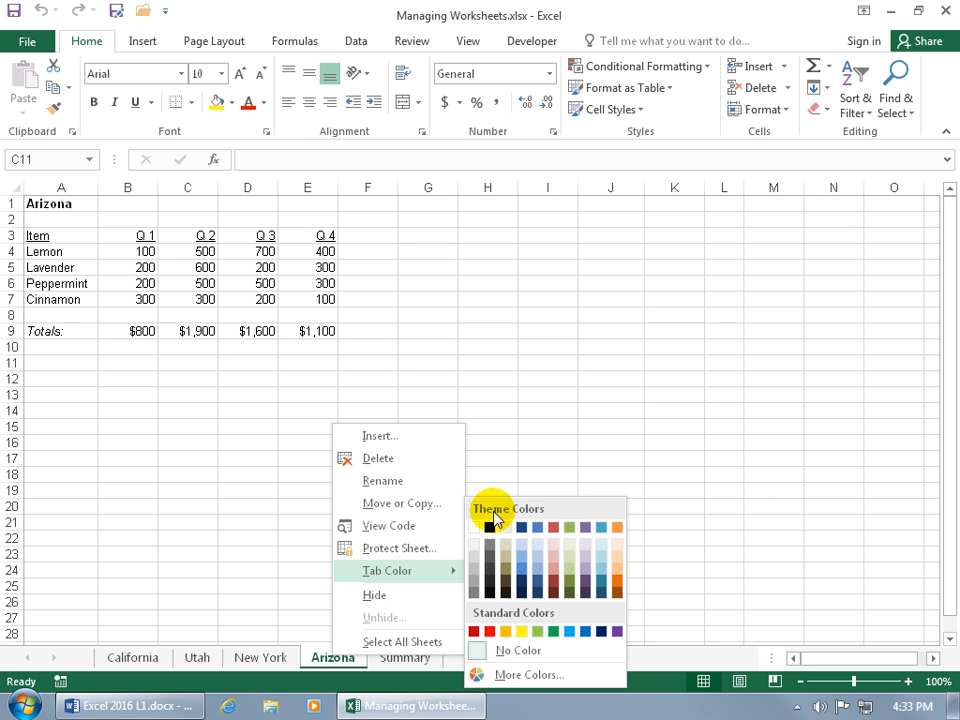
mouse_move(556, 575)
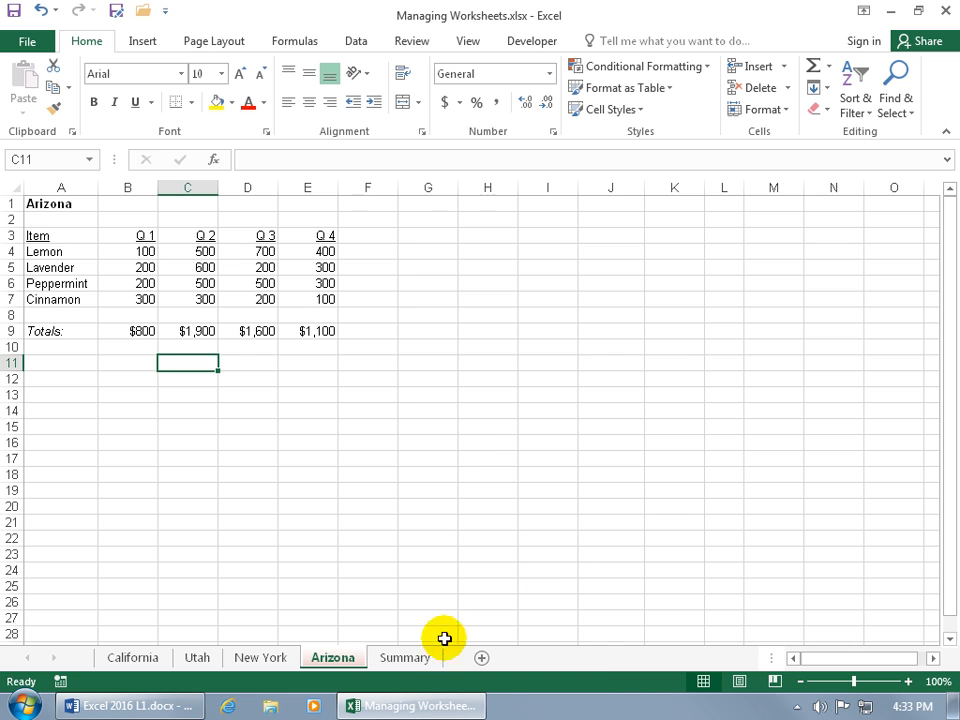
click(404, 657)
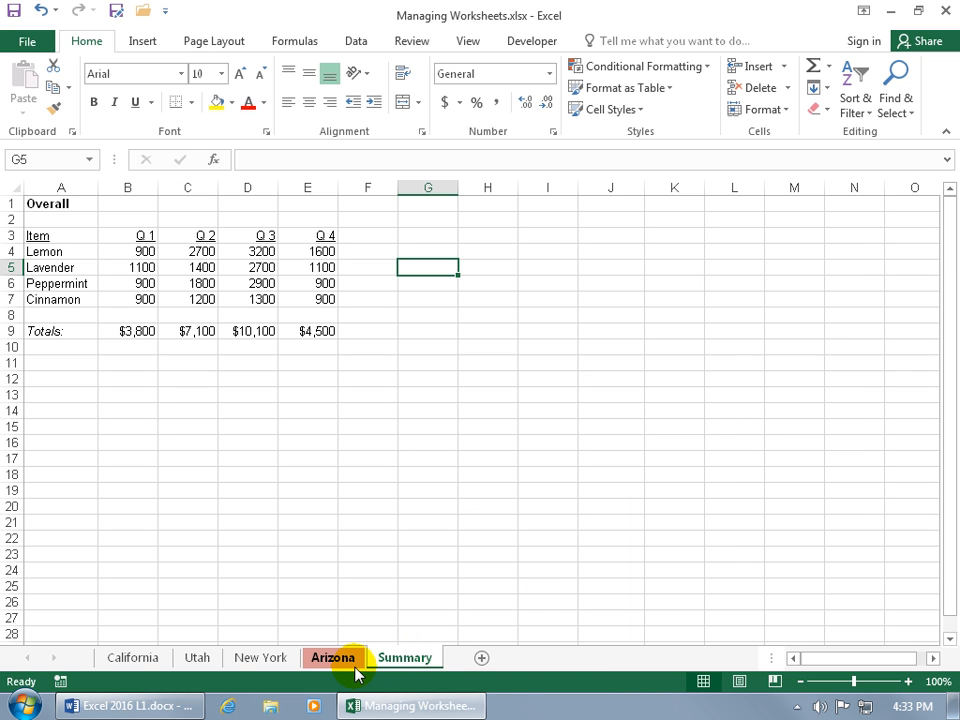
click(332, 657)
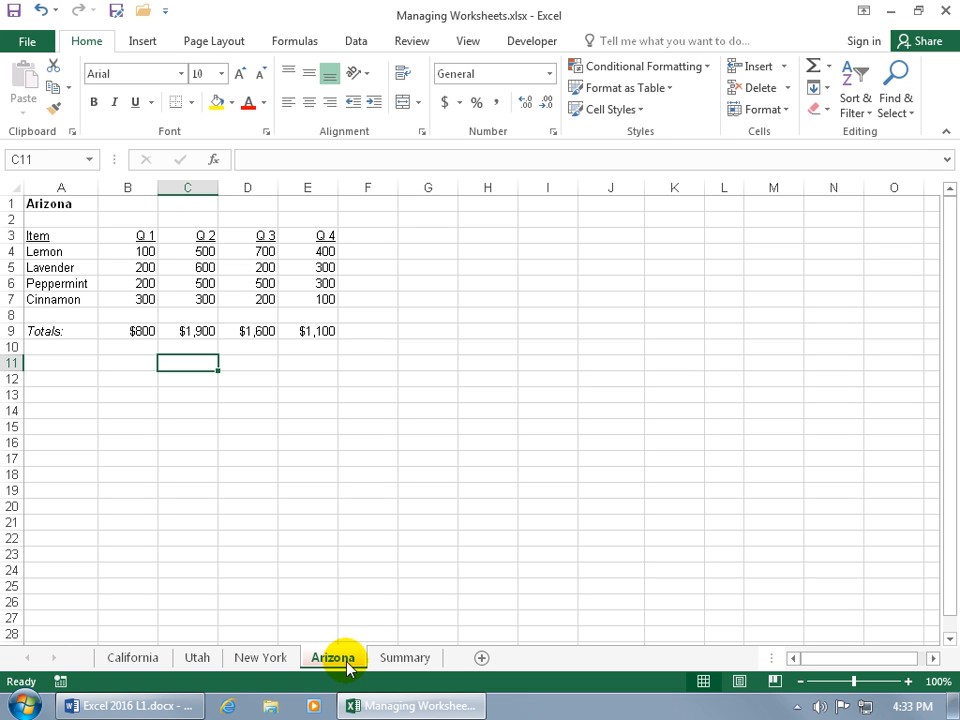
mouse_move(197, 657)
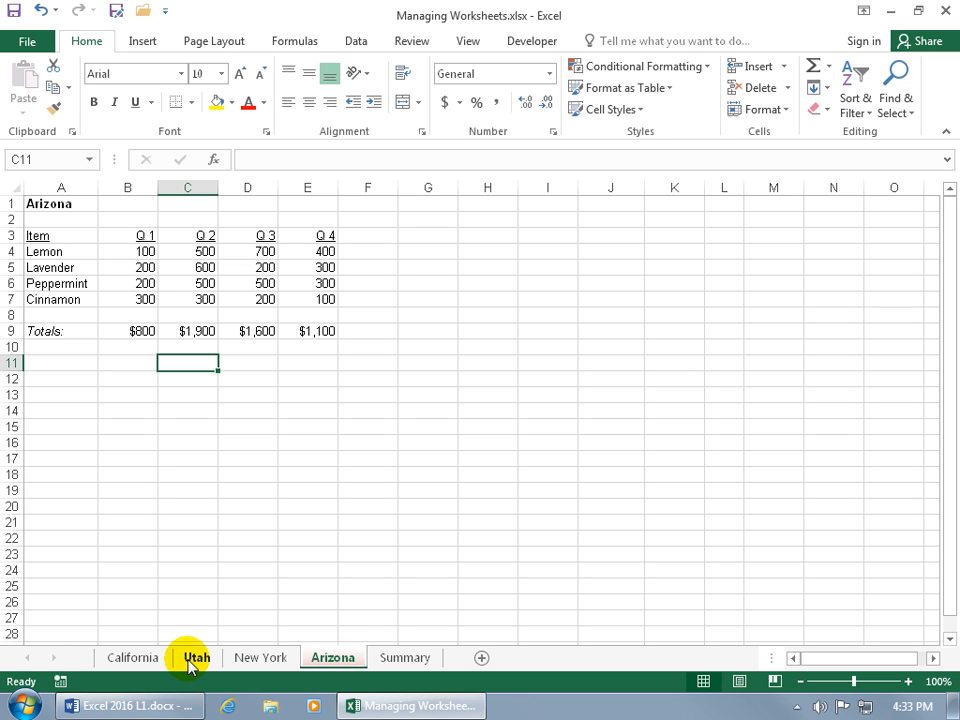
mouse_move(155, 666)
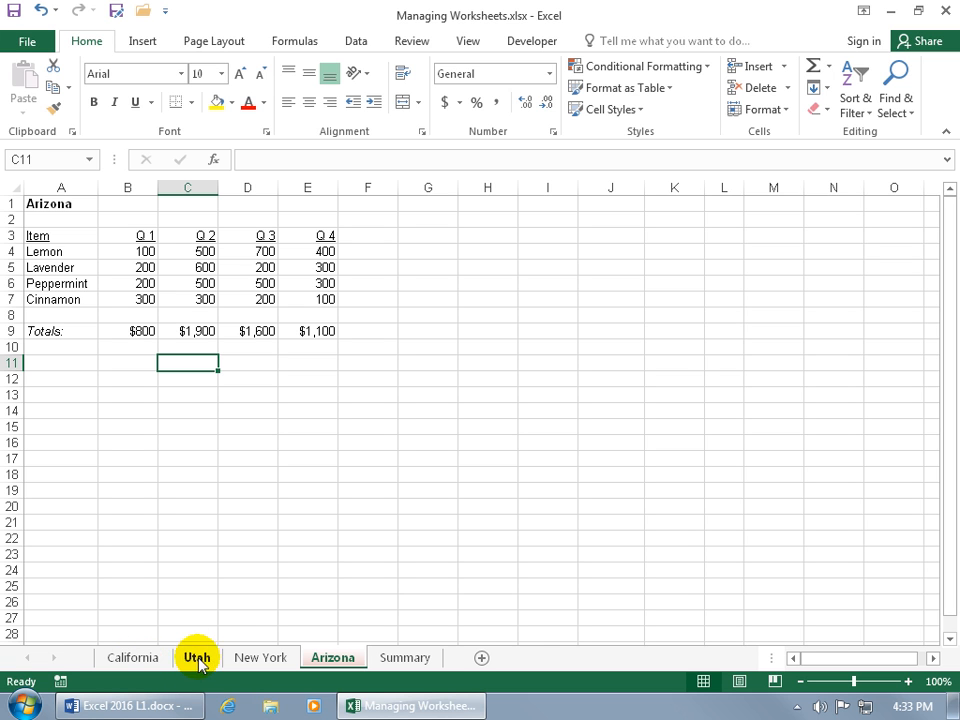
mouse_move(135, 657)
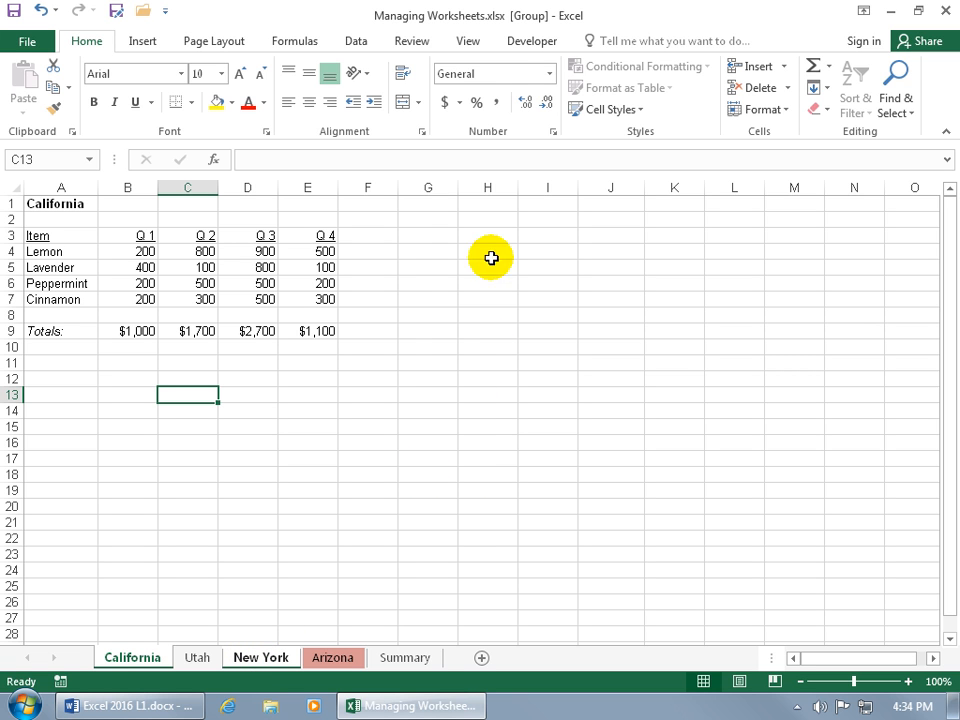
mouse_move(483, 160)
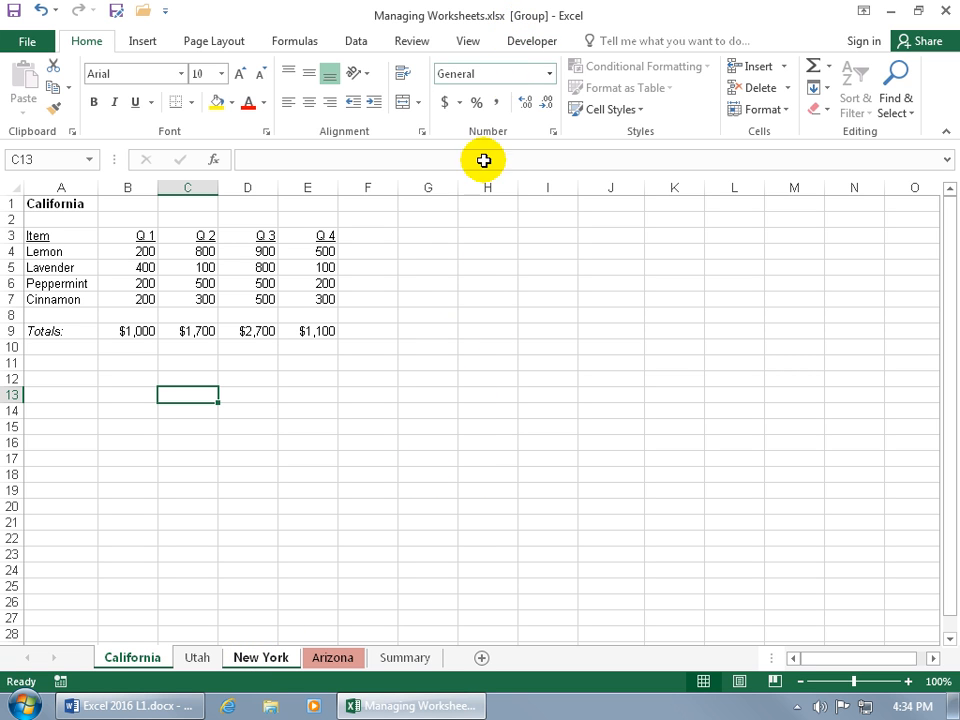
Step: Group the California and New York tabs, colour them blue, then ungroup them
click(333, 657)
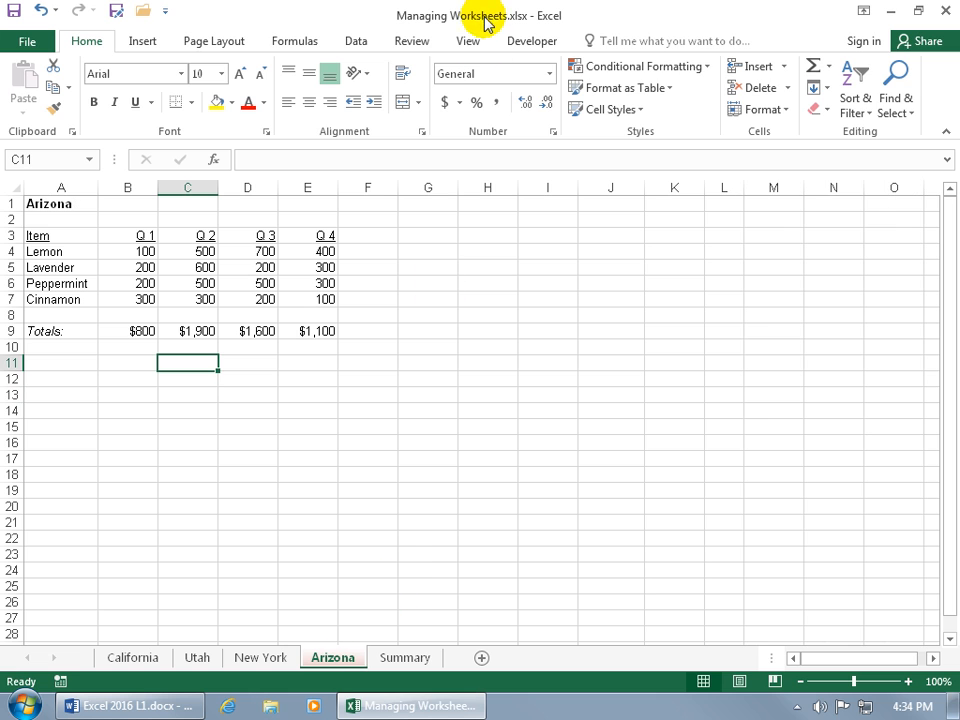
mouse_move(322, 438)
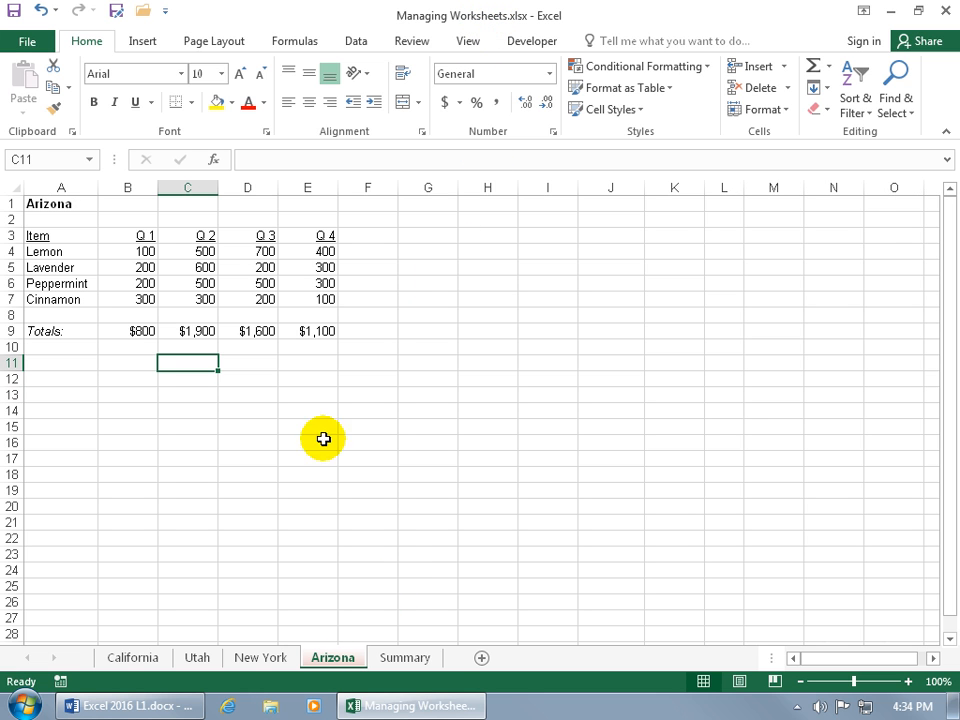
click(129, 657)
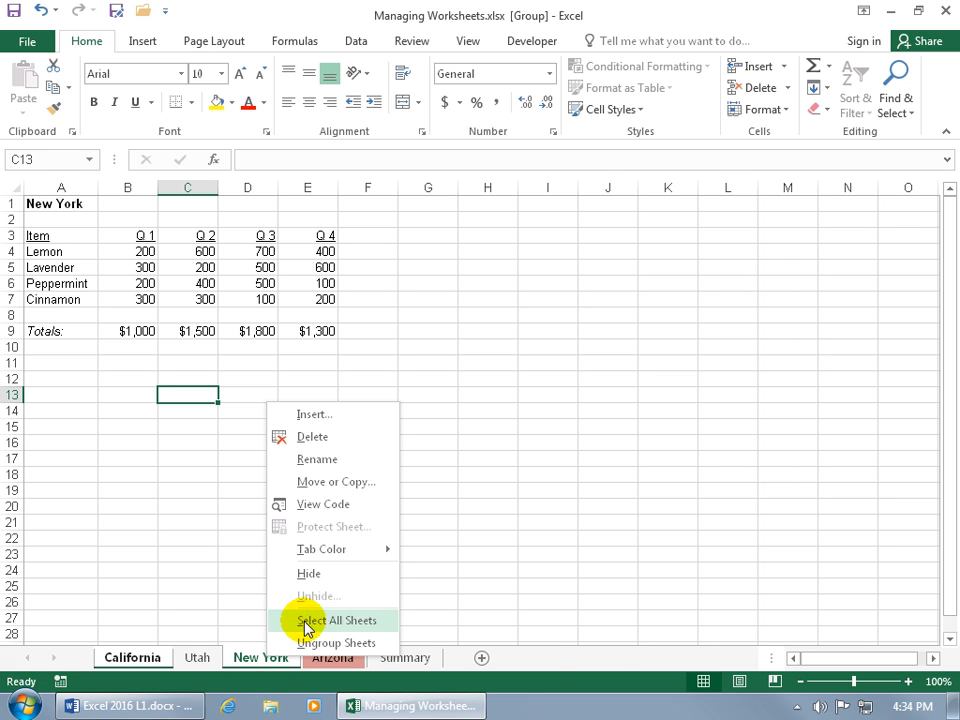
click(322, 549)
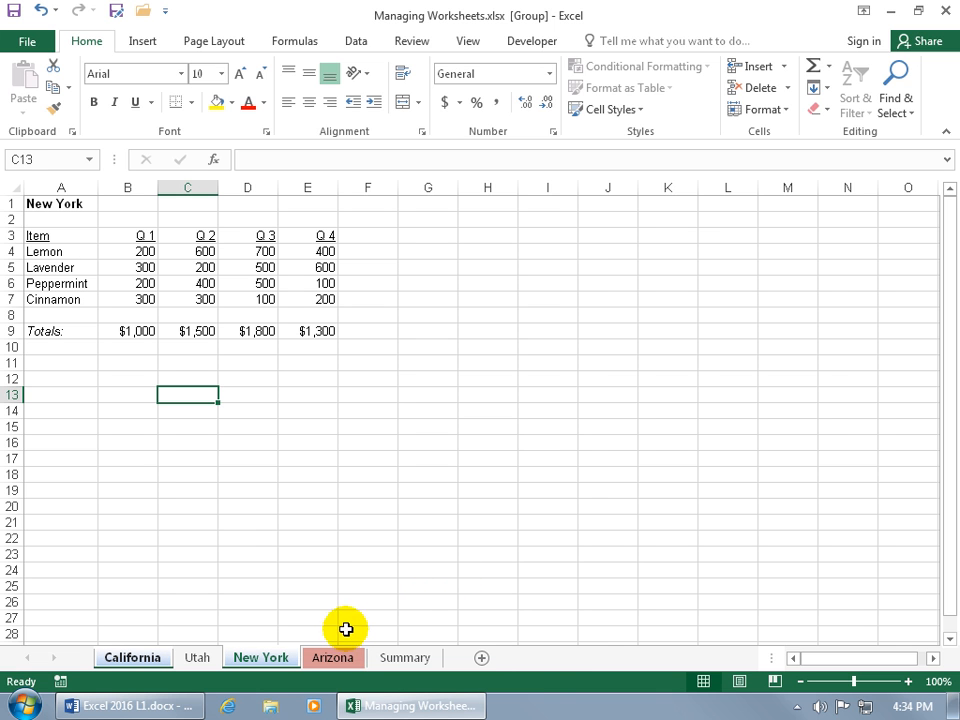
click(333, 657)
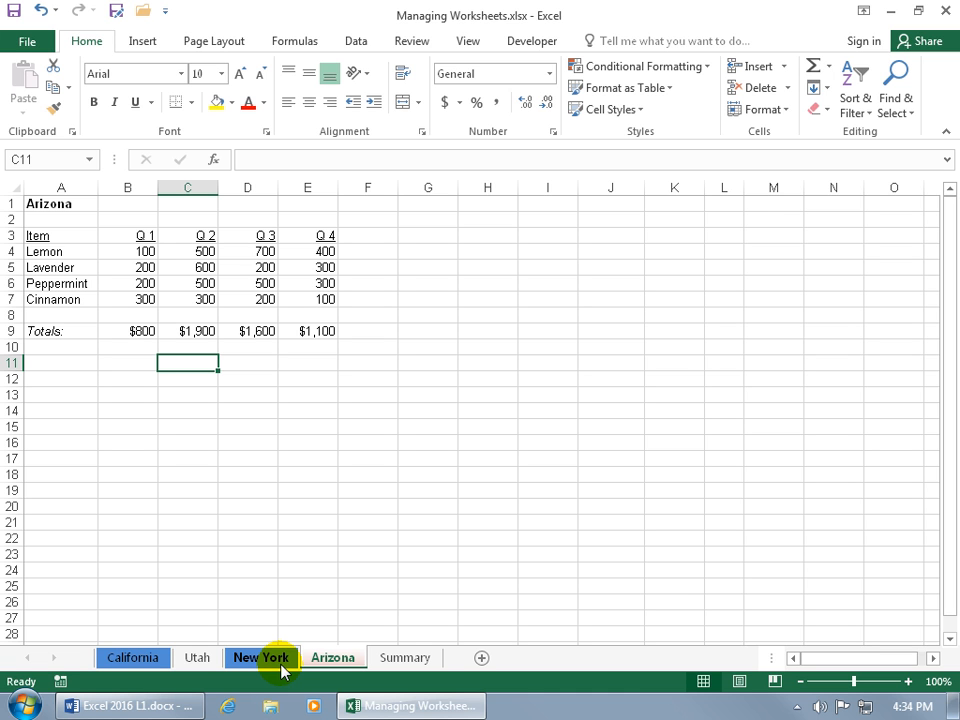
click(133, 658)
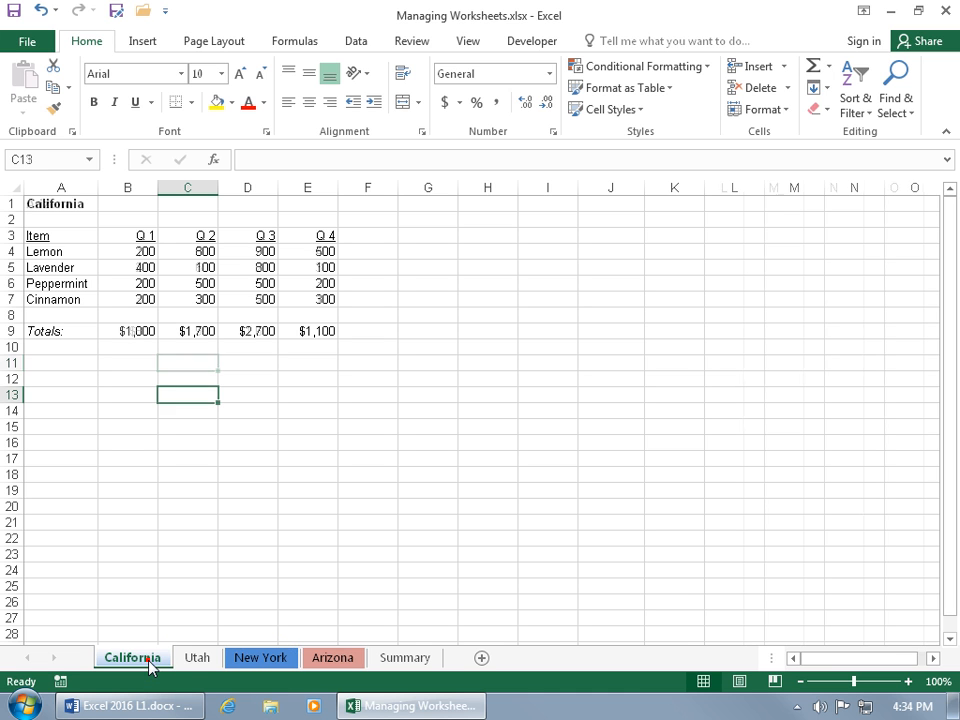
Step: Group California through Arizona, colour their tabs purple, and ungroup via Summary
click(135, 657)
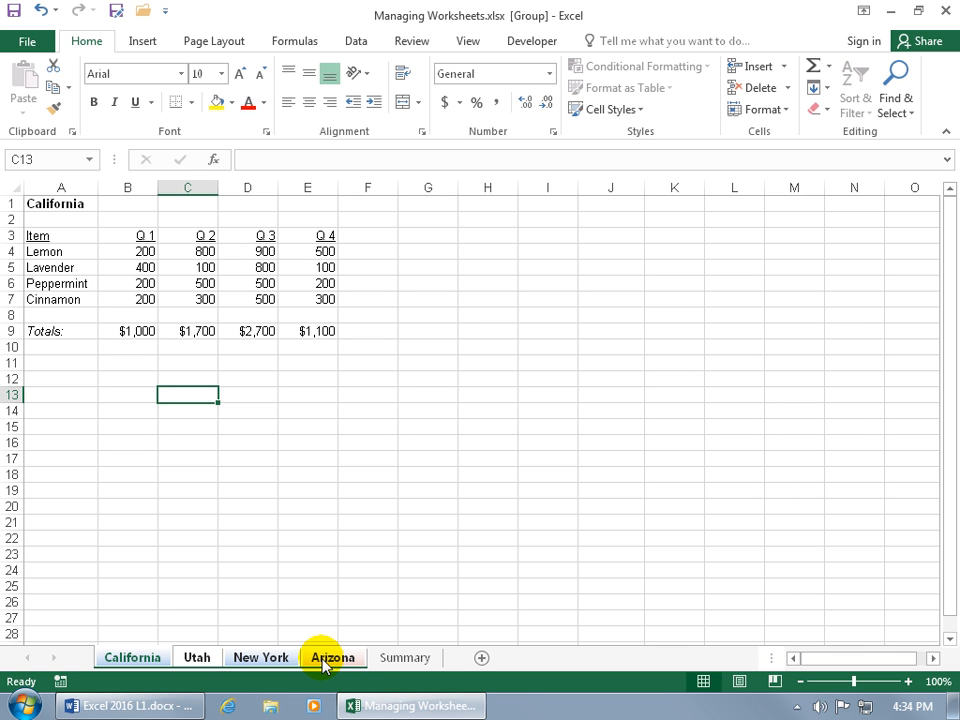
right_click(331, 656)
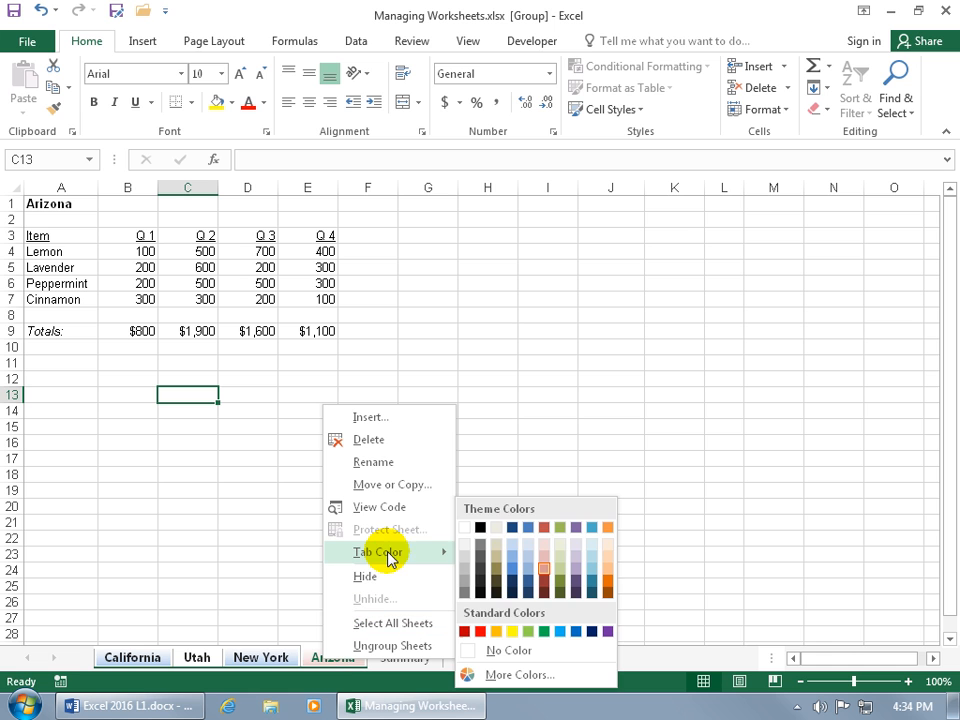
mouse_move(560, 632)
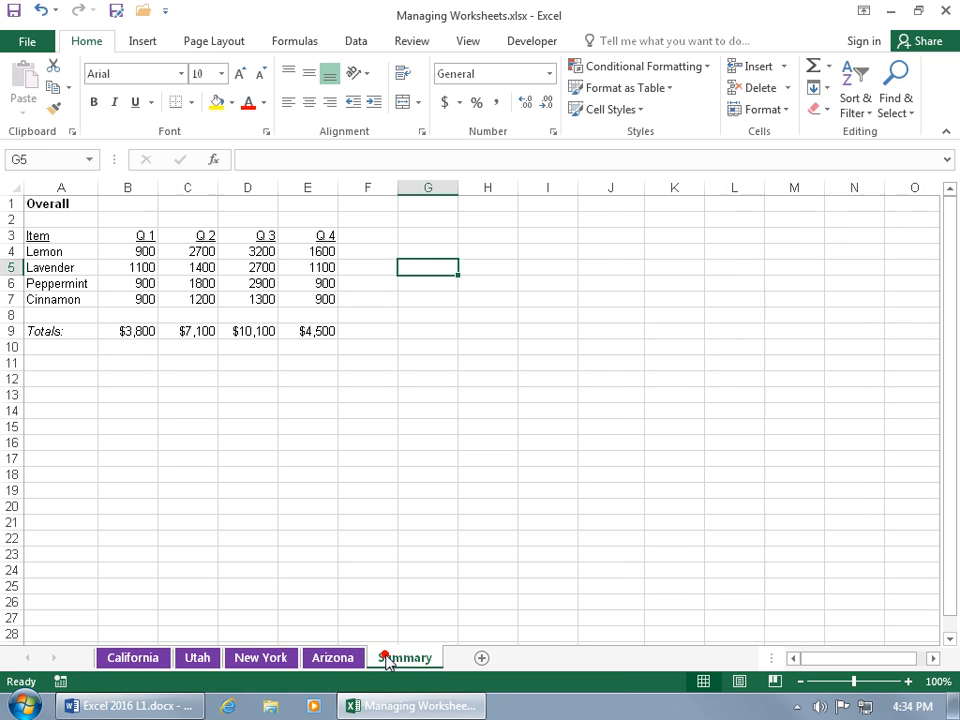
click(404, 657)
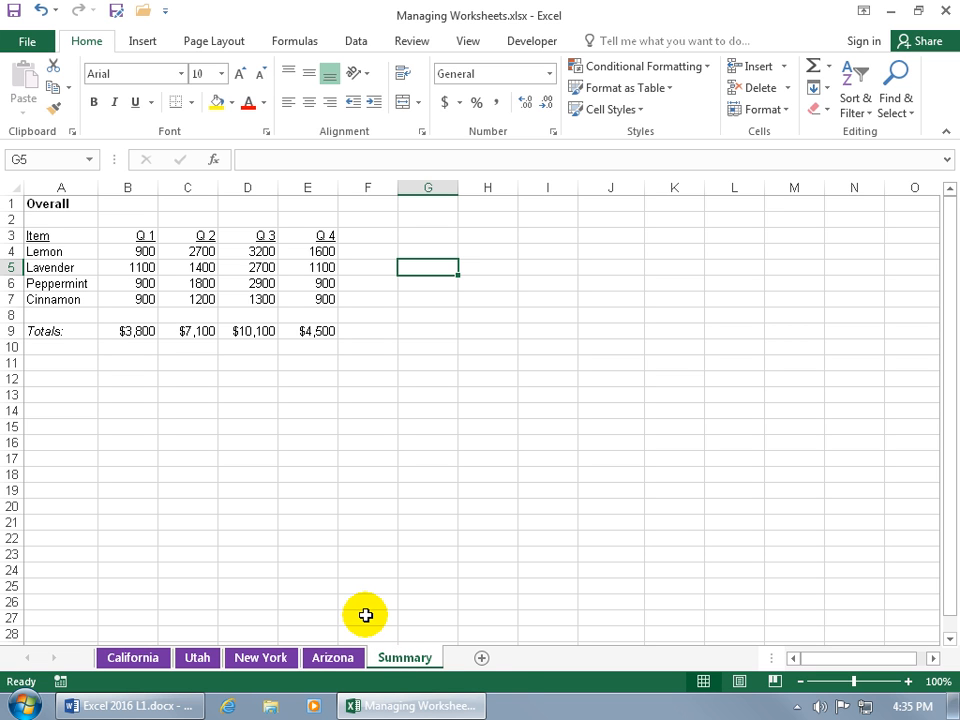
mouse_move(481, 657)
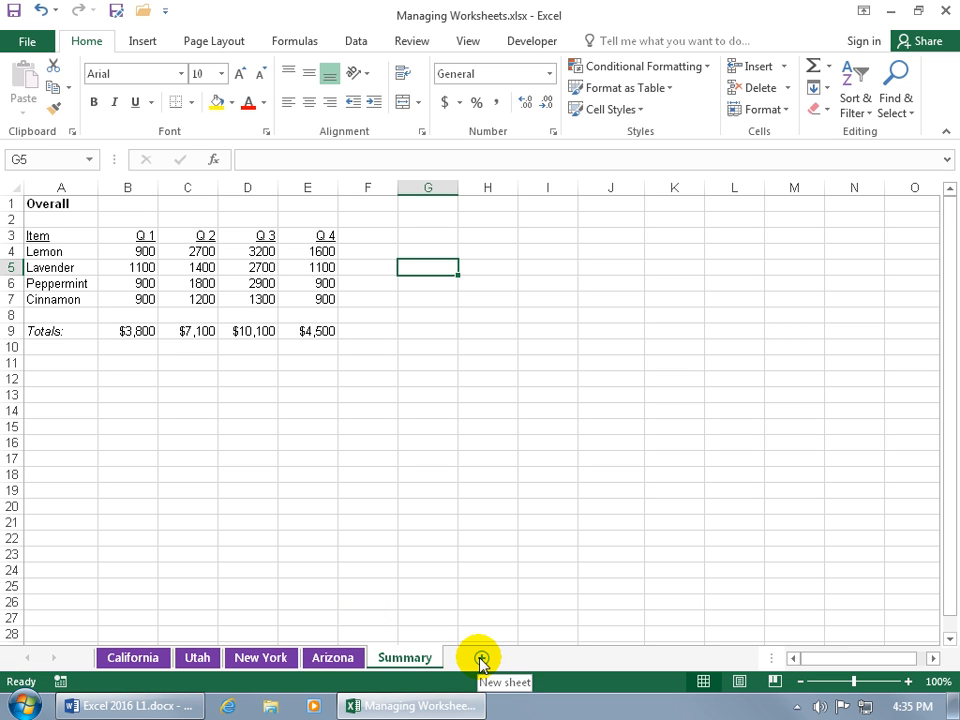
Step: Add a blank sheet after New York and insert a blank worksheet before Utah
click(258, 657)
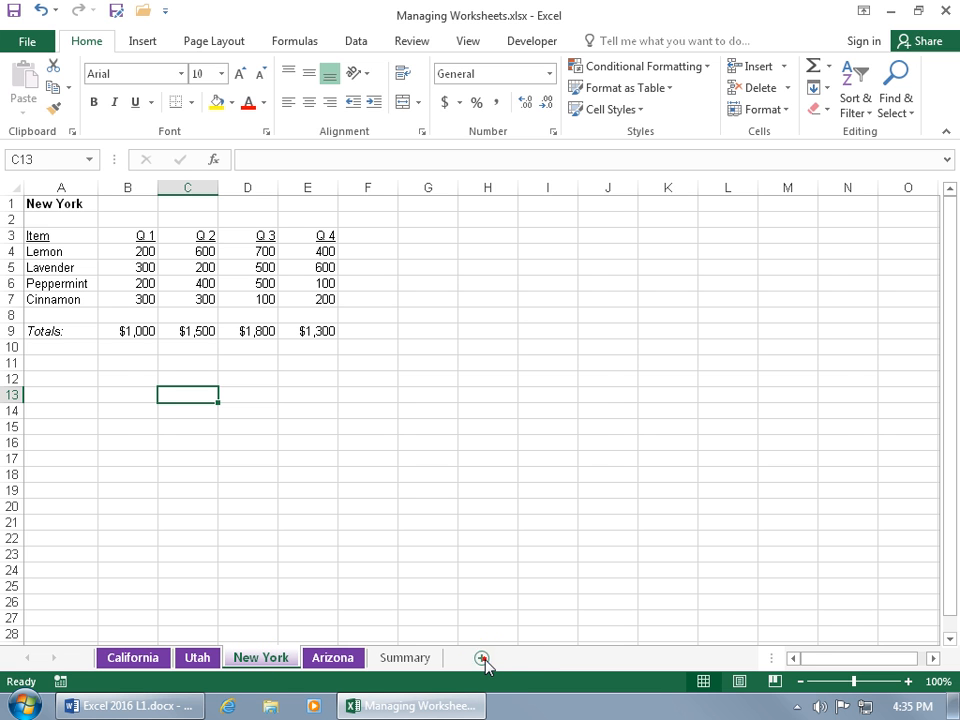
click(484, 657)
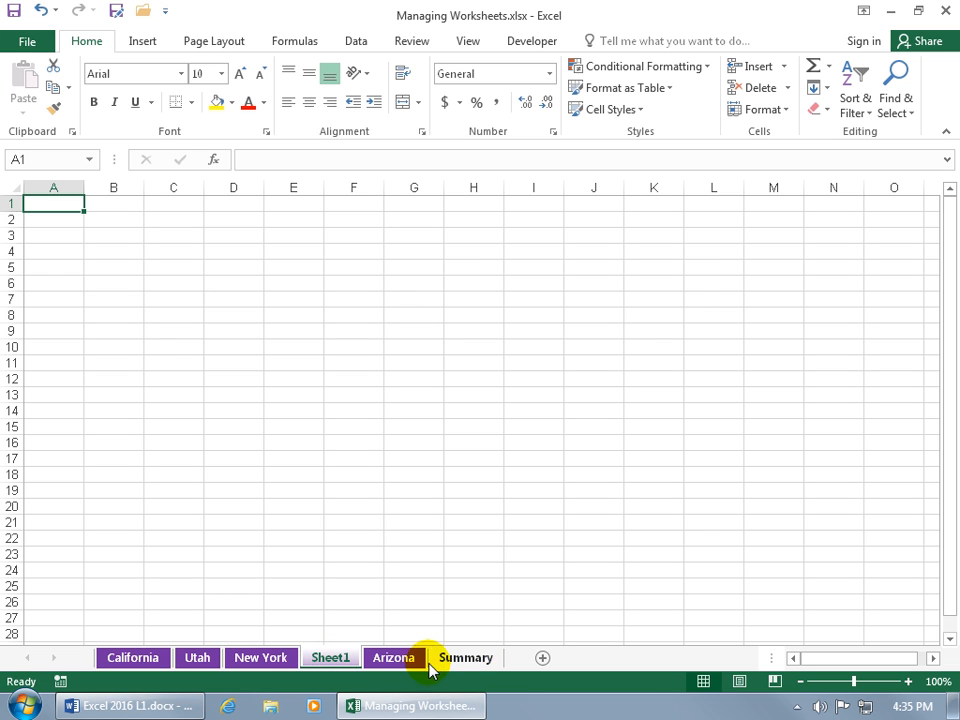
right_click(197, 657)
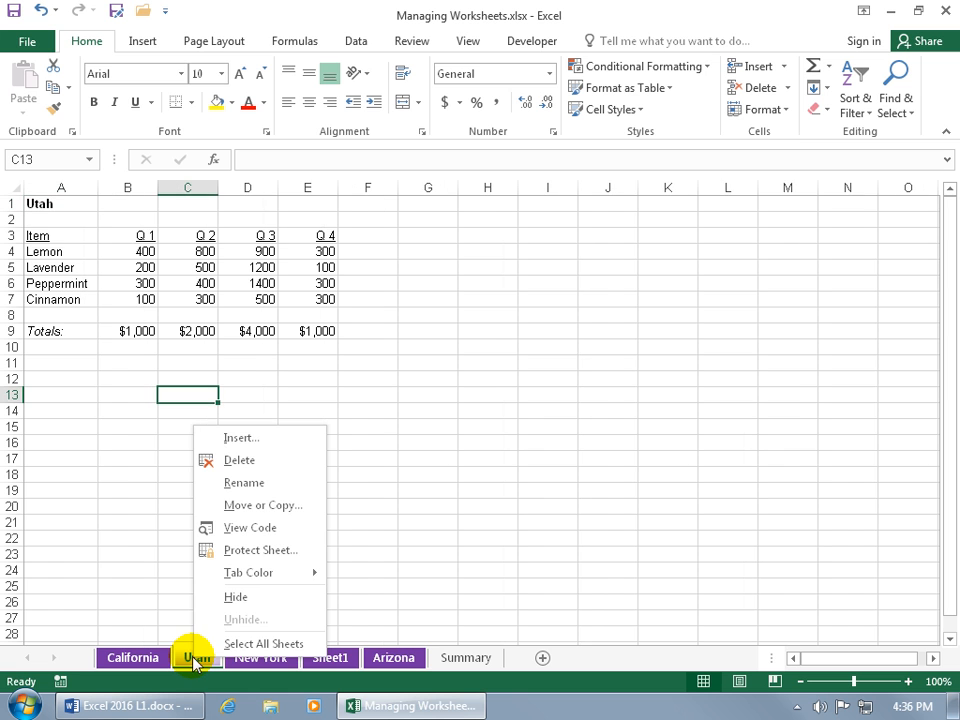
click(240, 438)
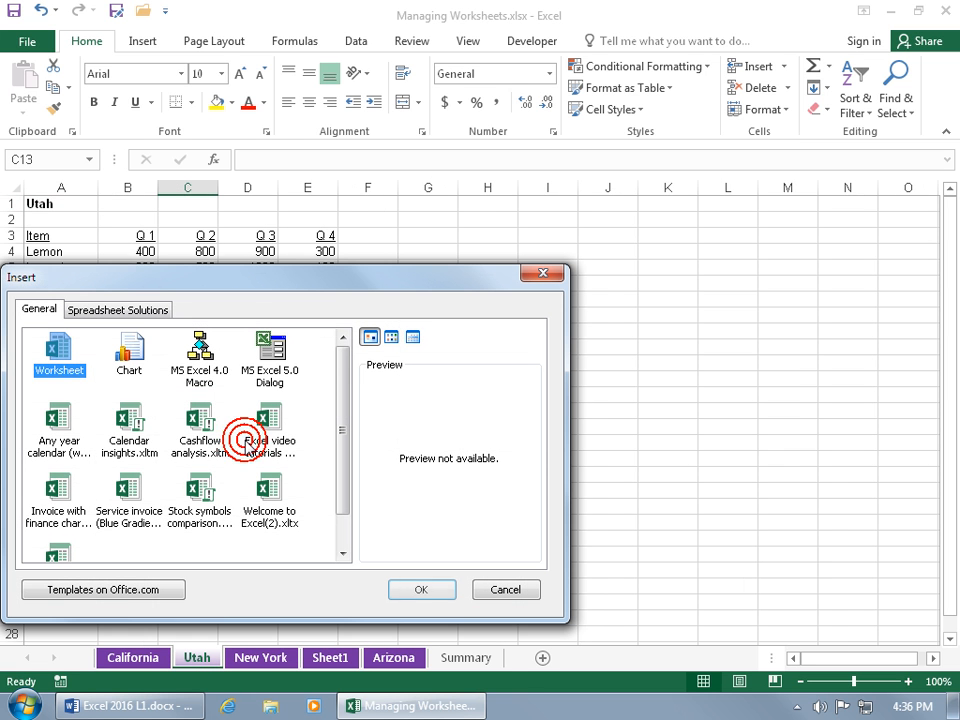
click(58, 348)
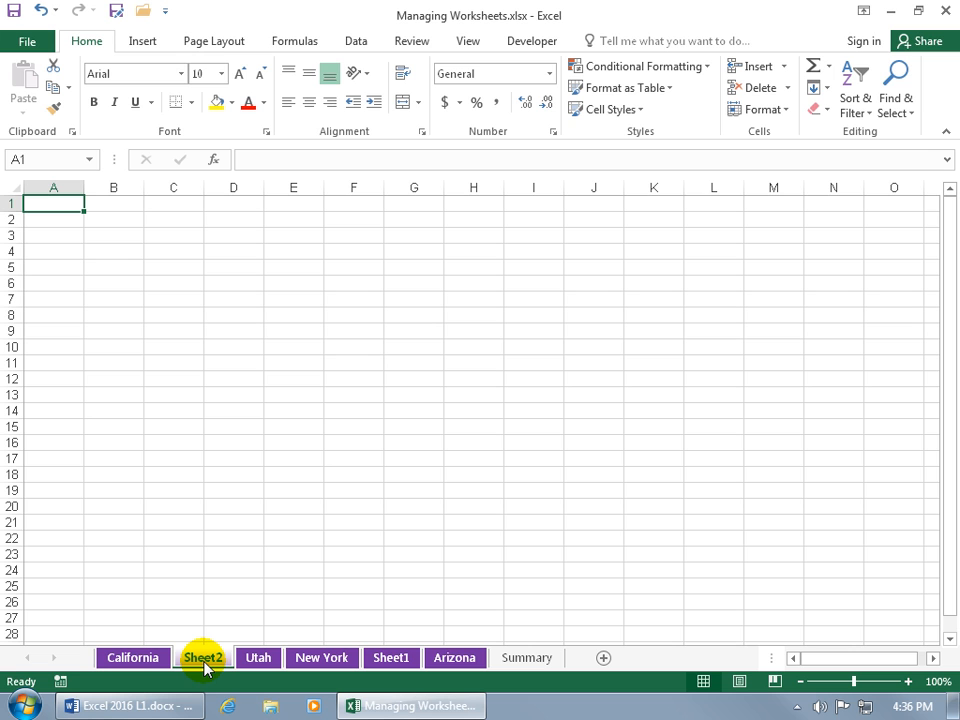
mouse_move(228, 668)
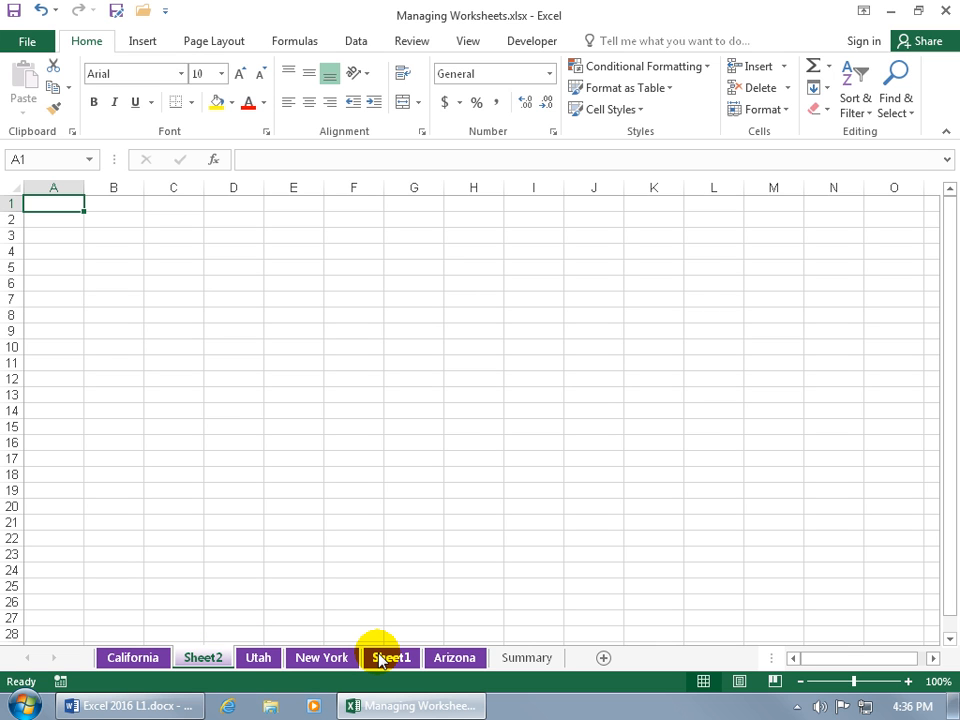
Step: Delete the blank Sheet1 worksheet
right_click(388, 657)
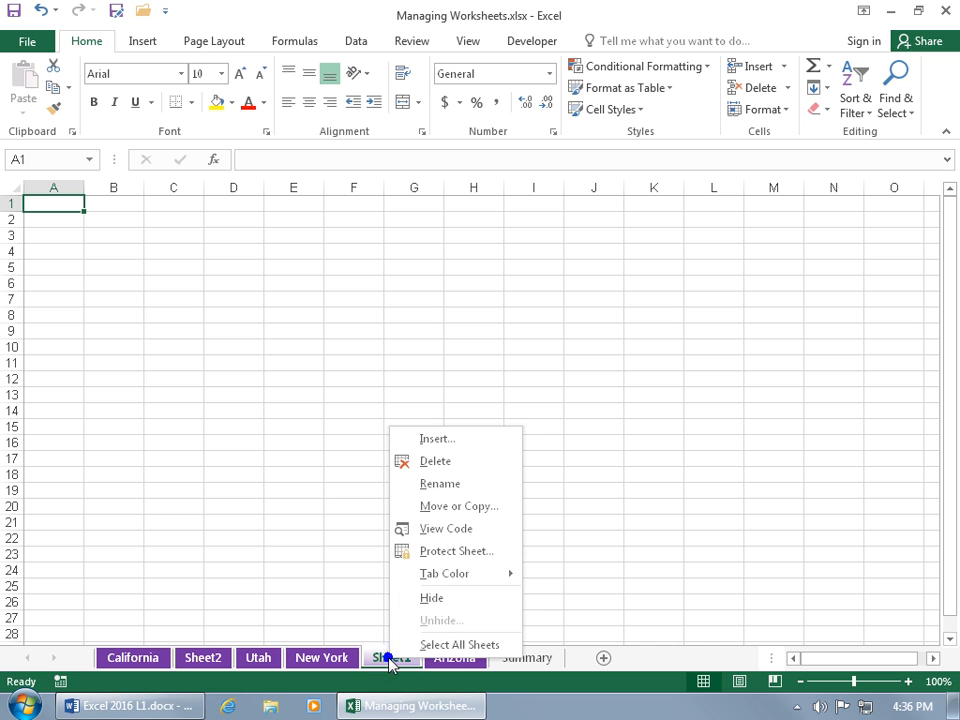
click(394, 658)
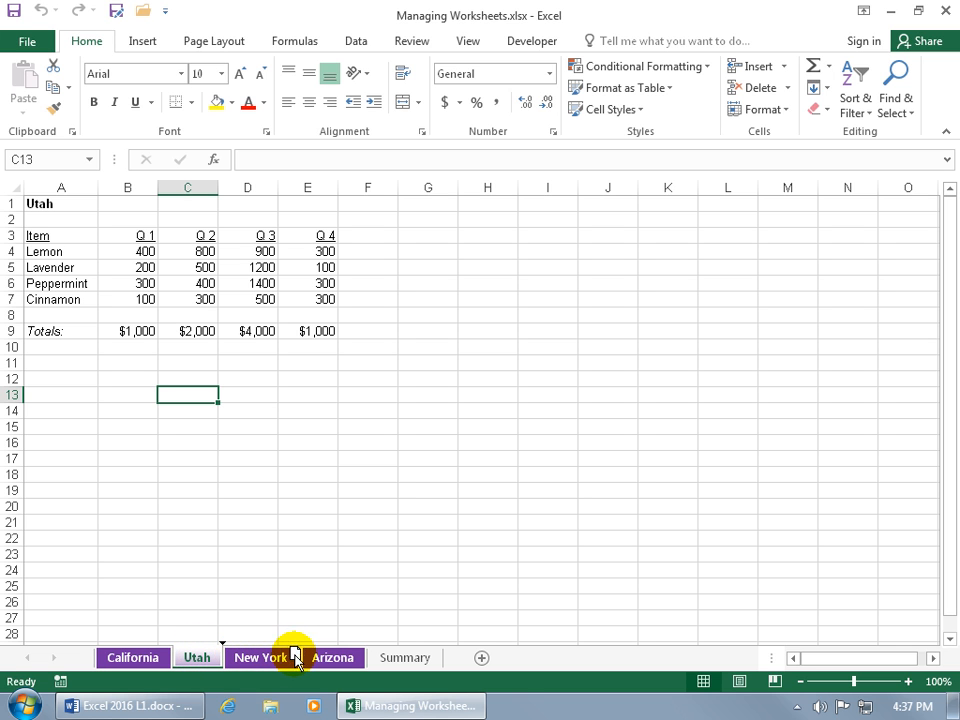
mouse_move(318, 657)
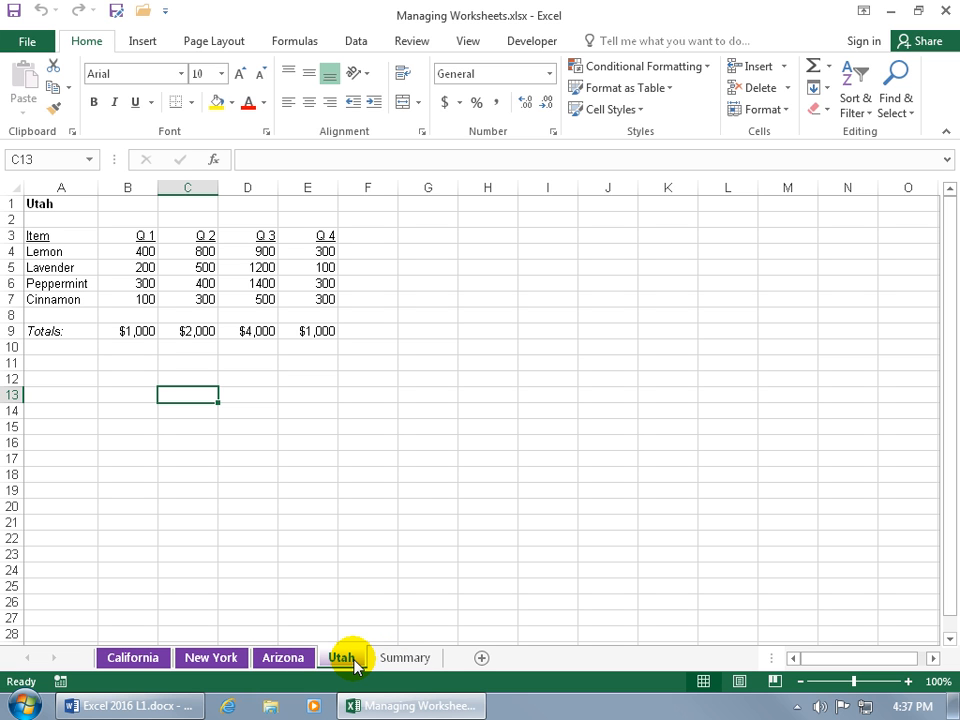
Step: Use Move or Copy to place the Utah sheet before California
right_click(342, 657)
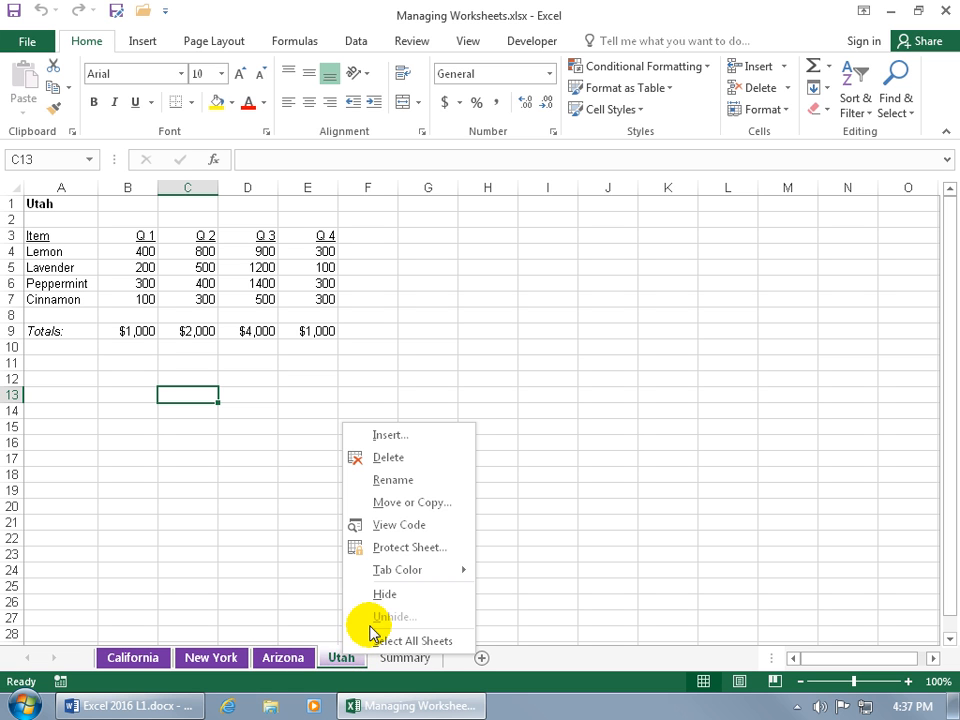
click(411, 502)
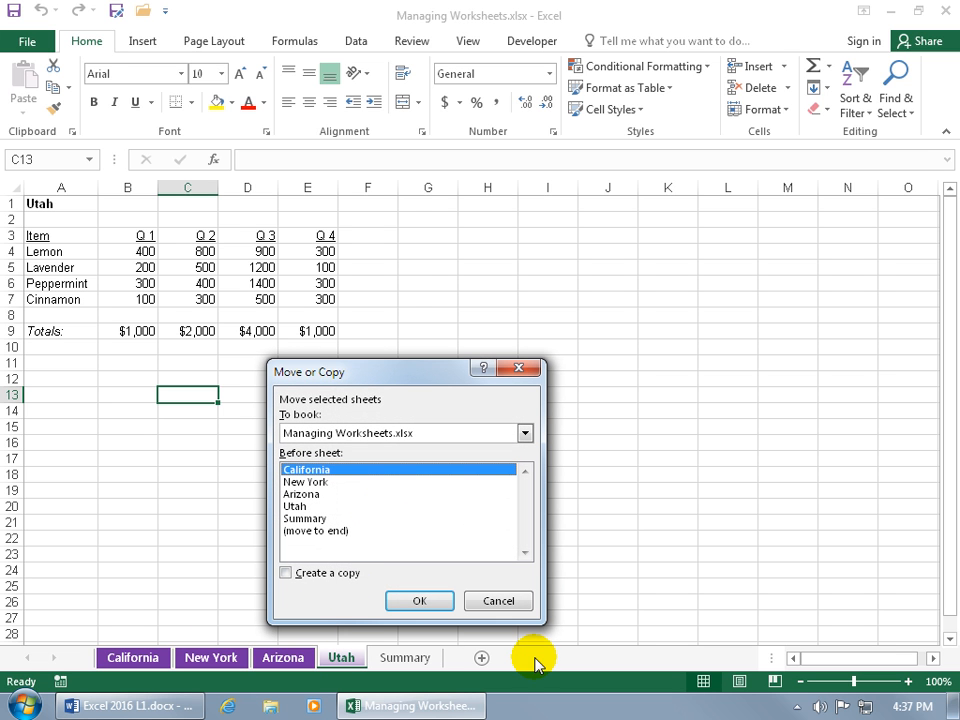
mouse_move(444, 661)
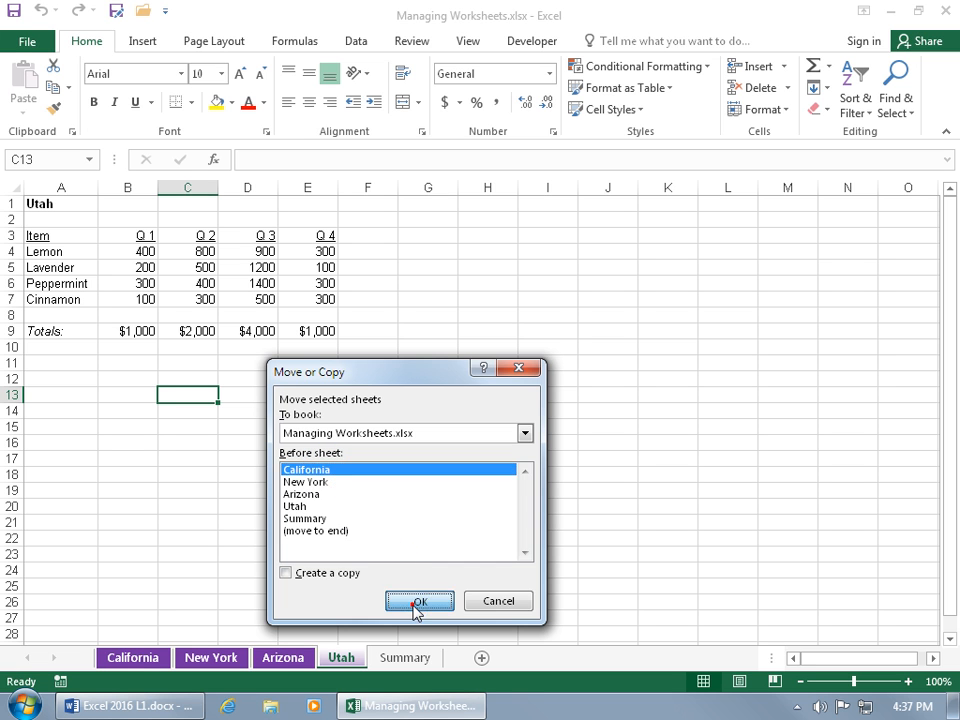
click(419, 601)
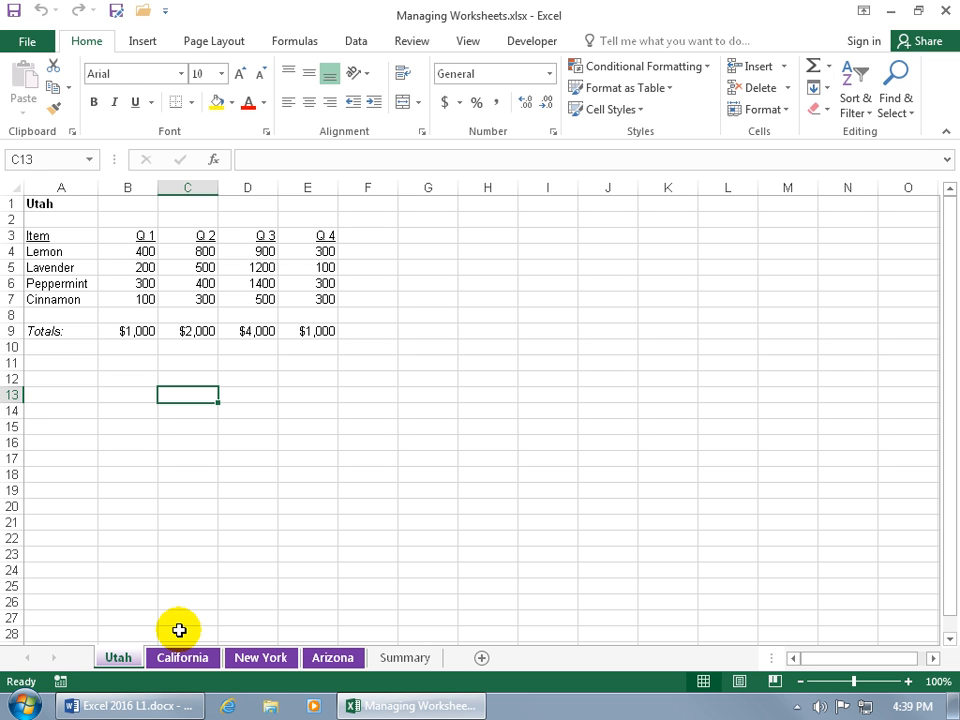
mouse_move(169, 350)
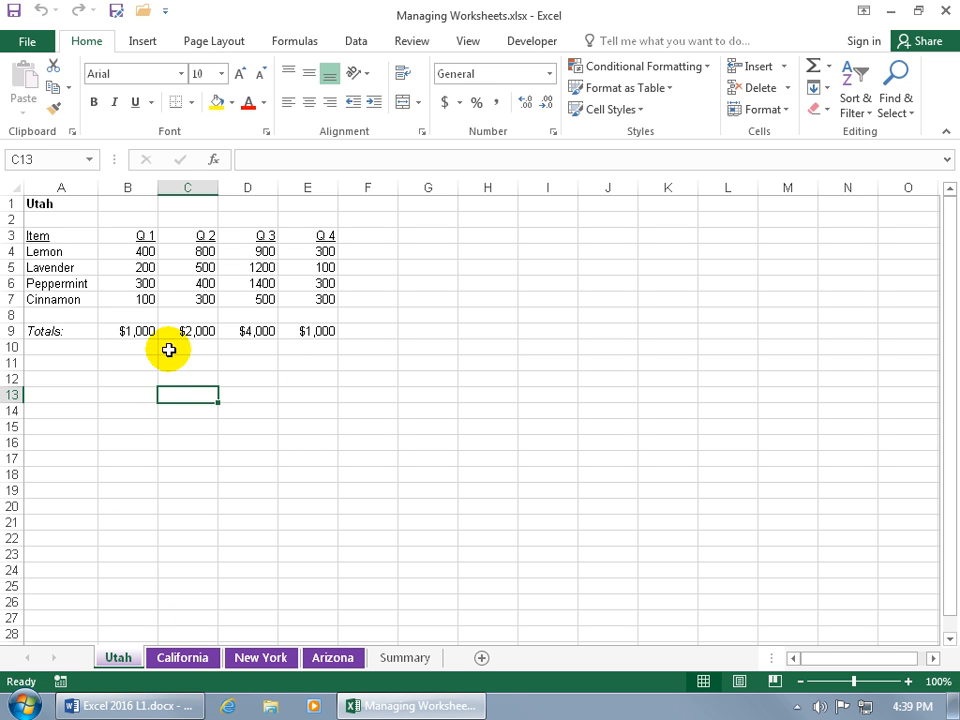
mouse_move(177, 365)
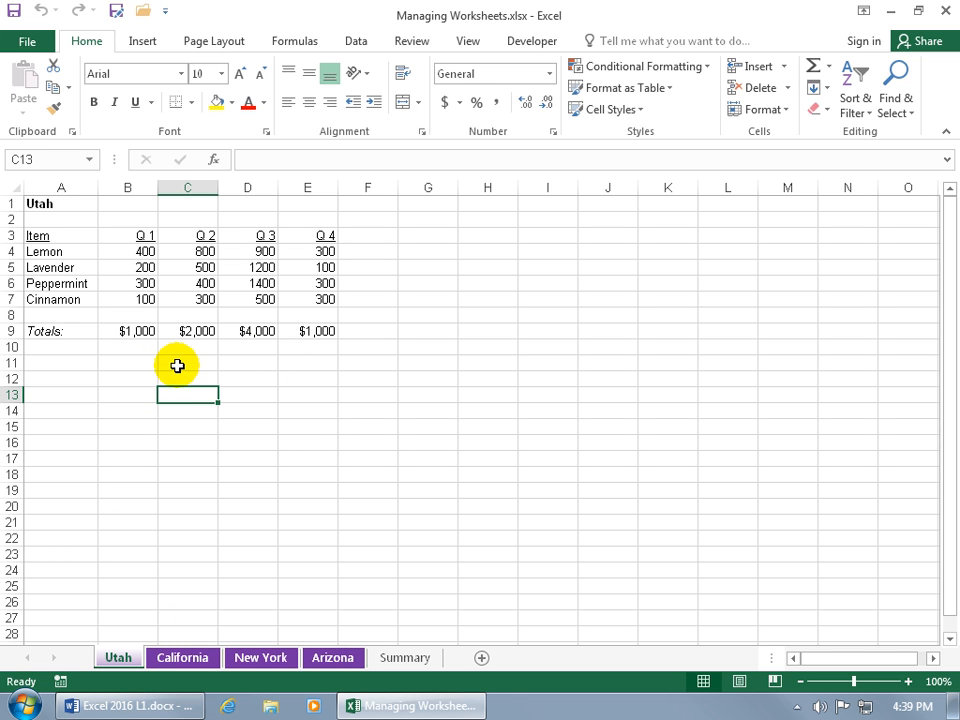
mouse_move(88, 236)
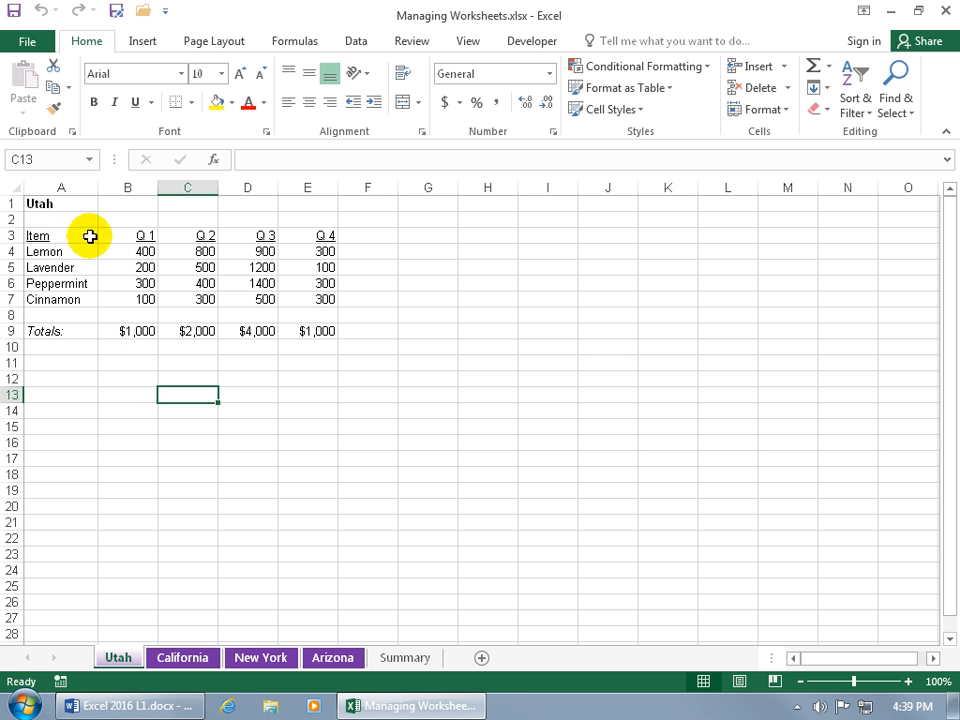
mouse_move(77, 219)
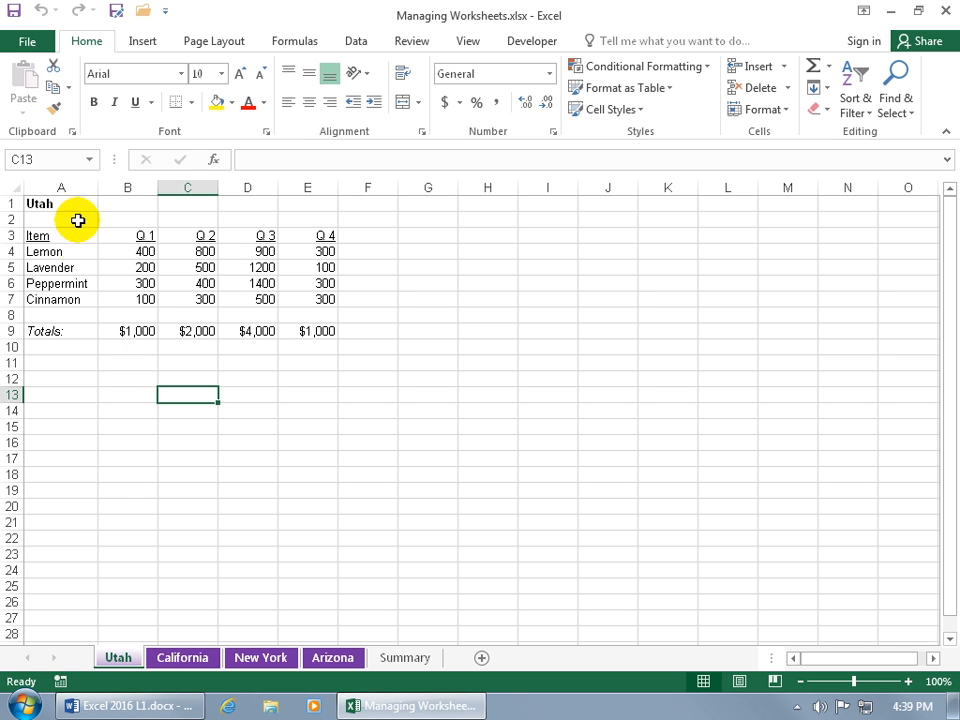
Step: Copy the Utah sheet to the front and title the copy North Dakota
right_click(118, 657)
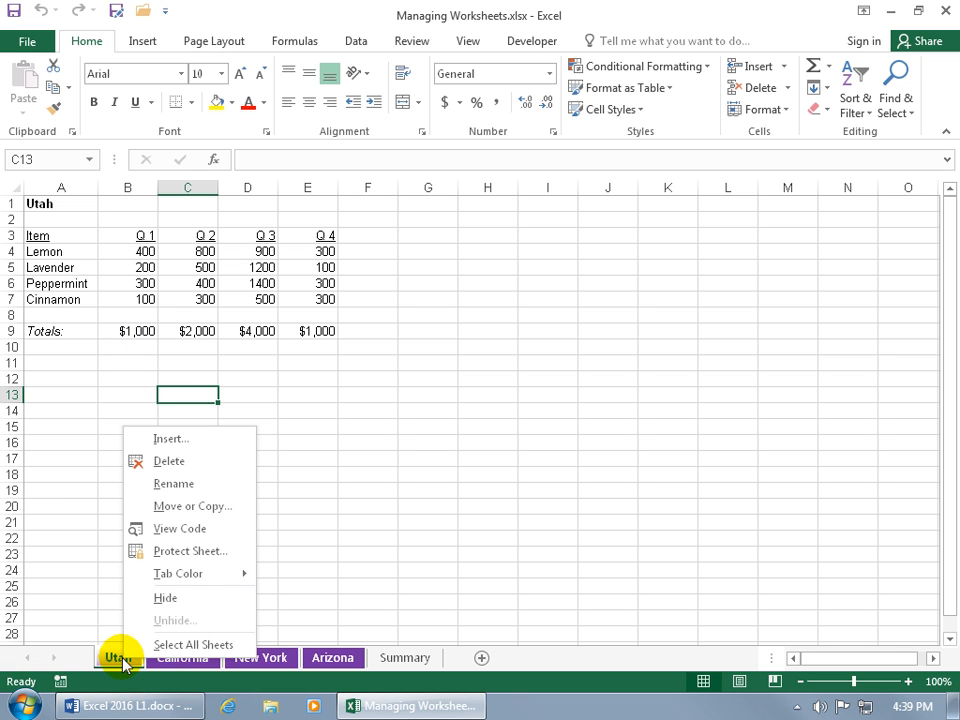
click(192, 506)
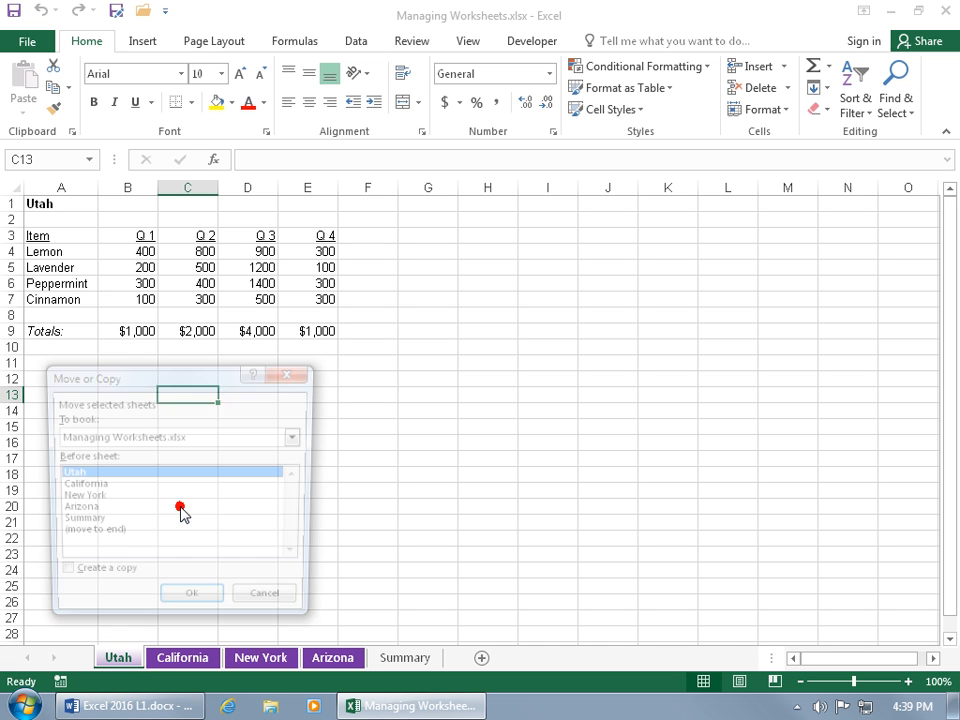
click(67, 595)
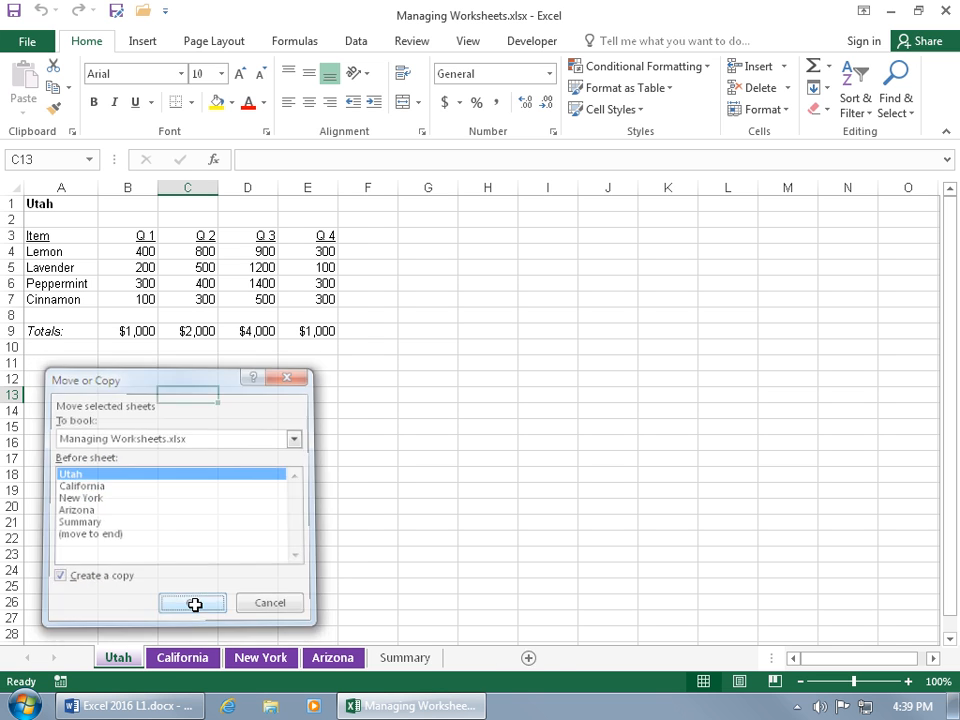
click(188, 603)
text(ND)
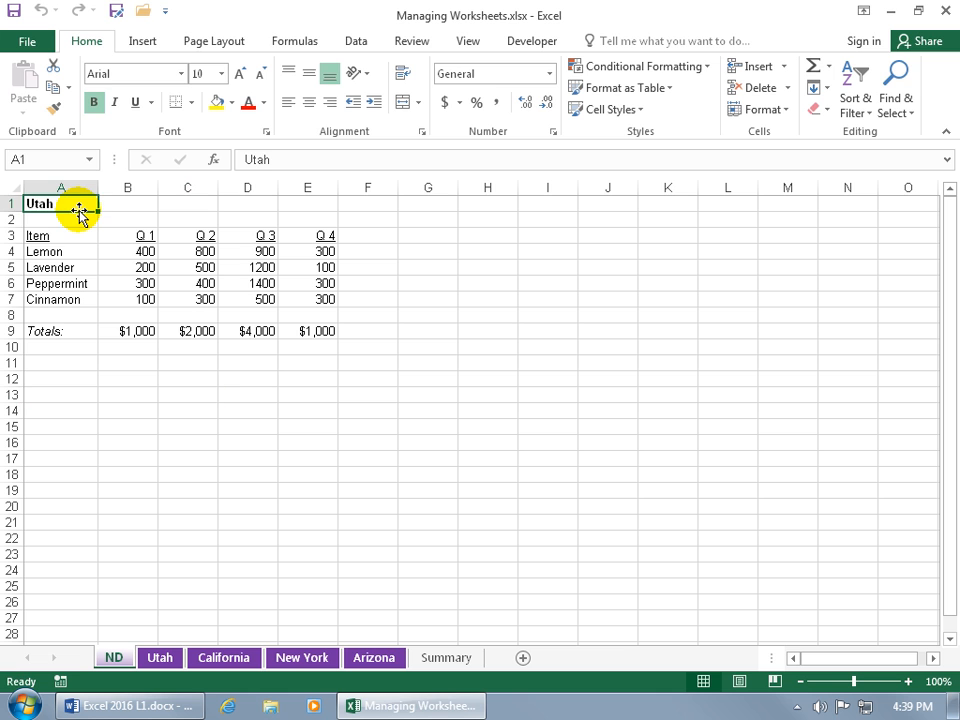
text(North Dako)
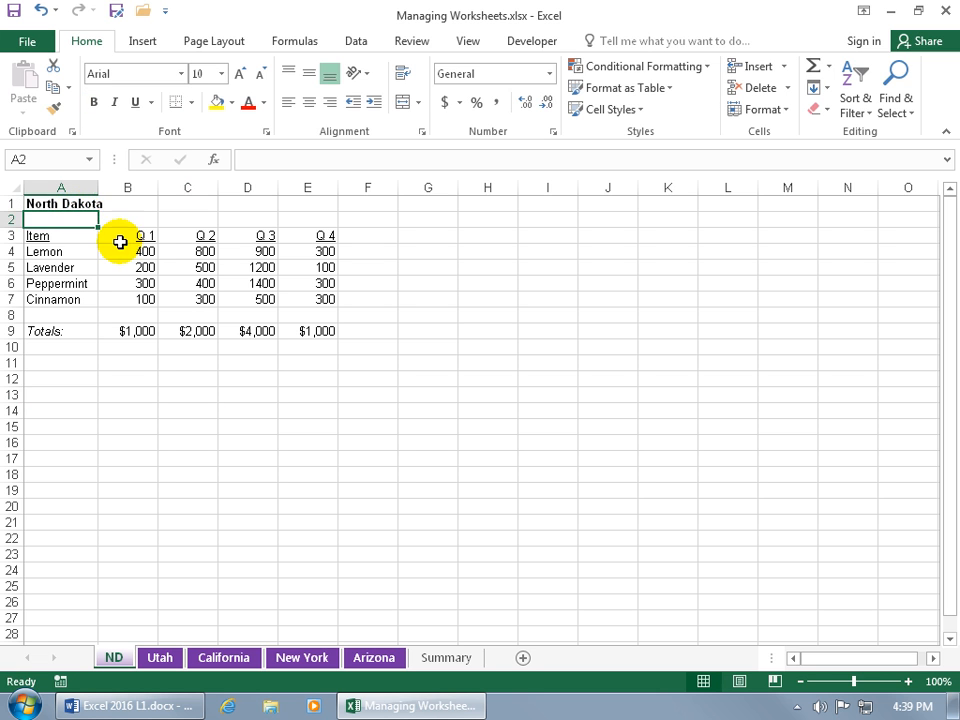
mouse_move(160, 283)
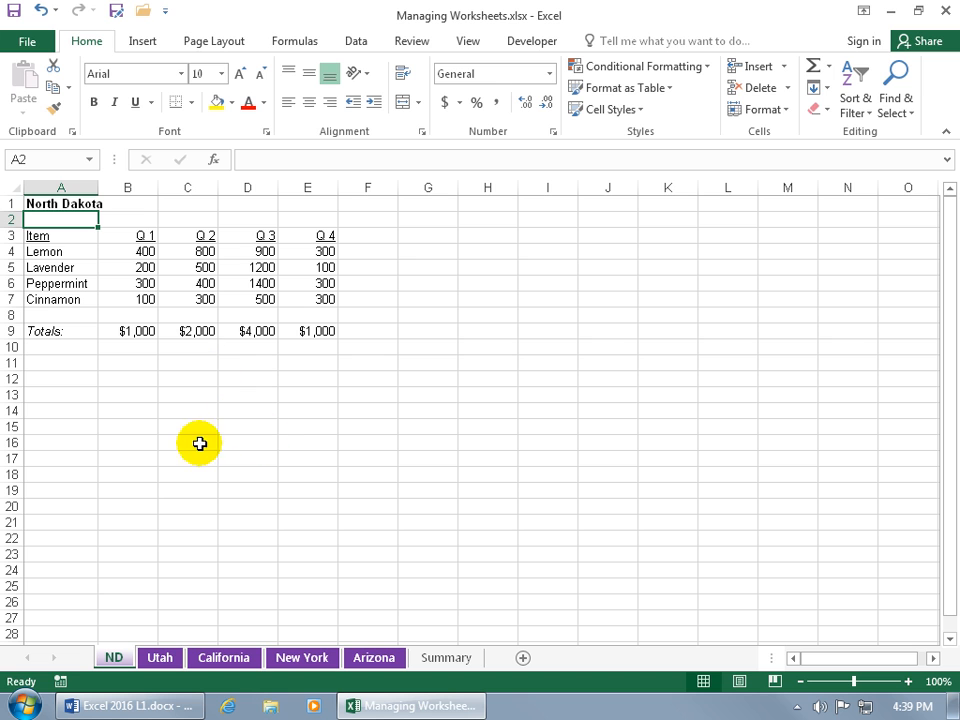
click(158, 657)
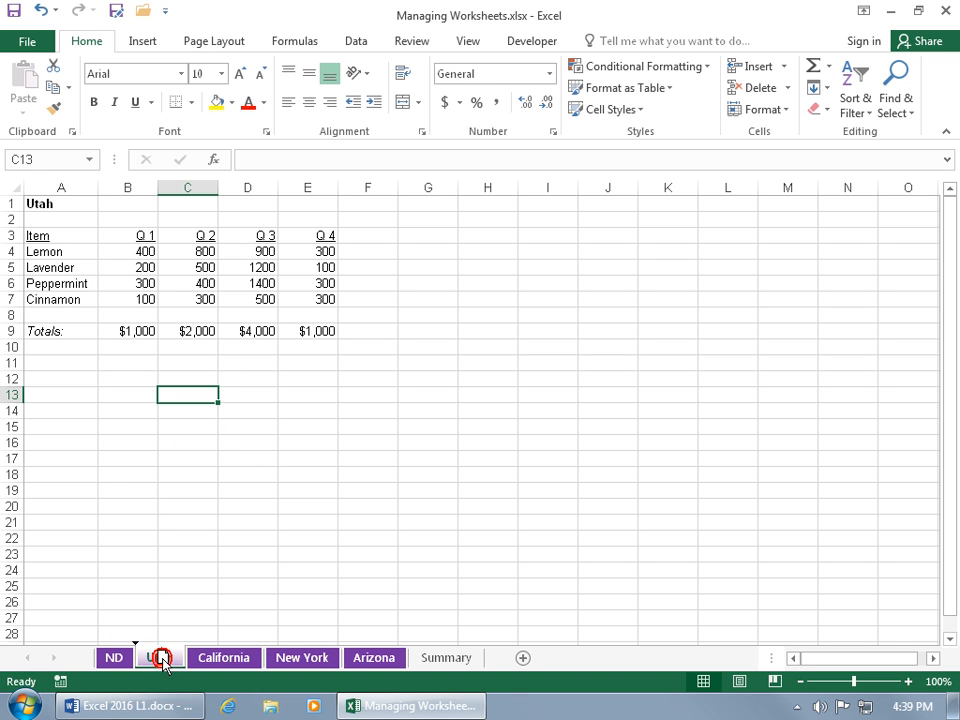
click(157, 657)
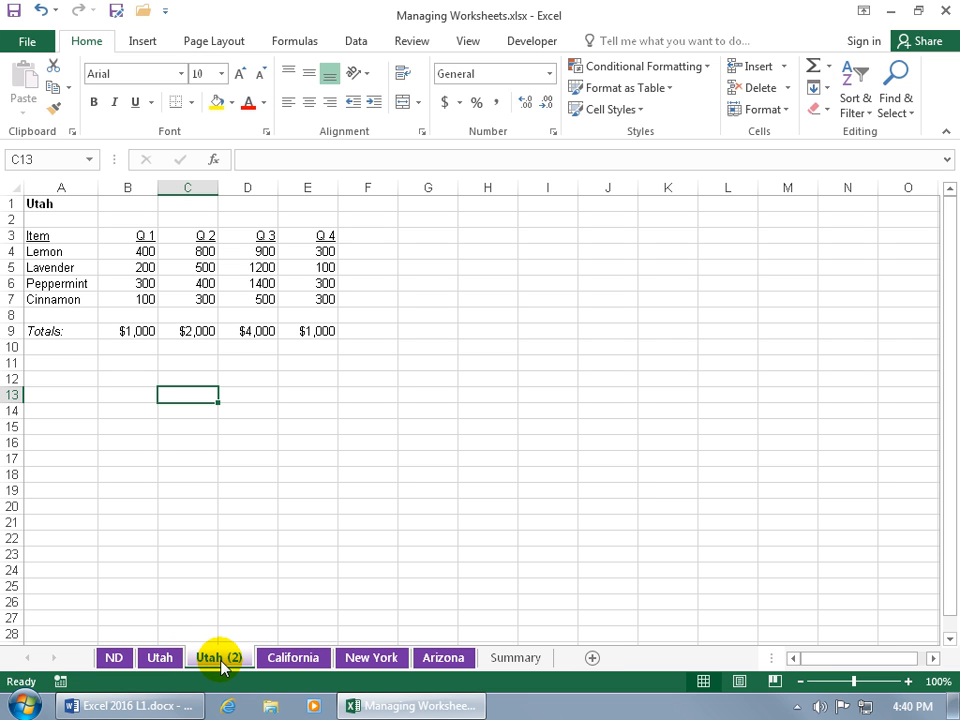
right_click(211, 658)
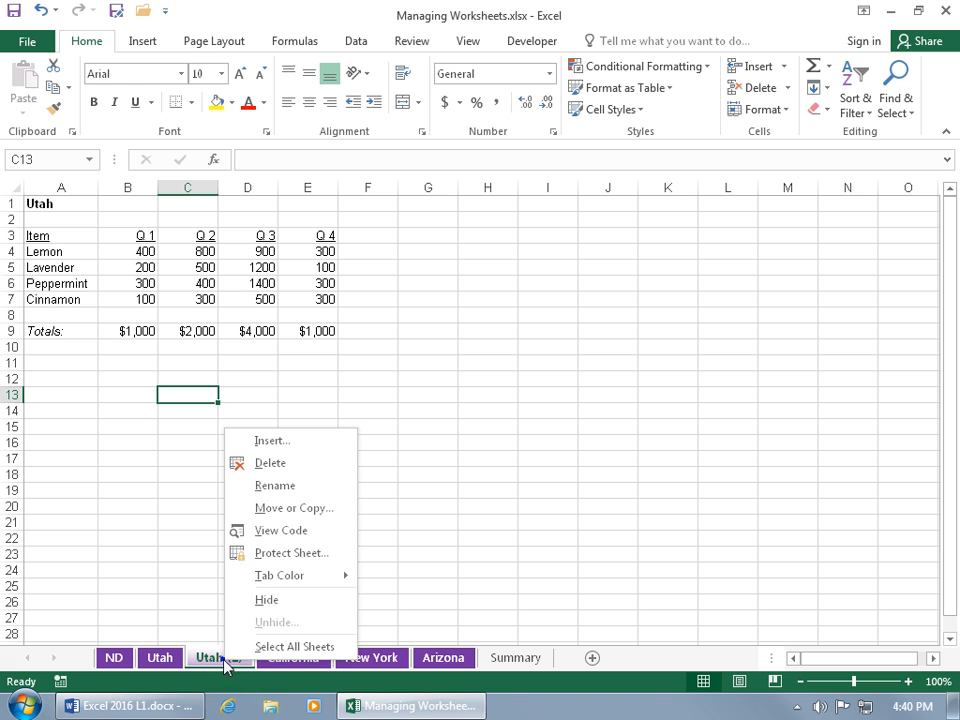
mouse_move(271, 463)
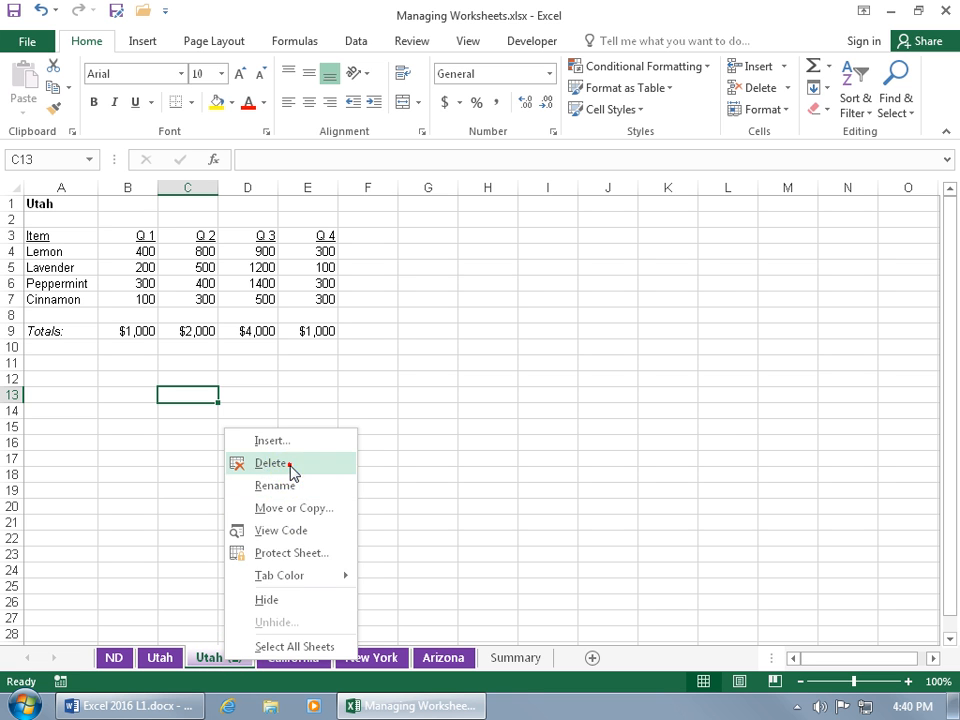
click(271, 463)
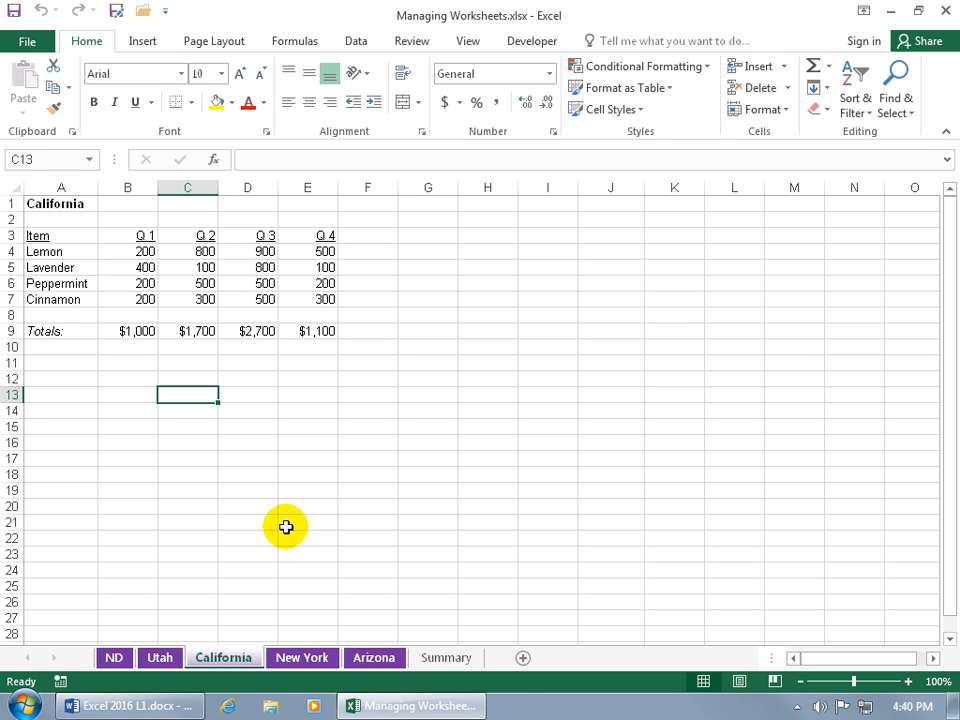
mouse_move(278, 547)
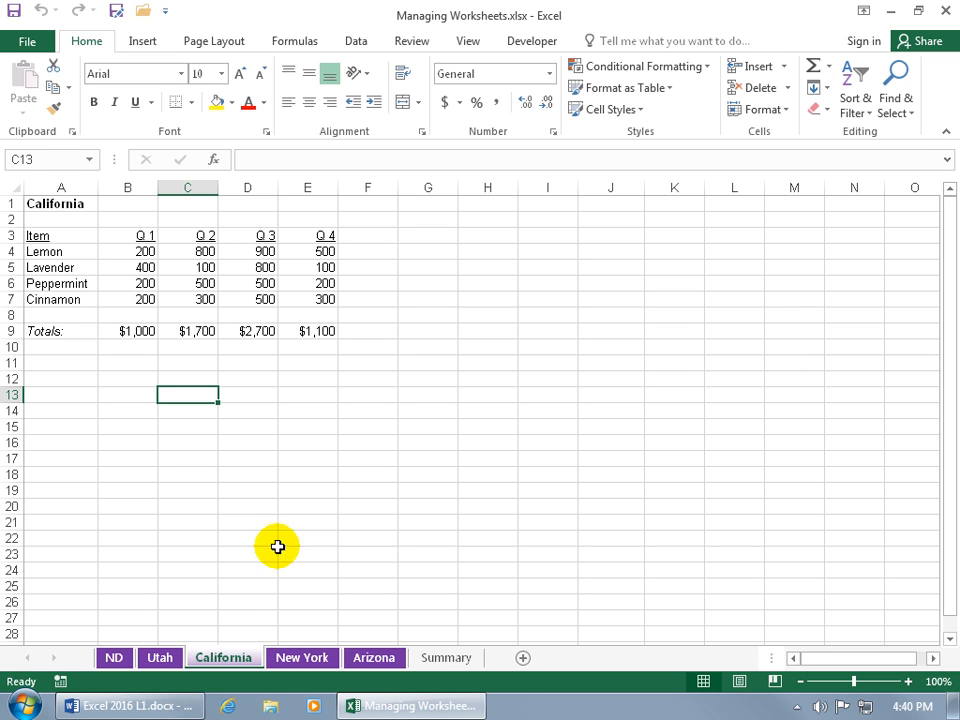
mouse_move(285, 598)
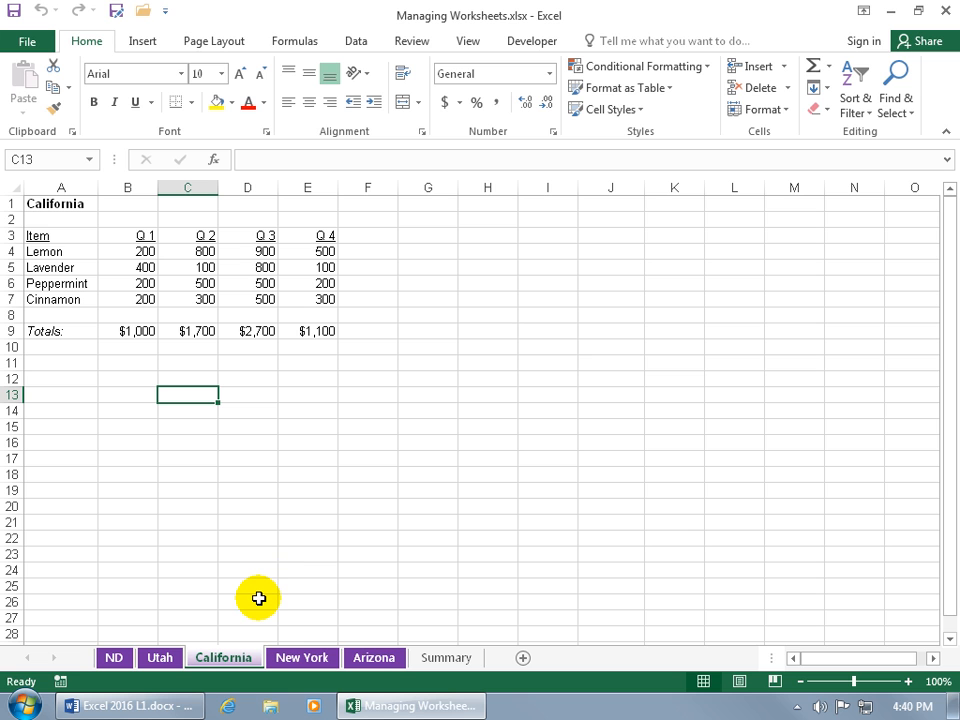
mouse_move(400, 604)
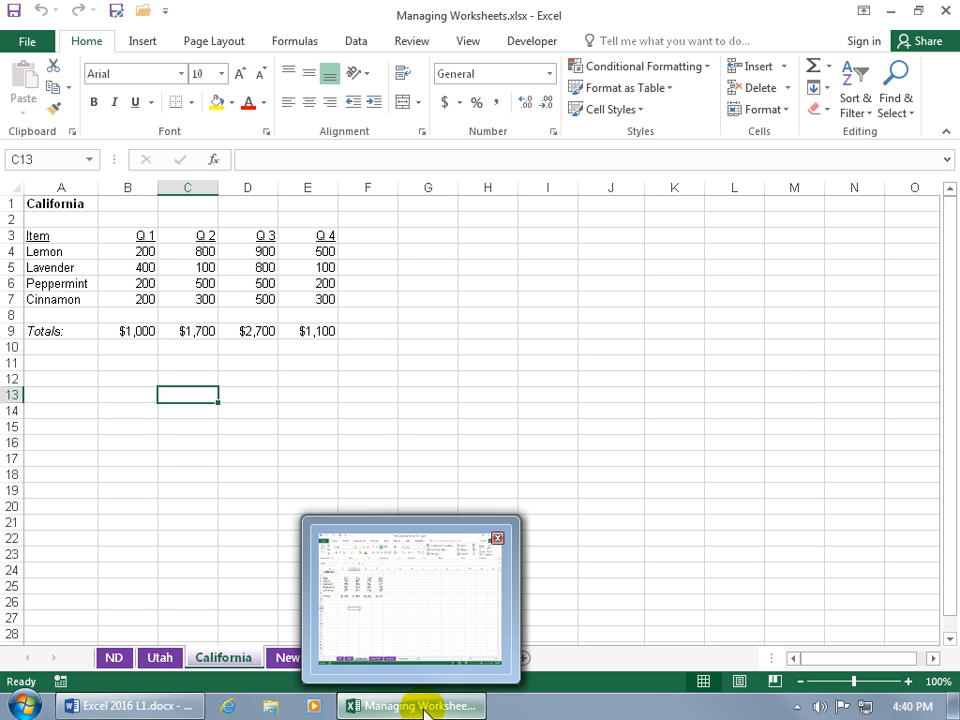
Step: Open a new Excel workbook and save it to the Desktop as European Sales
right_click(411, 705)
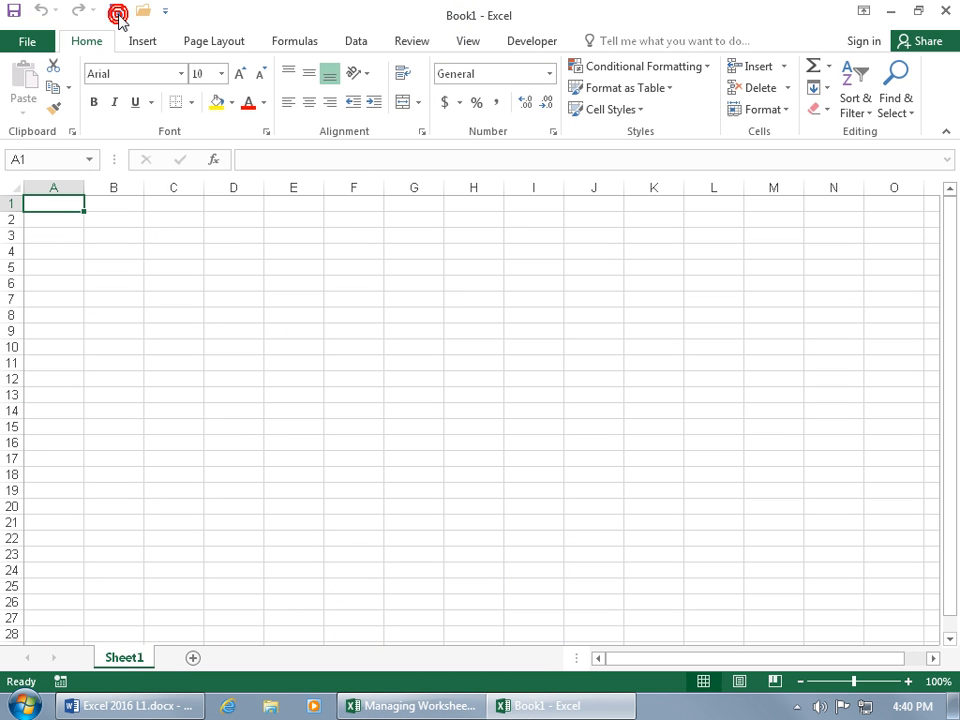
click(114, 15)
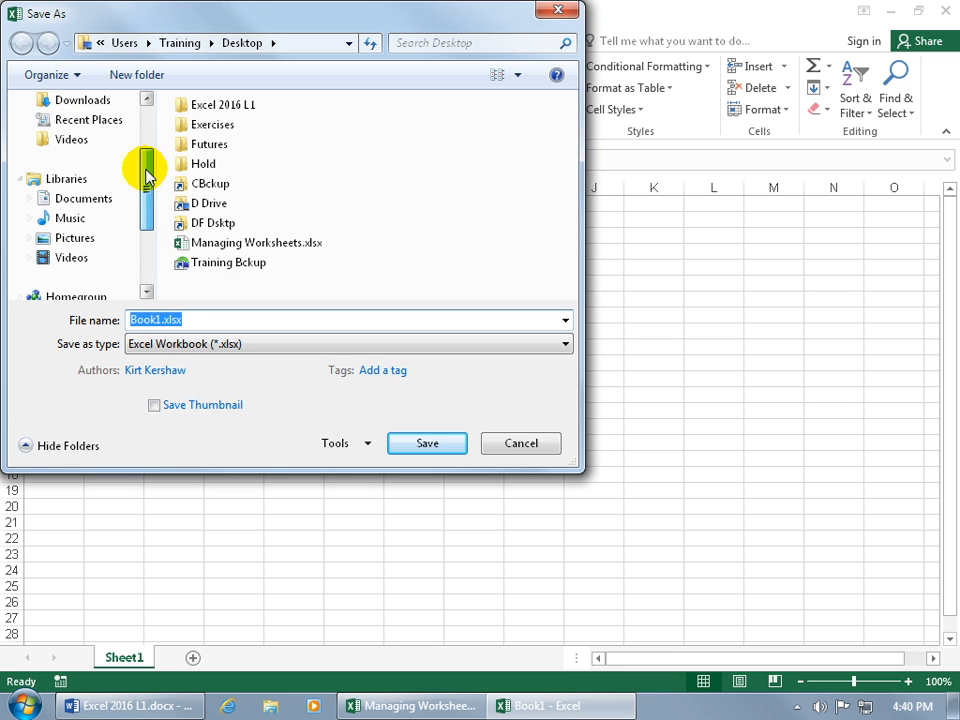
click(62, 101)
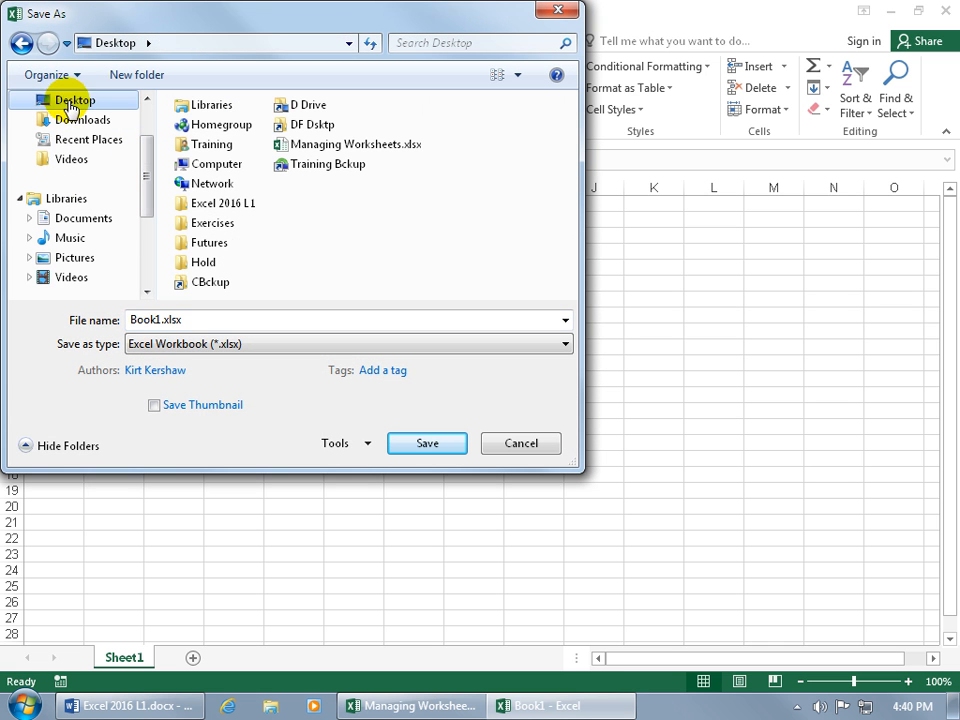
text(European Sales)
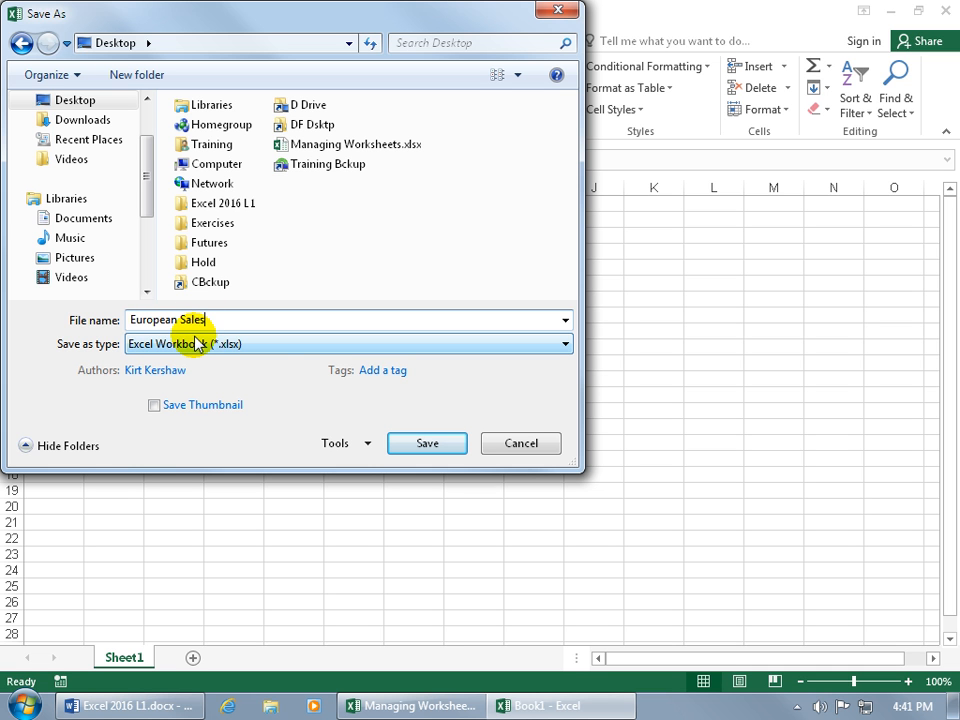
click(427, 443)
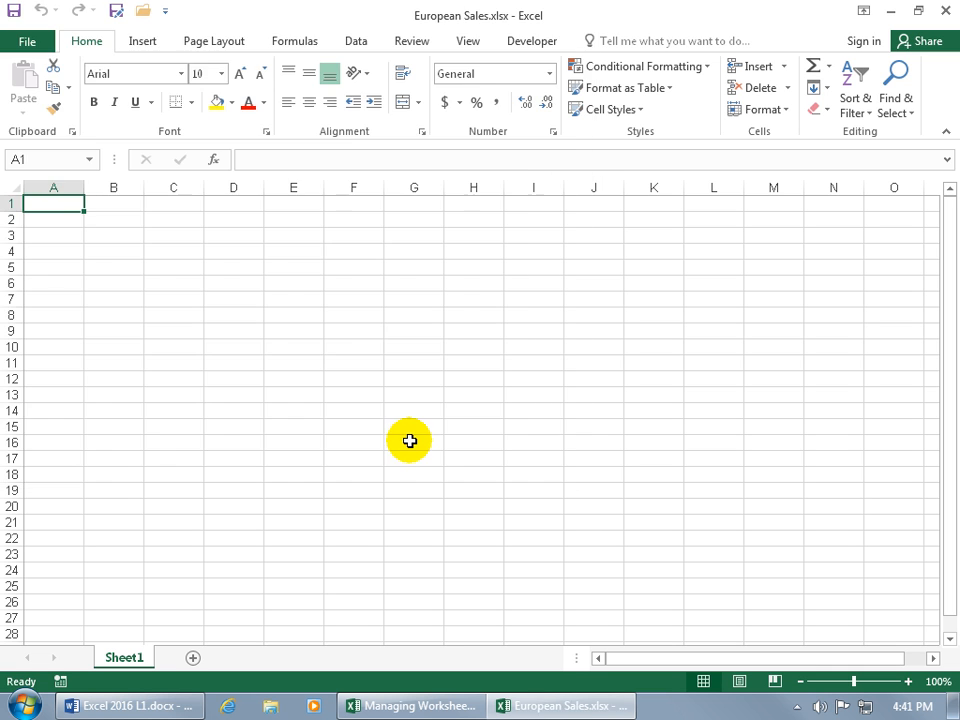
mouse_move(408, 692)
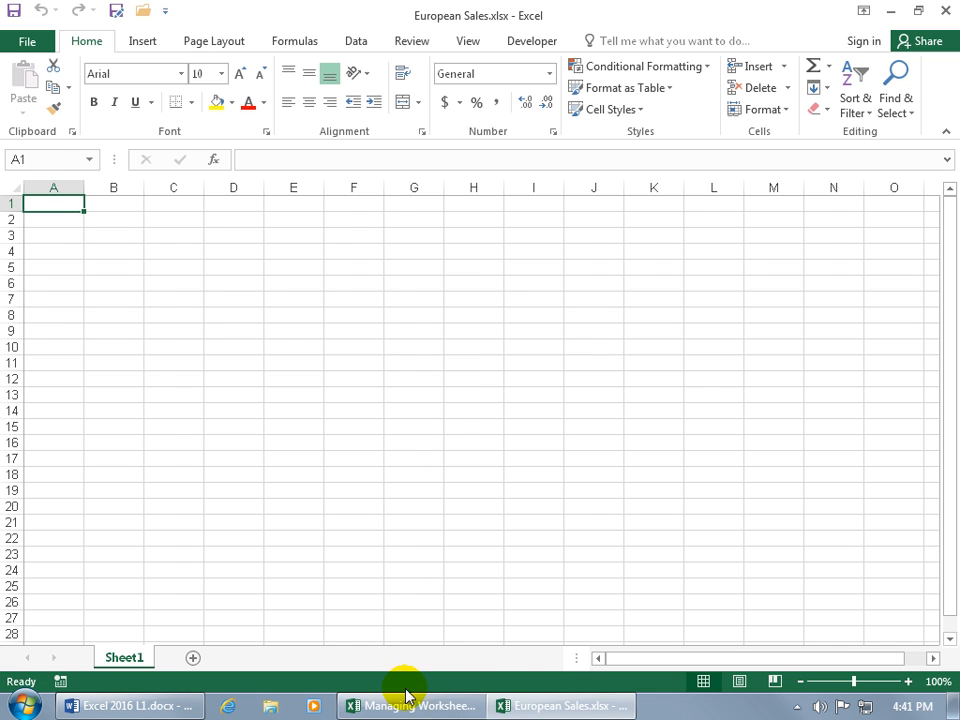
Step: Group the ND–New York tabs and move them to the end of European Sales.xlsx, without copying
click(415, 705)
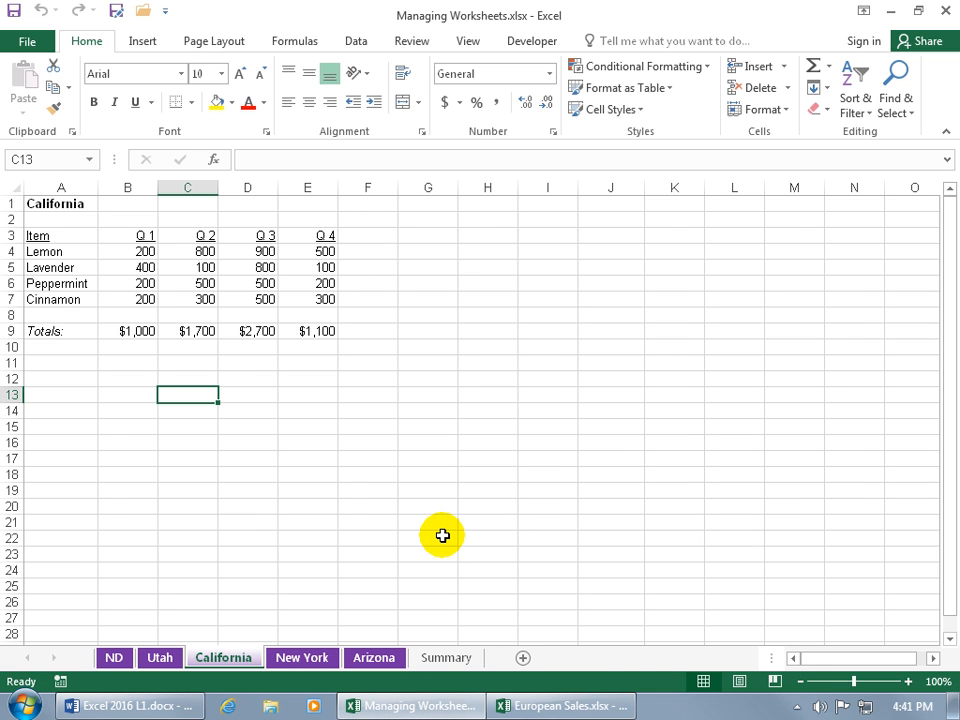
mouse_move(287, 595)
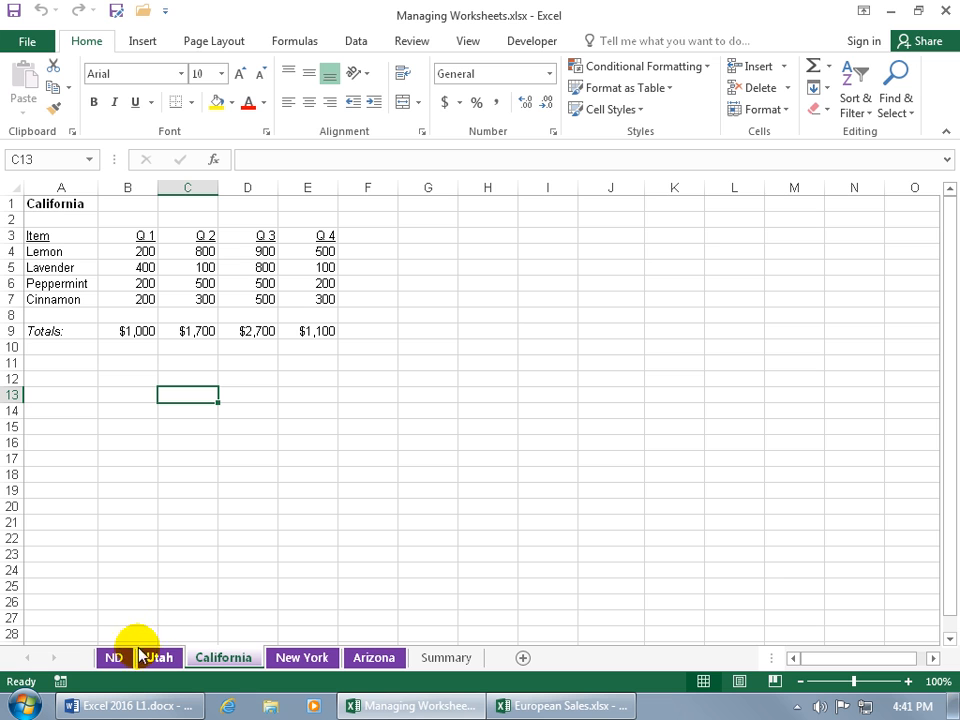
click(117, 657)
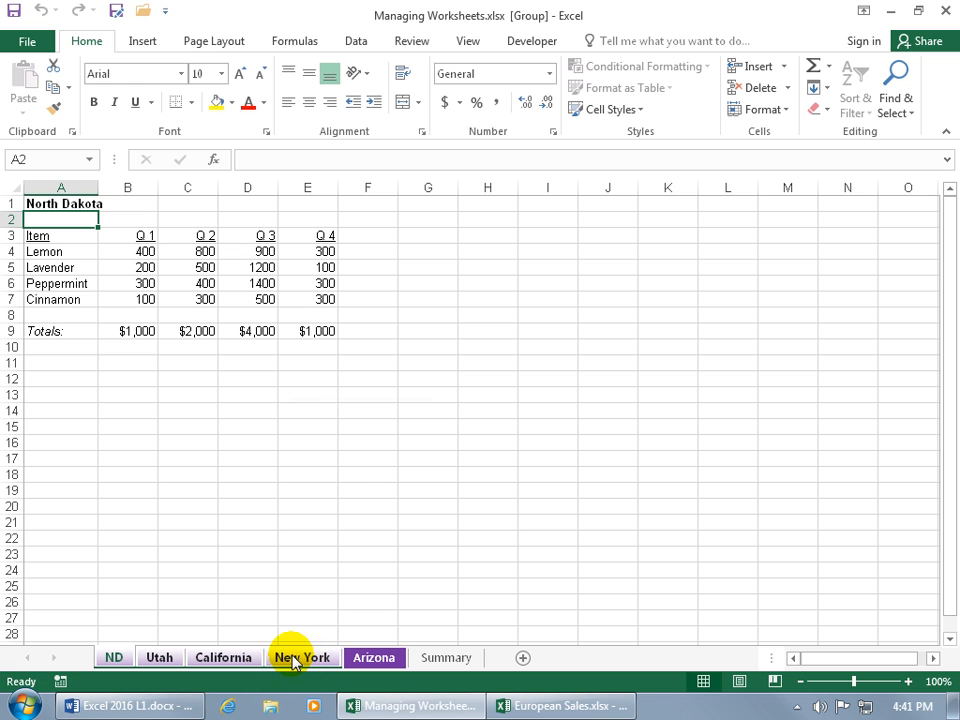
right_click(305, 657)
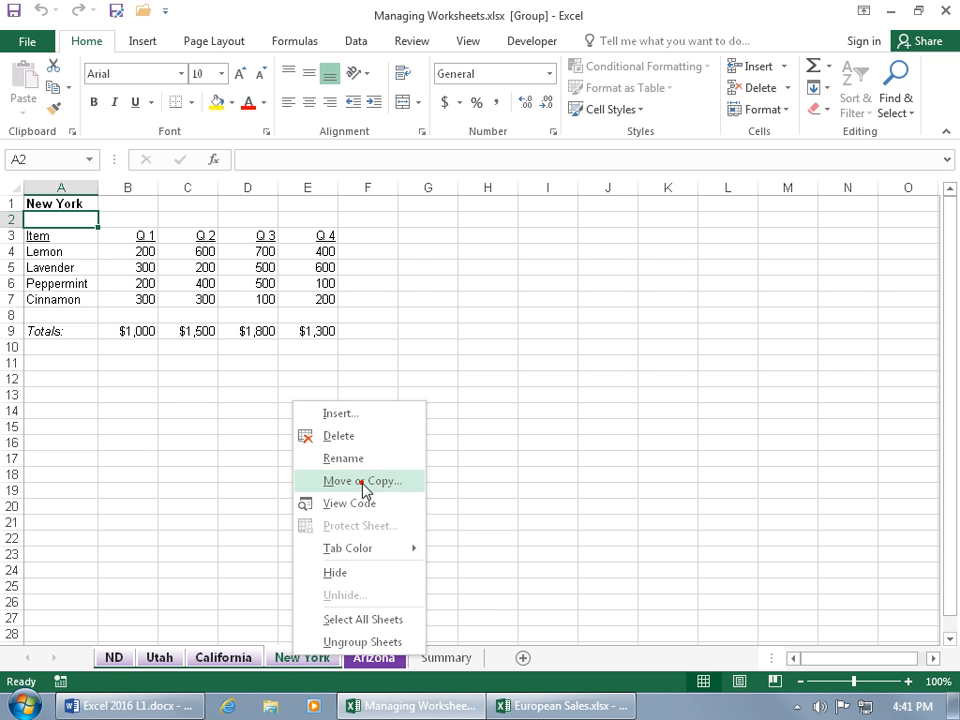
click(360, 481)
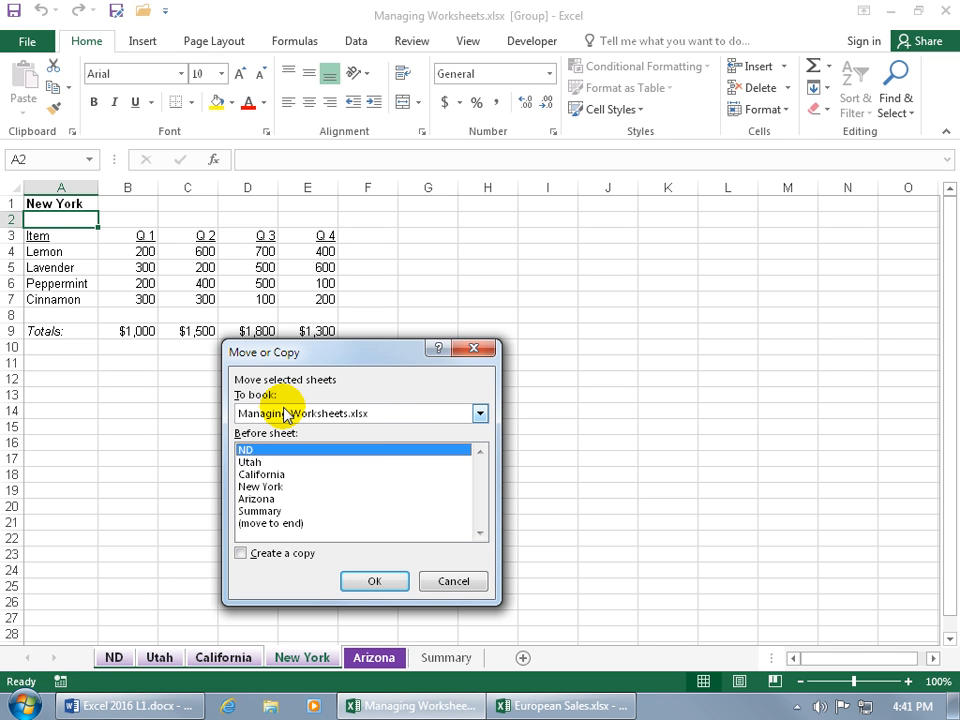
click(479, 413)
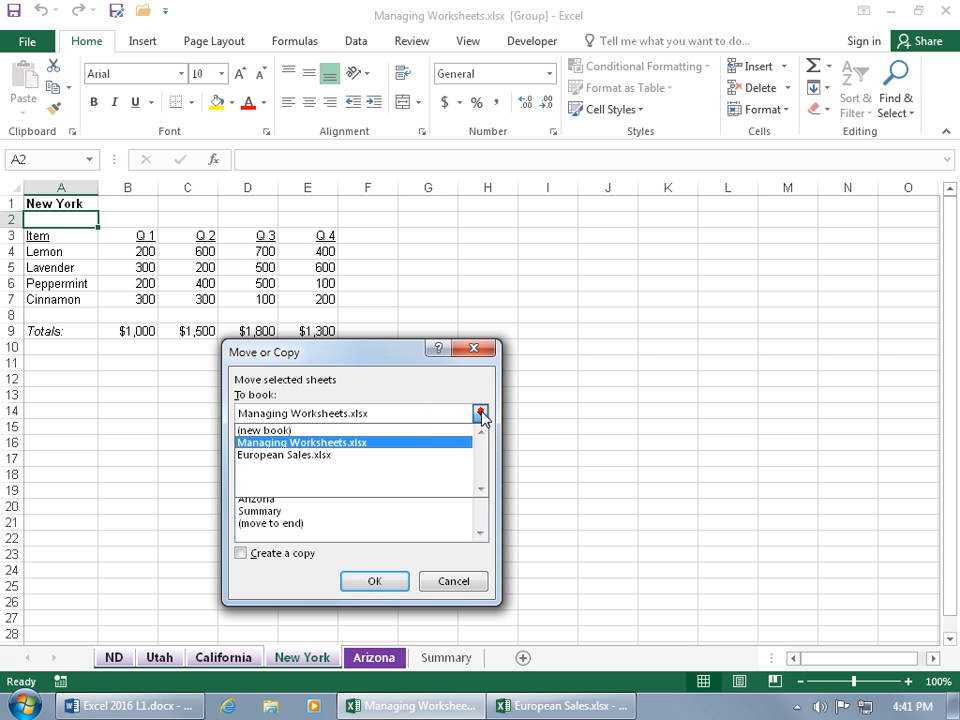
click(284, 455)
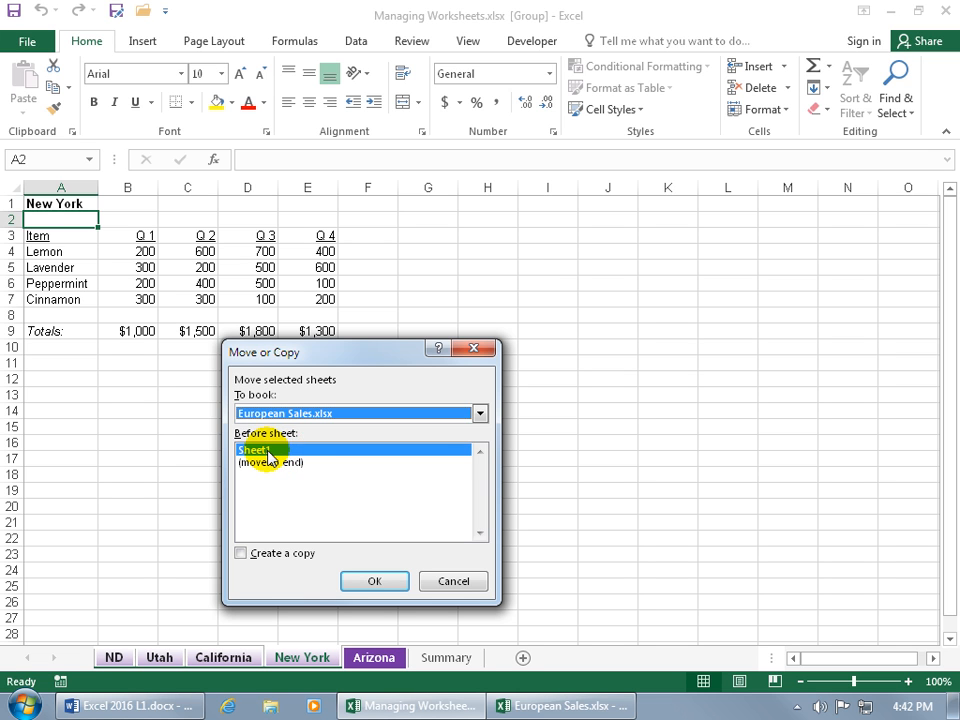
click(283, 463)
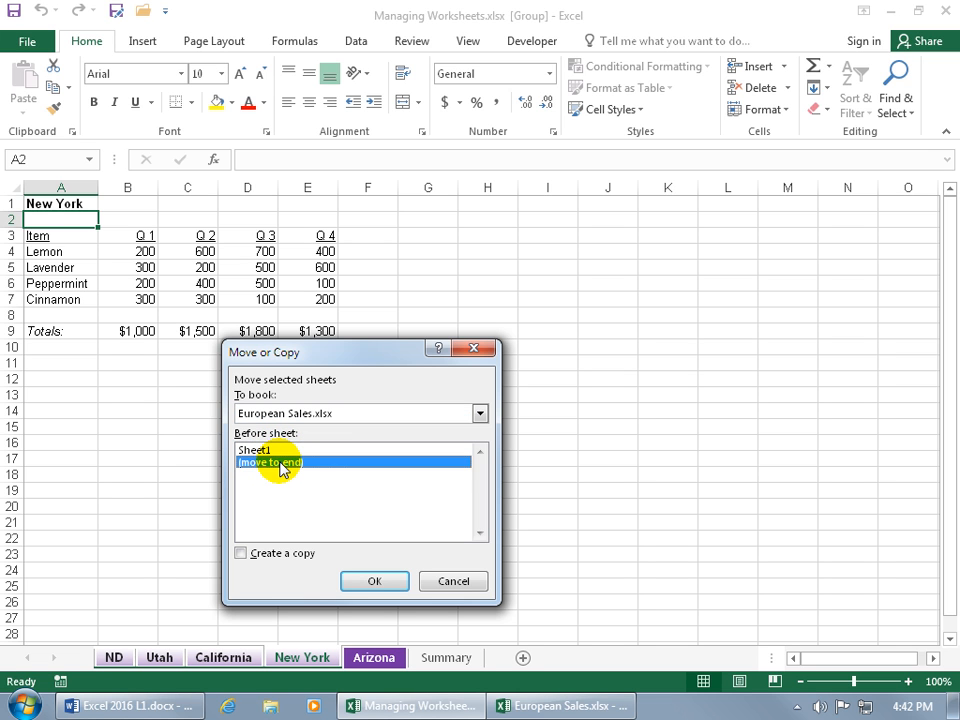
mouse_move(283, 527)
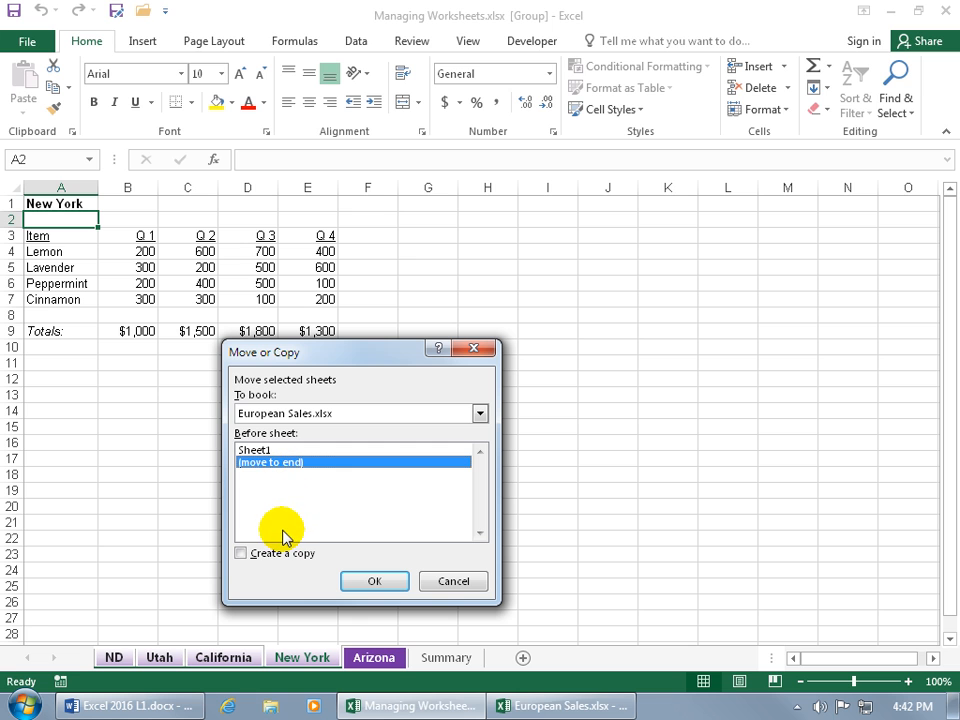
click(240, 553)
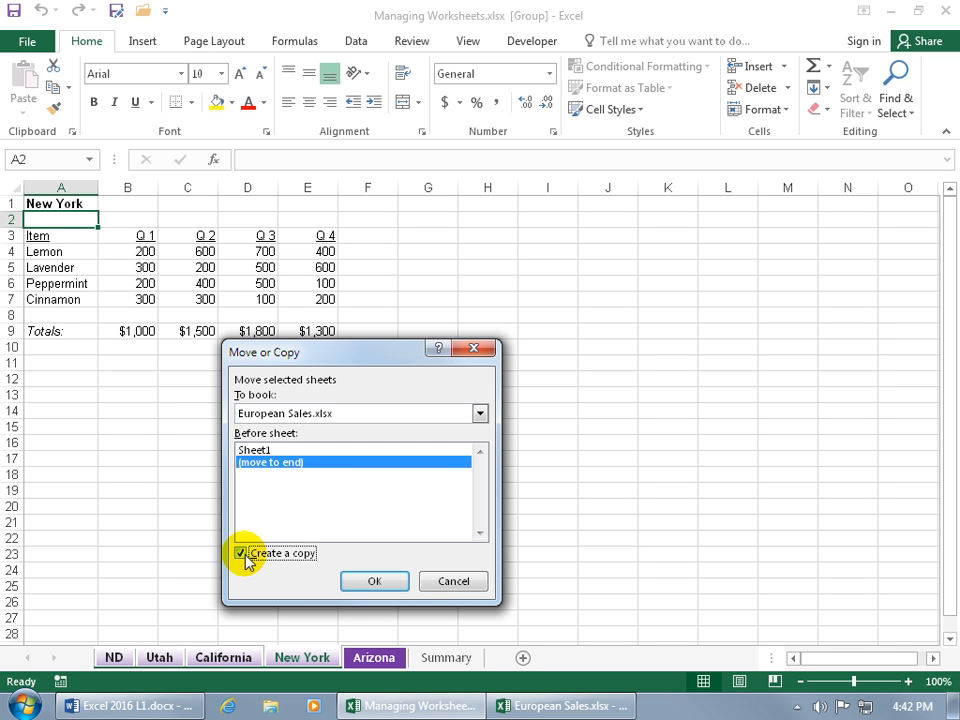
click(240, 553)
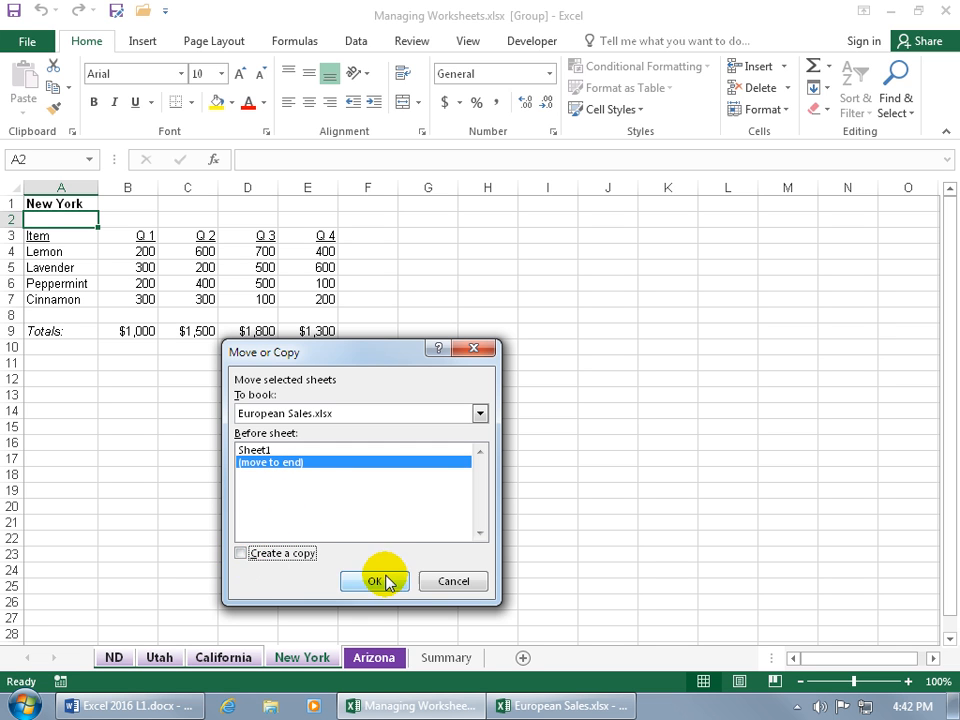
click(379, 581)
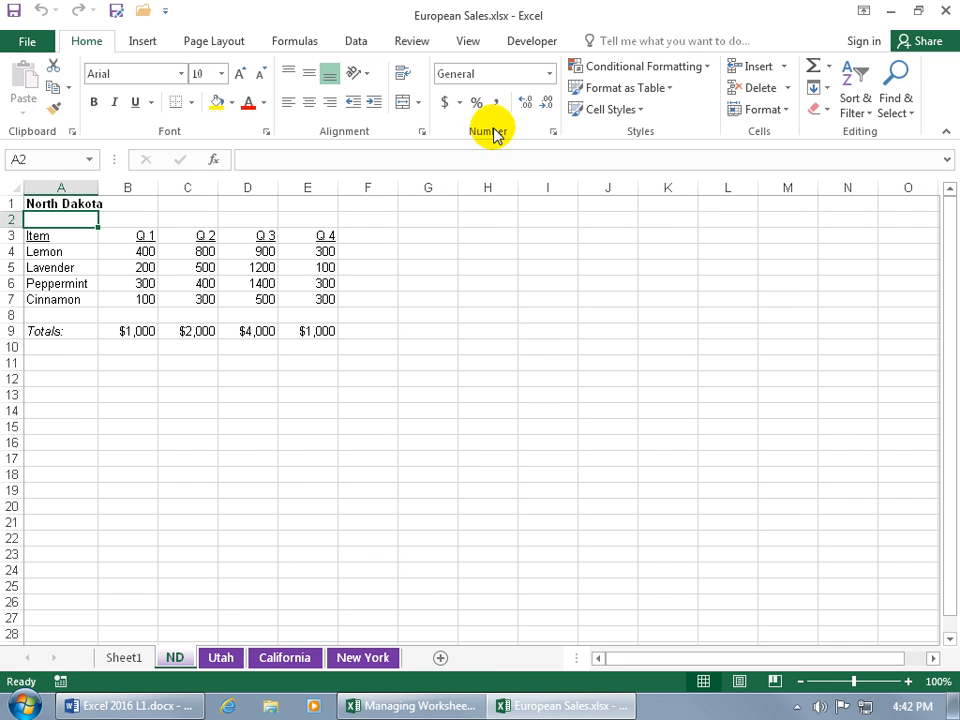
mouse_move(451, 41)
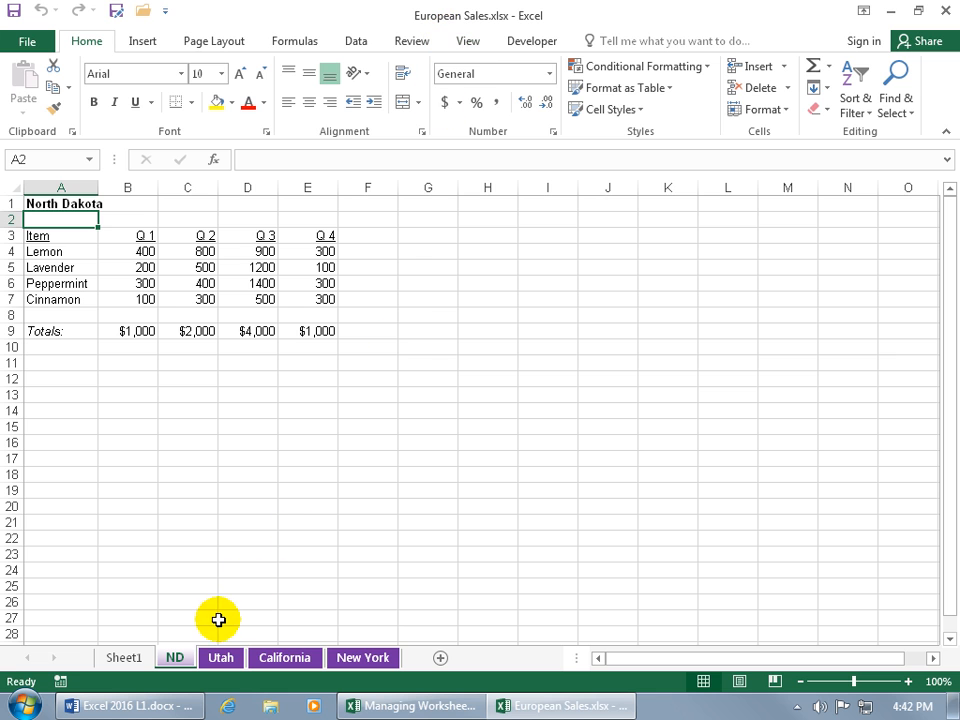
mouse_move(338, 636)
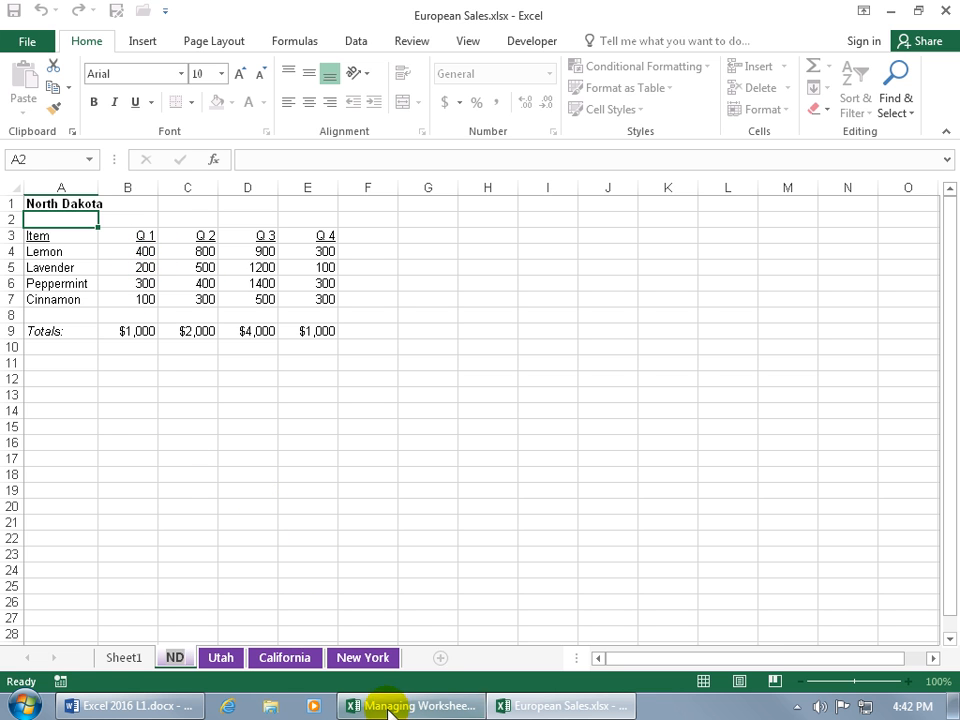
click(412, 704)
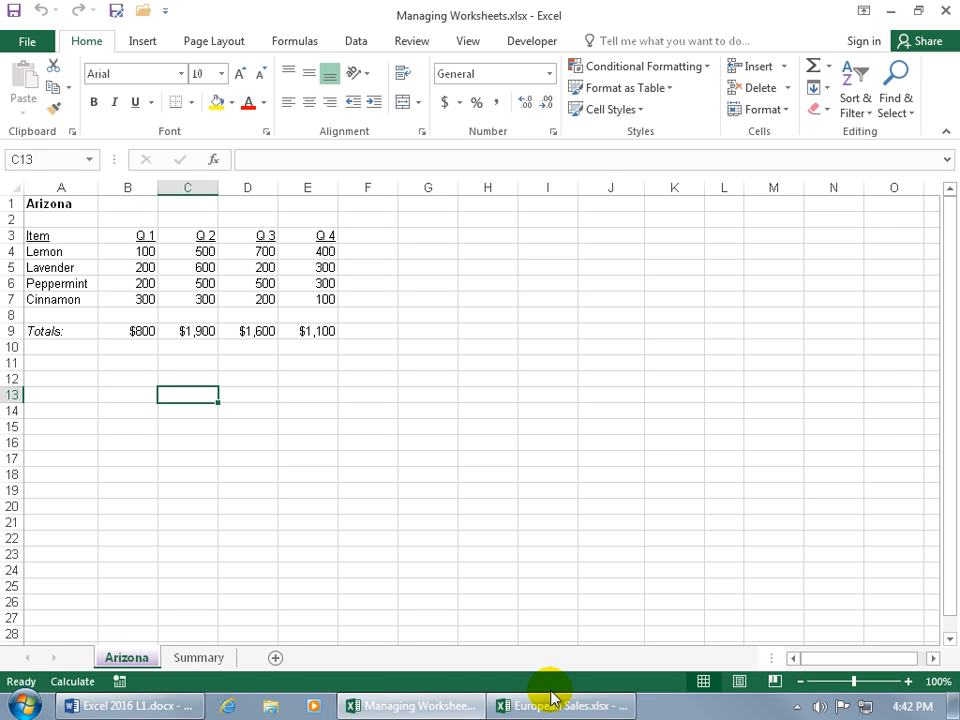
click(575, 705)
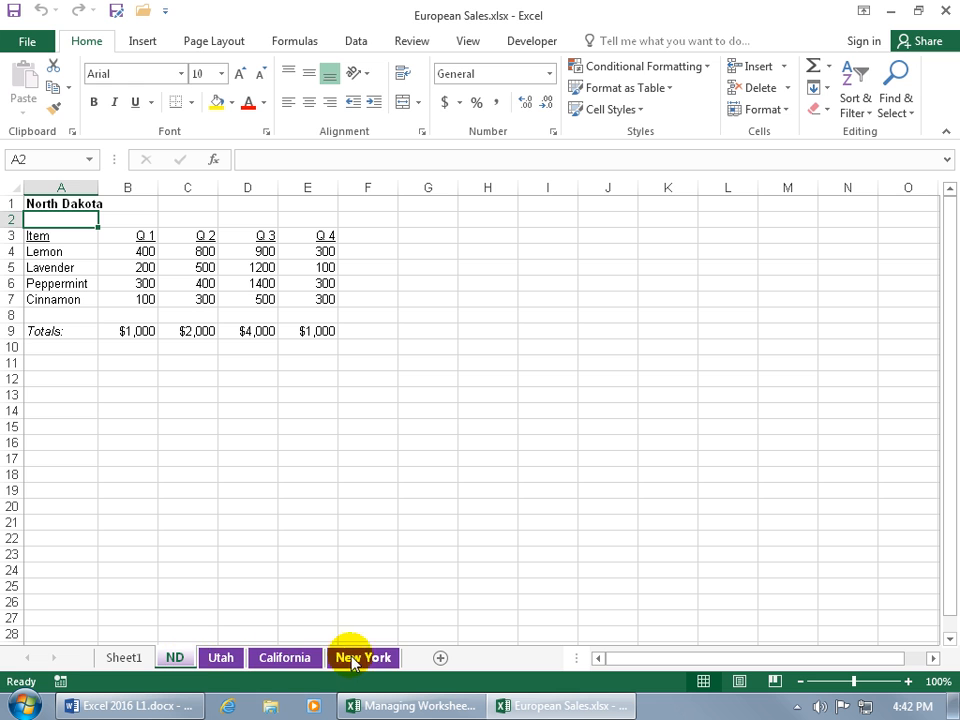
Step: Copy the grouped ND, Utah, California and New York sheets into Managing Worksheets before Summary
right_click(361, 657)
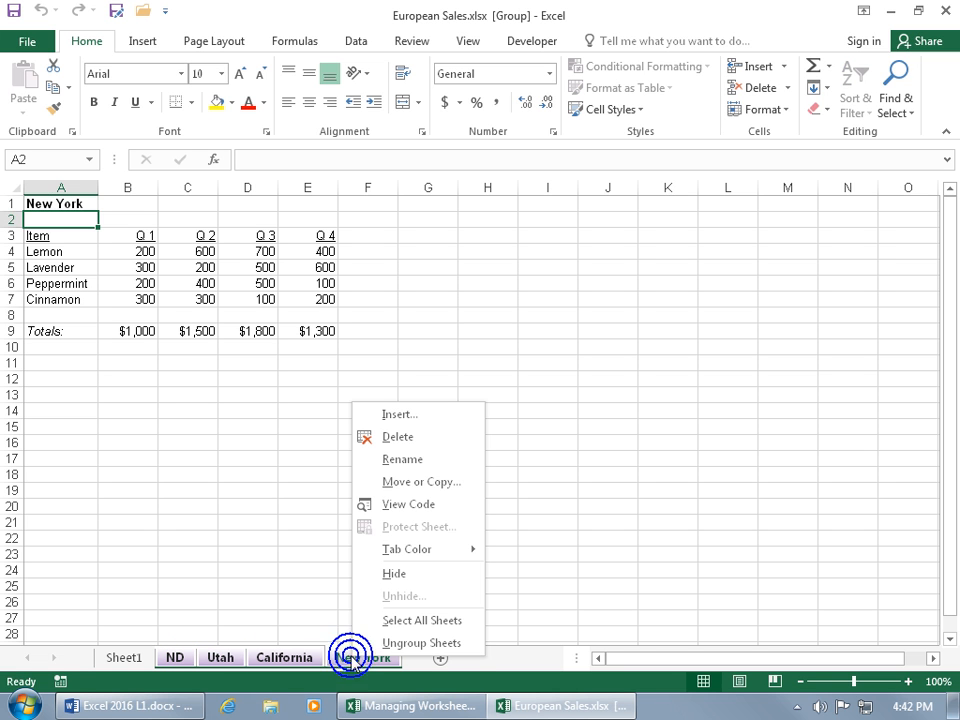
click(421, 482)
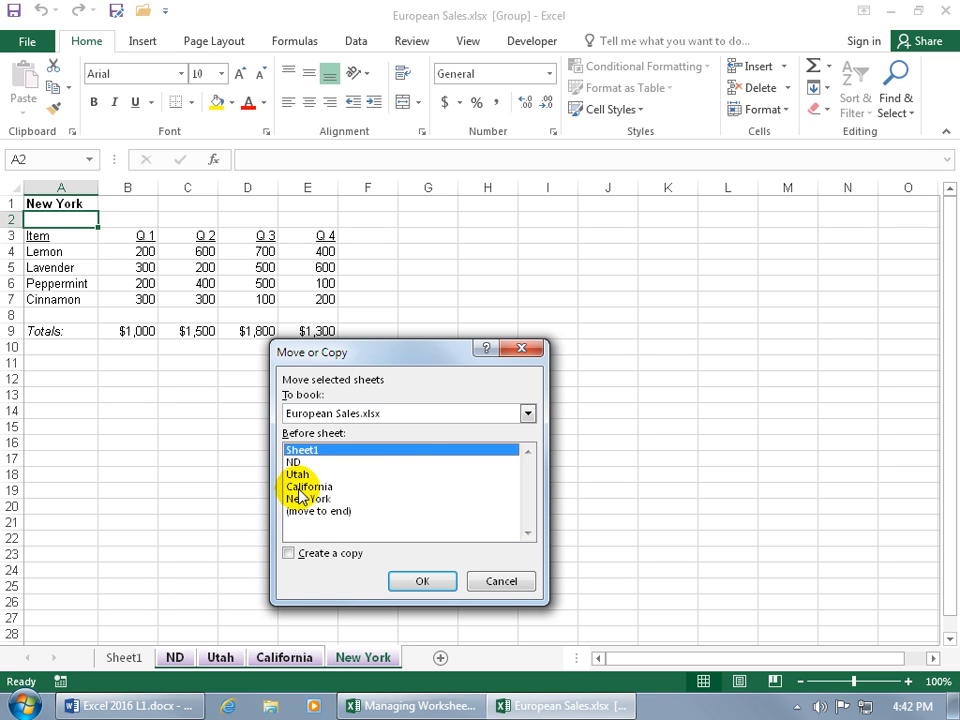
click(290, 553)
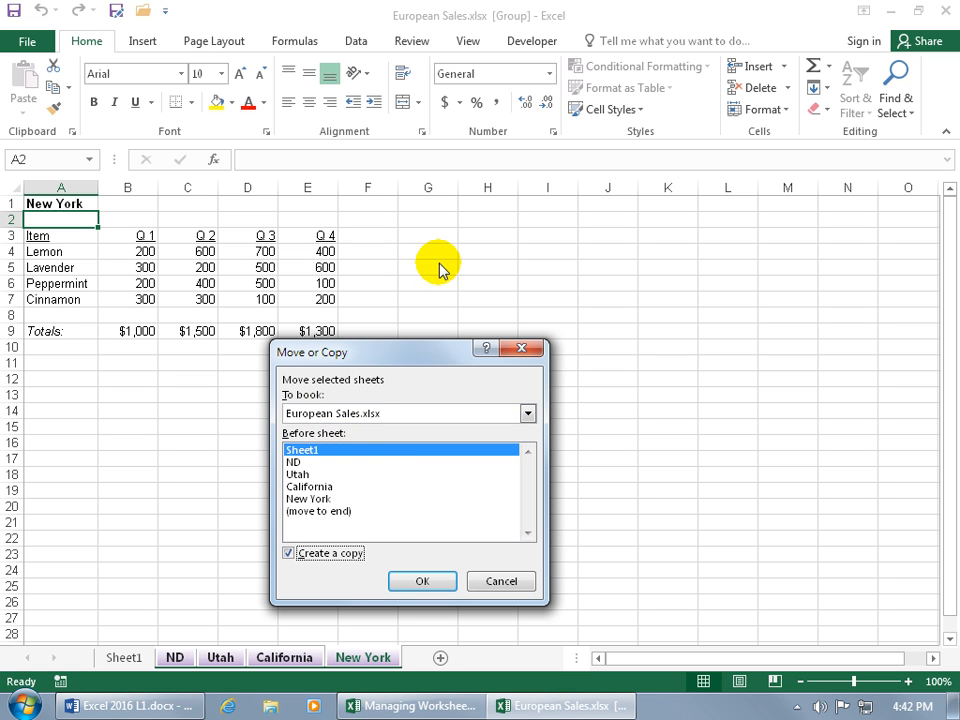
click(527, 413)
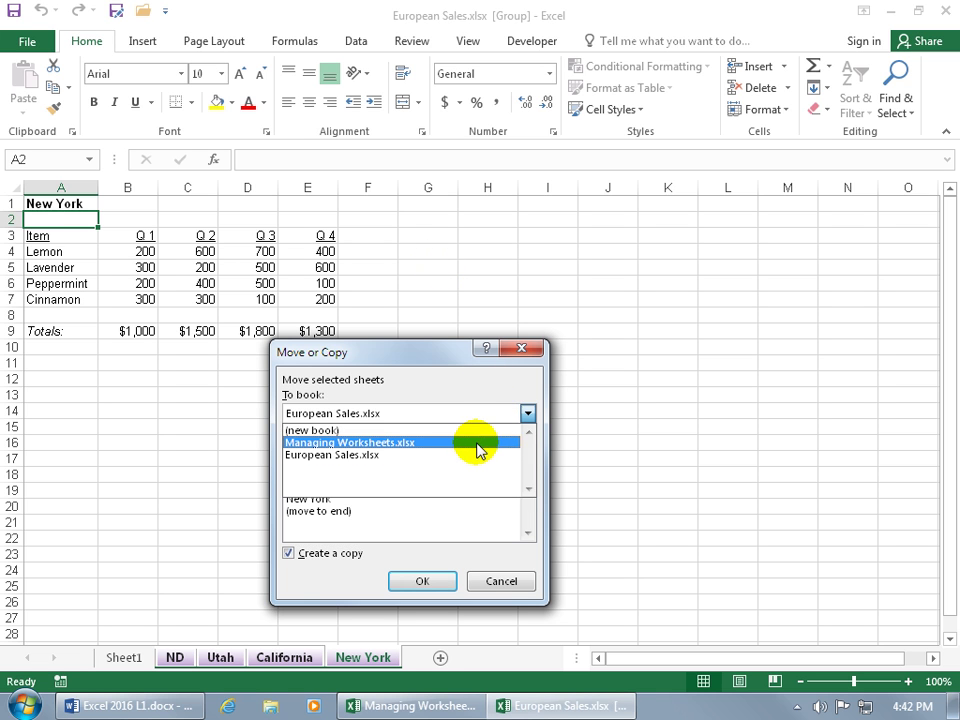
click(350, 442)
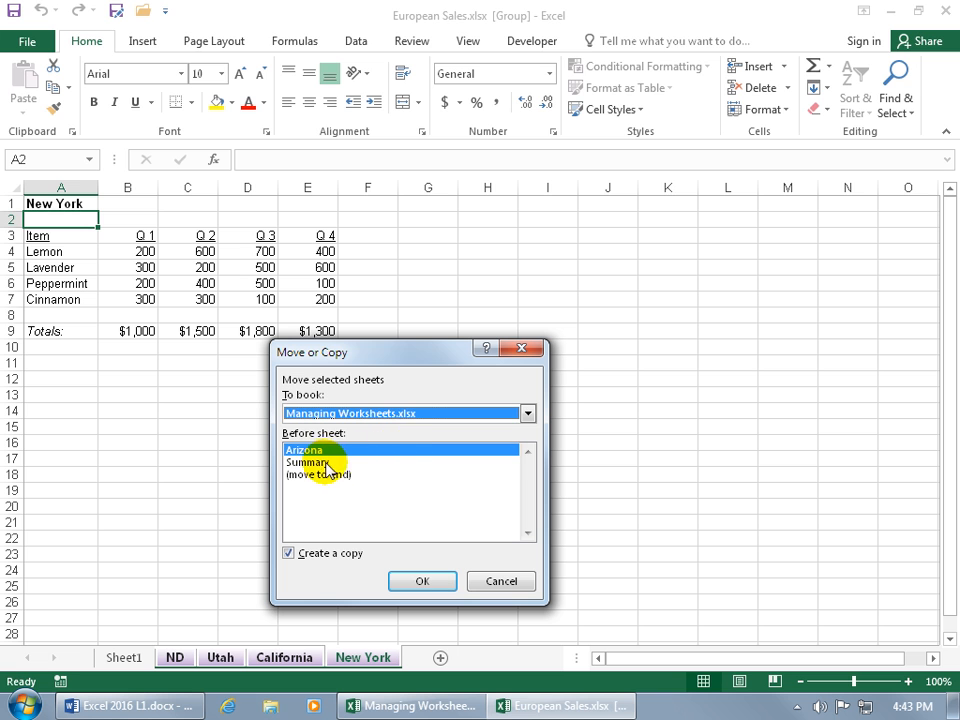
click(306, 462)
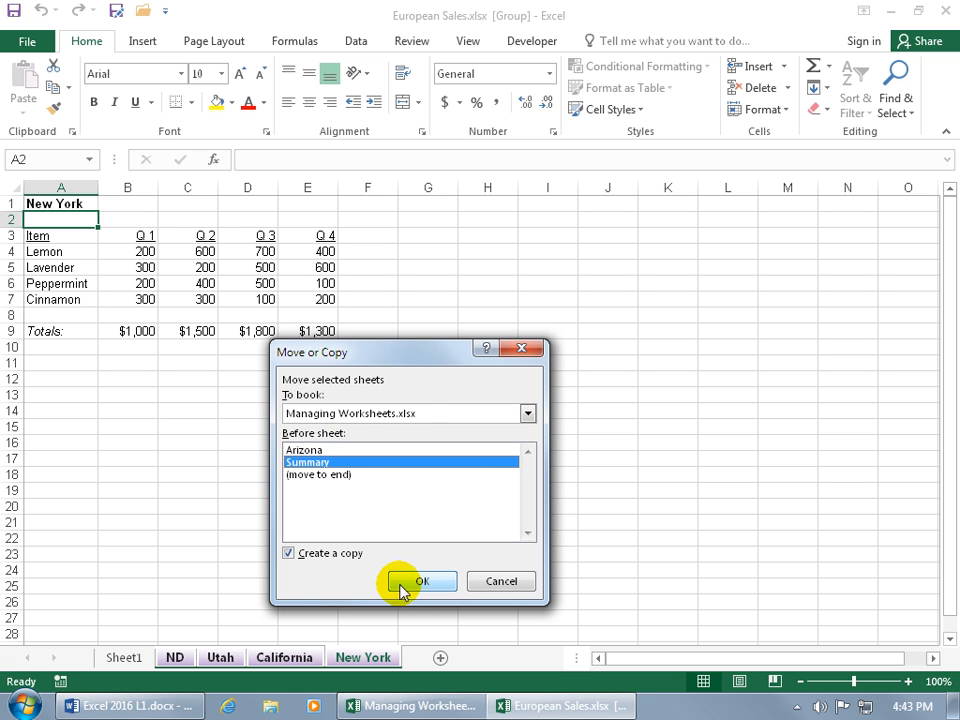
click(427, 581)
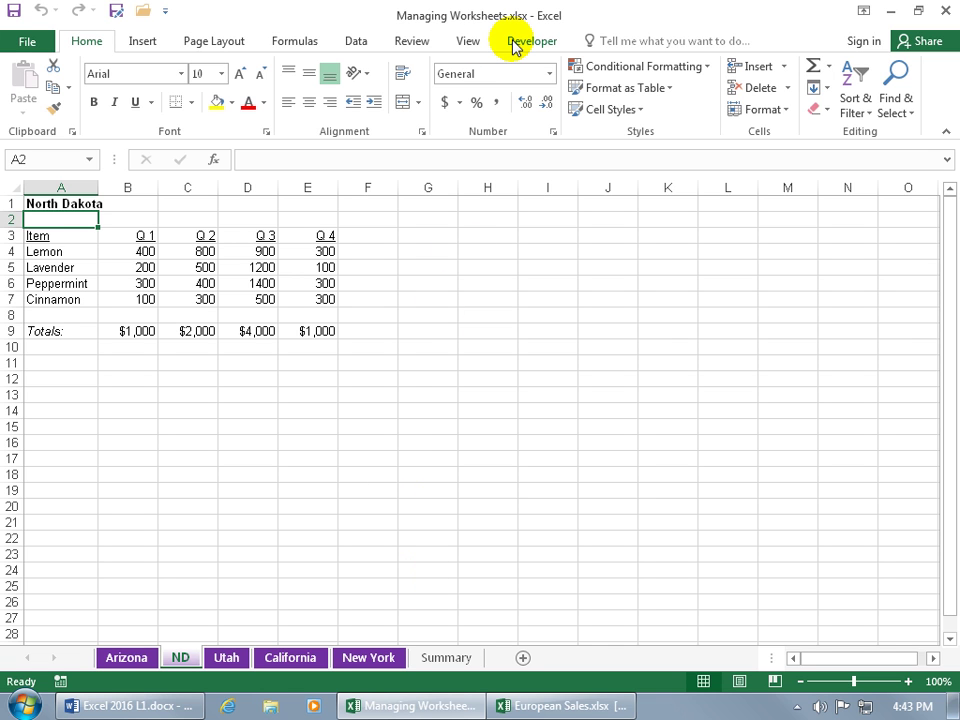
mouse_move(319, 597)
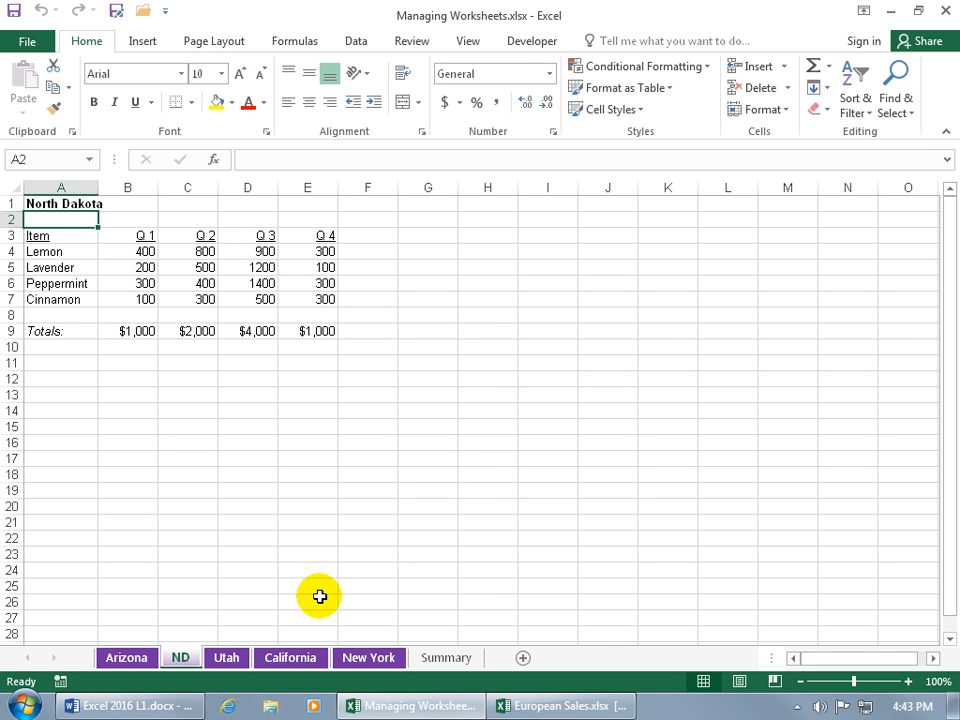
mouse_move(224, 625)
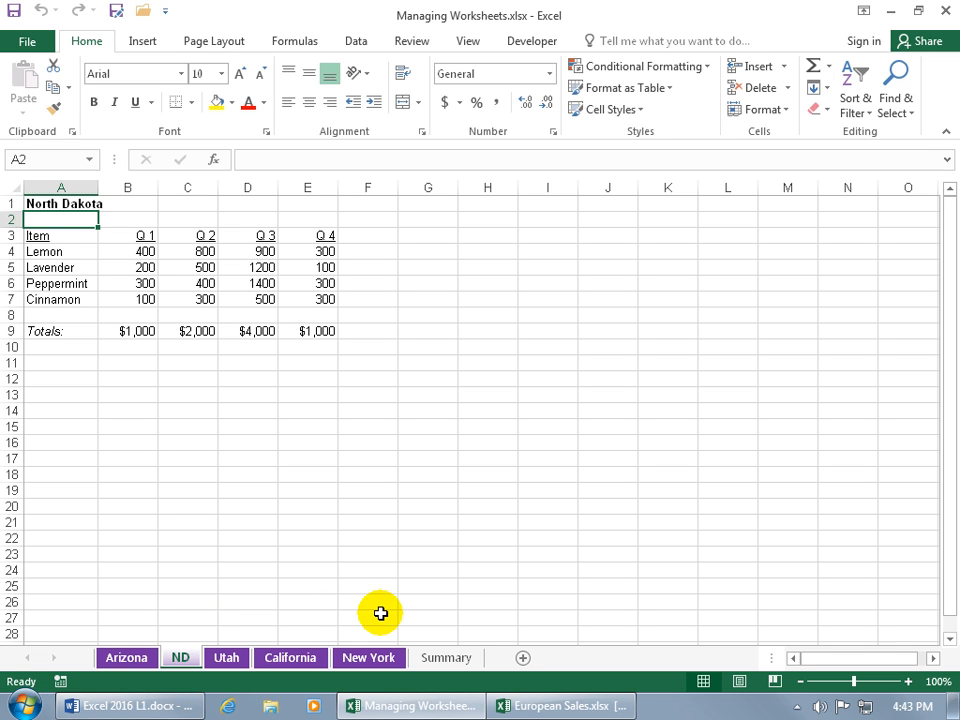
mouse_move(333, 618)
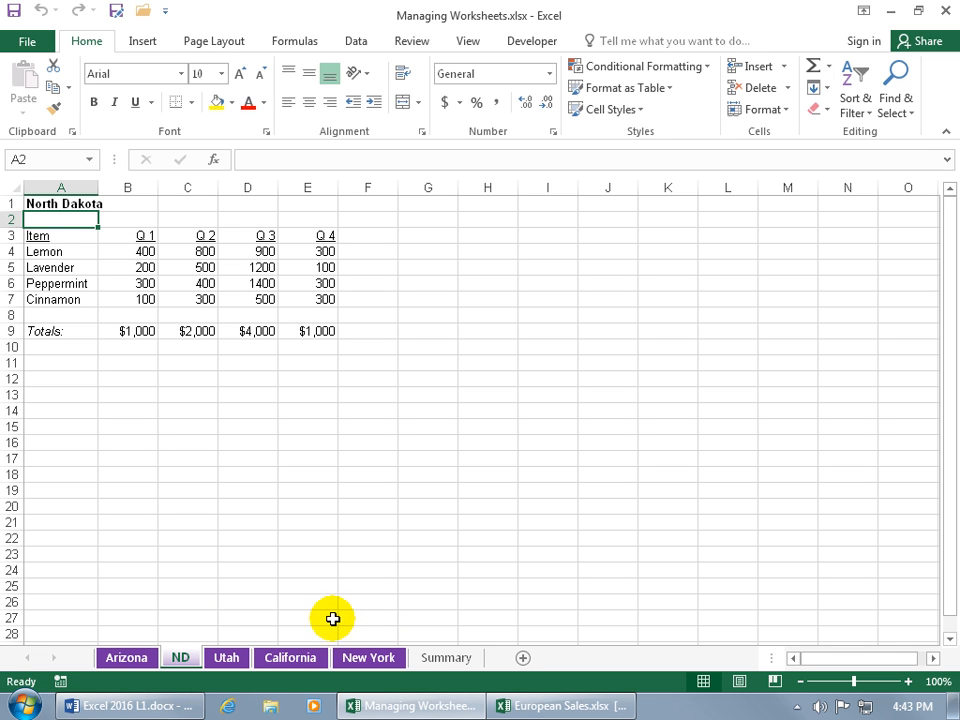
mouse_move(239, 627)
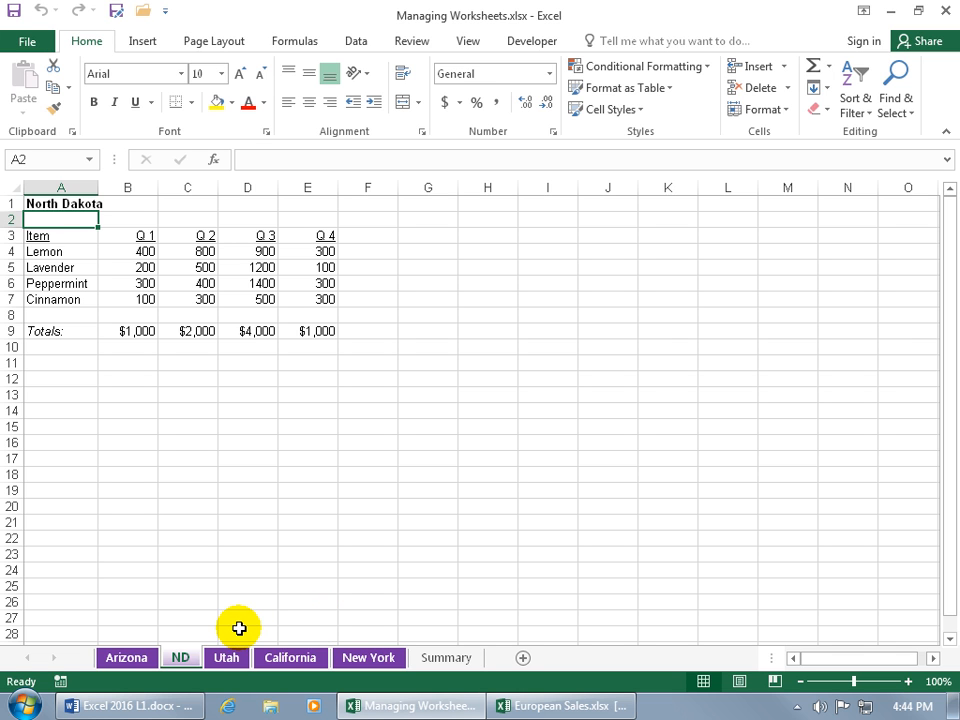
Step: Copy the ND sheet to (new book) with Create a copy ticked, producing Book2
right_click(181, 657)
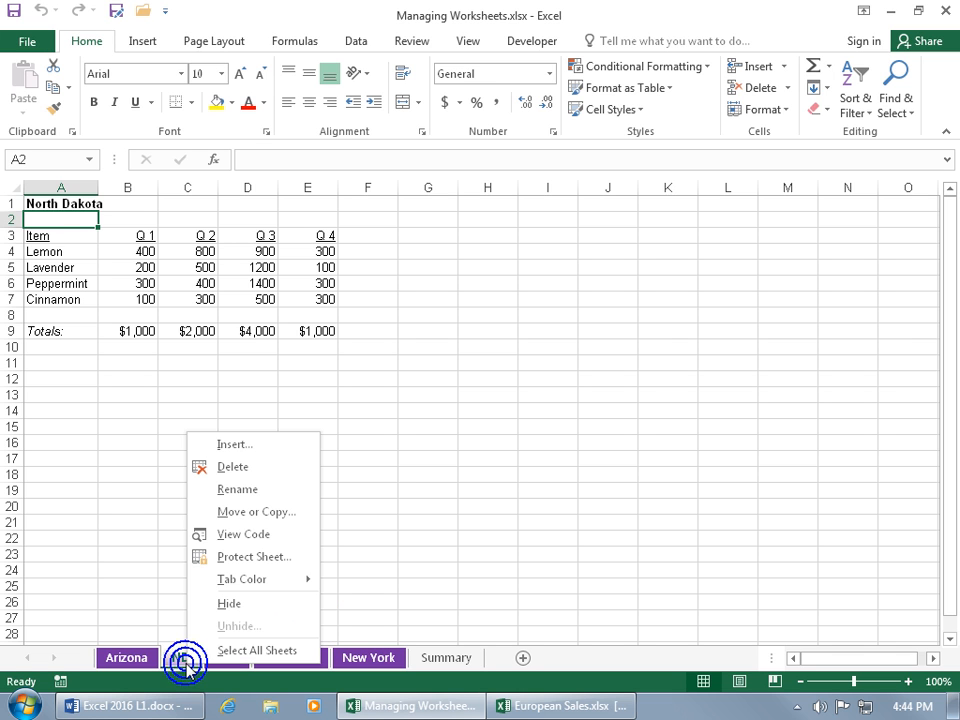
click(256, 511)
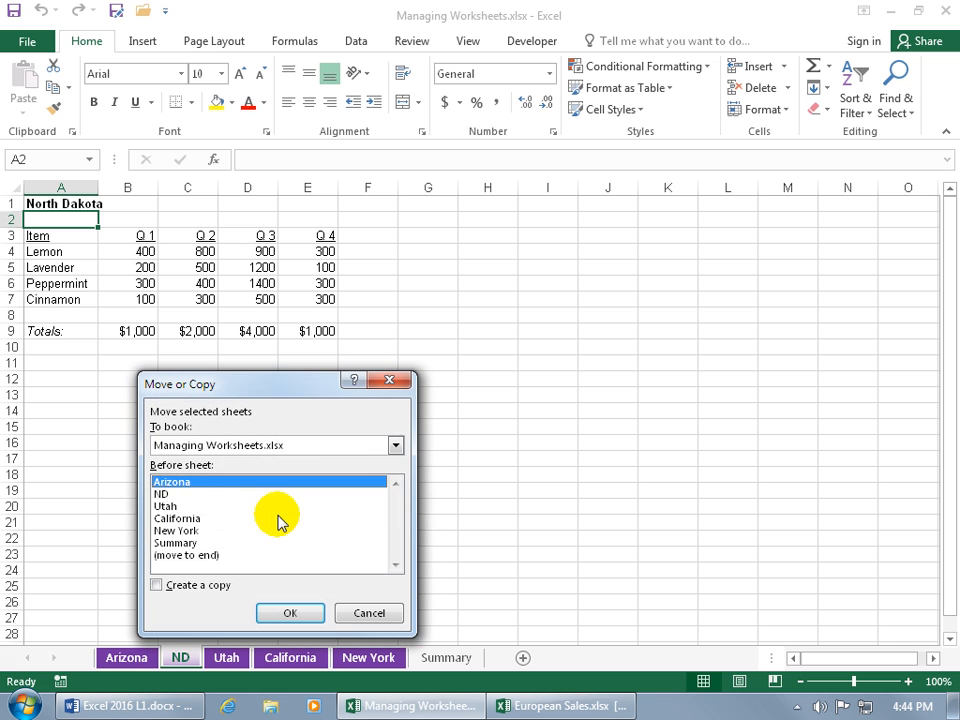
click(394, 445)
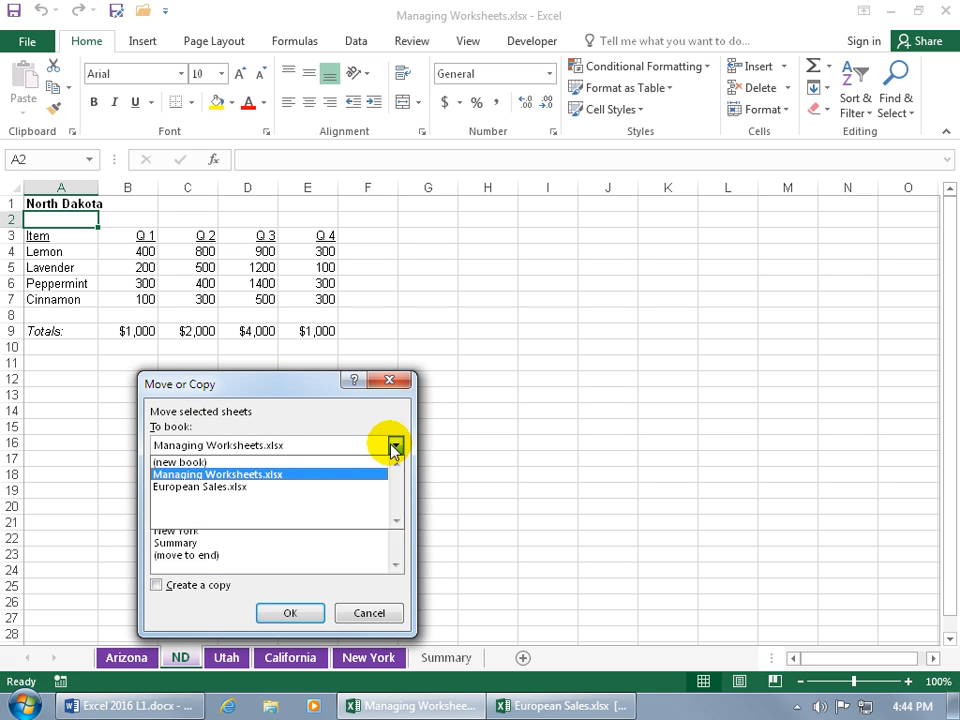
click(178, 462)
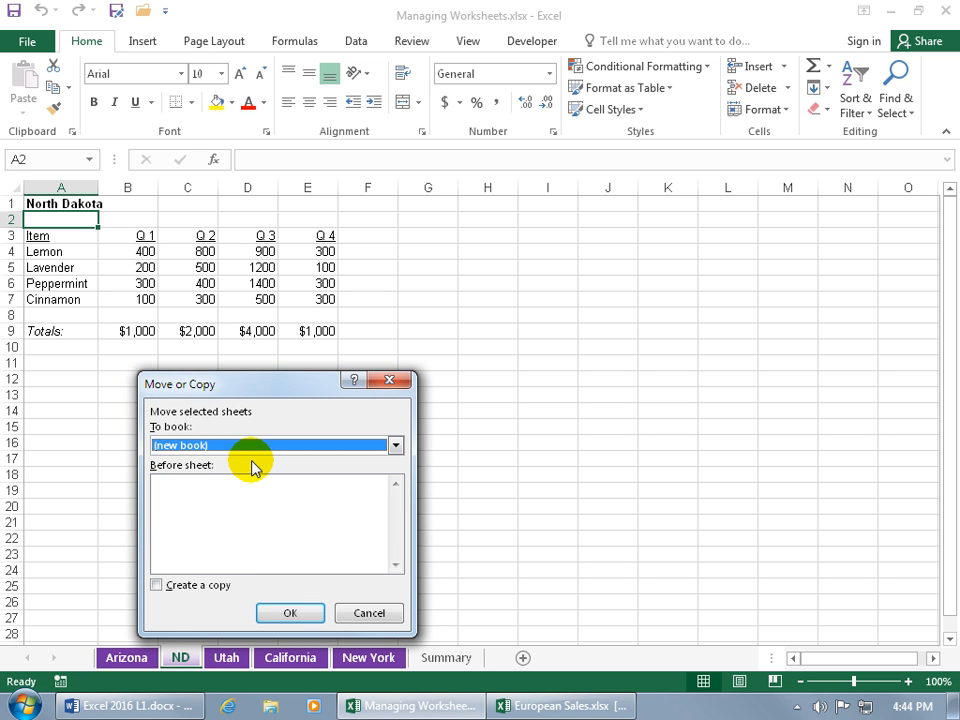
click(156, 585)
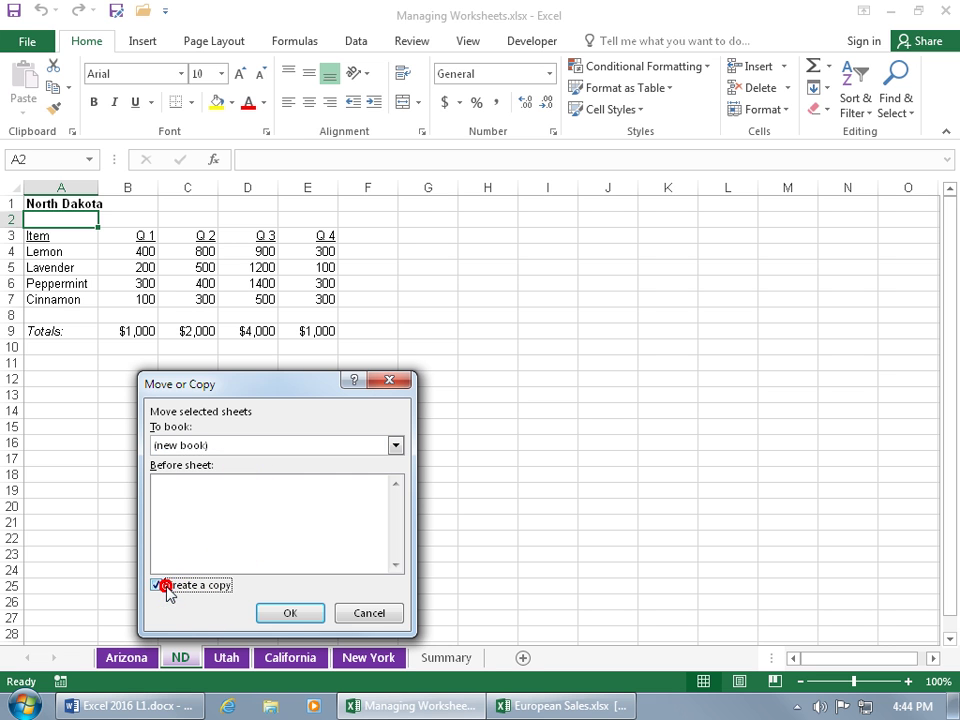
click(315, 613)
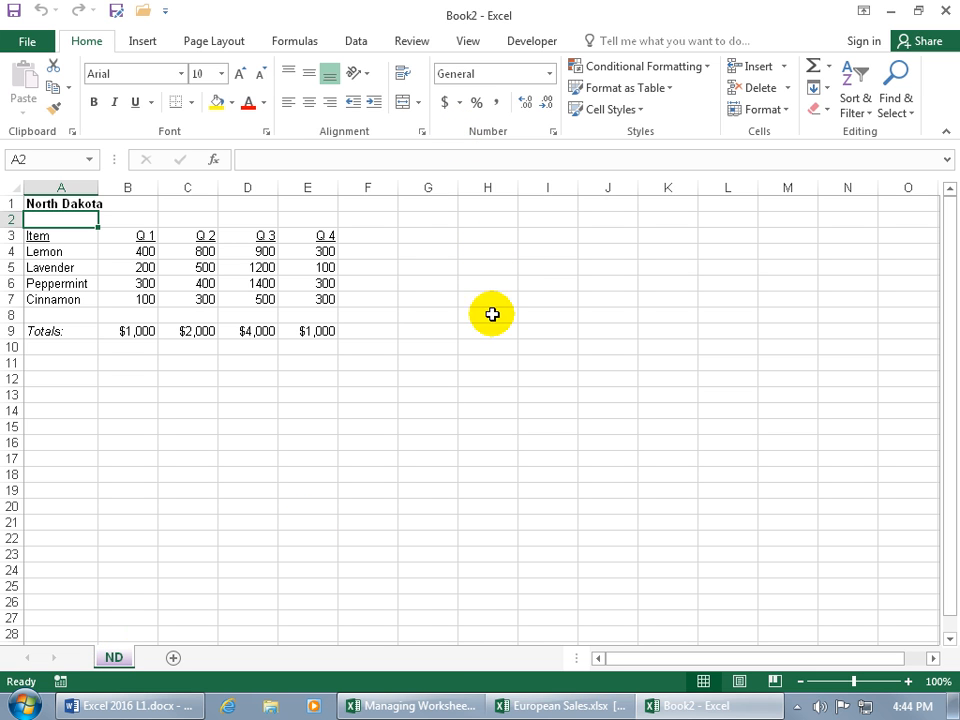
Step: Bring the Managing Worksheets.xlsx window back to the front from the taskbar
click(415, 705)
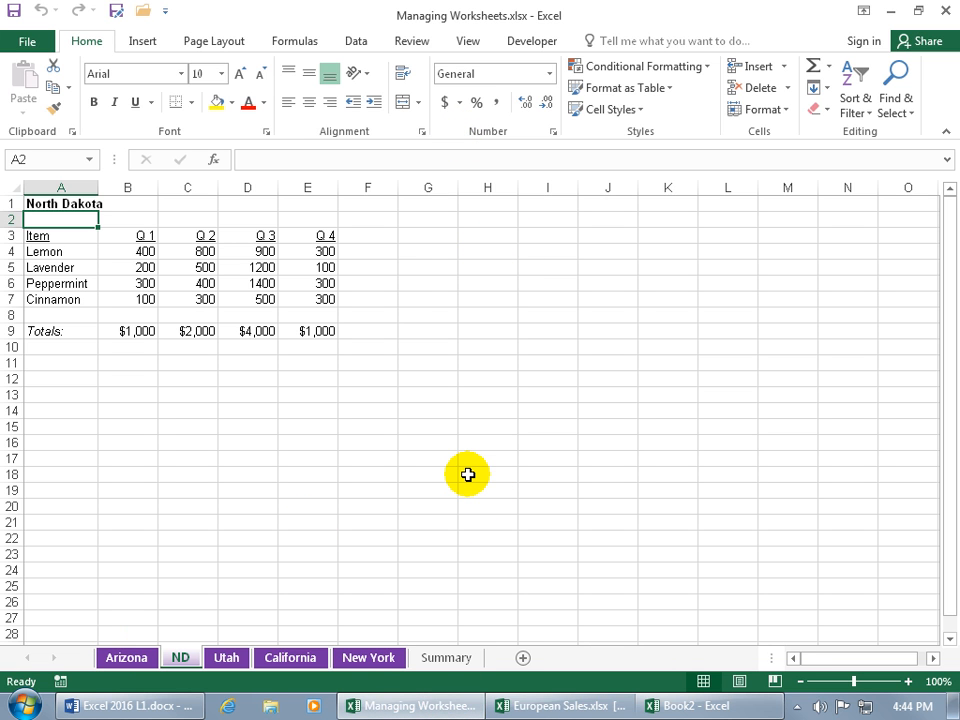
mouse_move(482, 47)
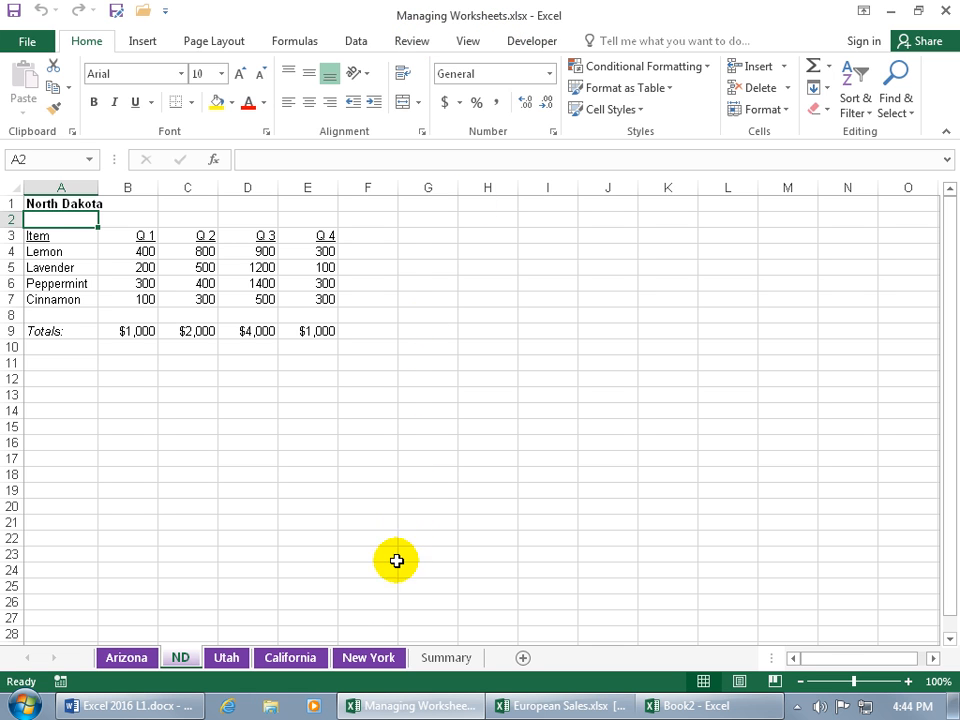
mouse_move(352, 613)
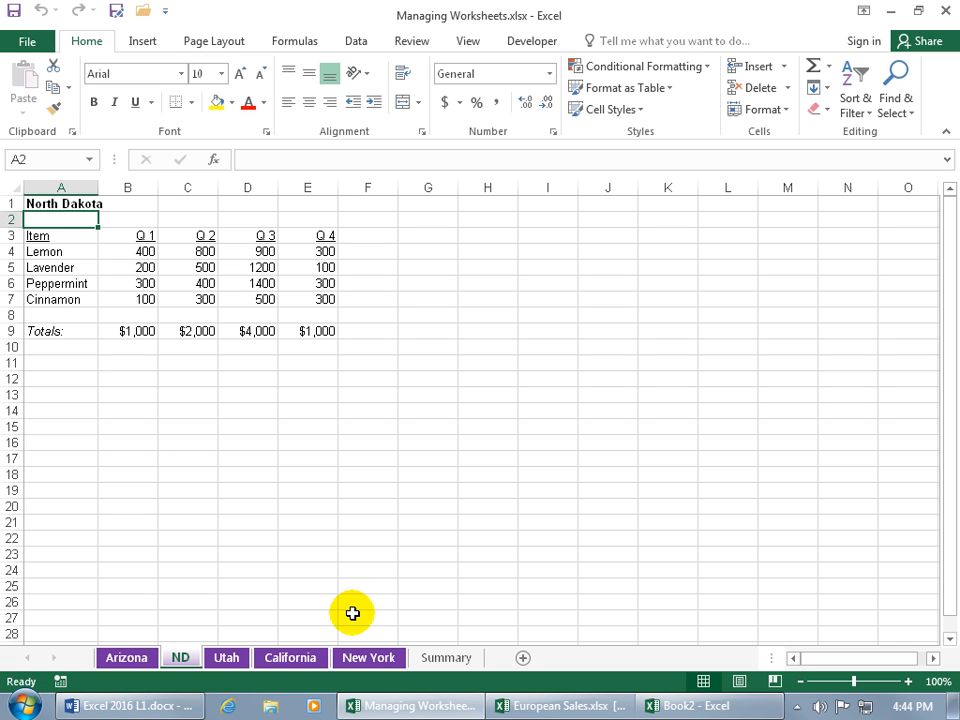
mouse_move(354, 613)
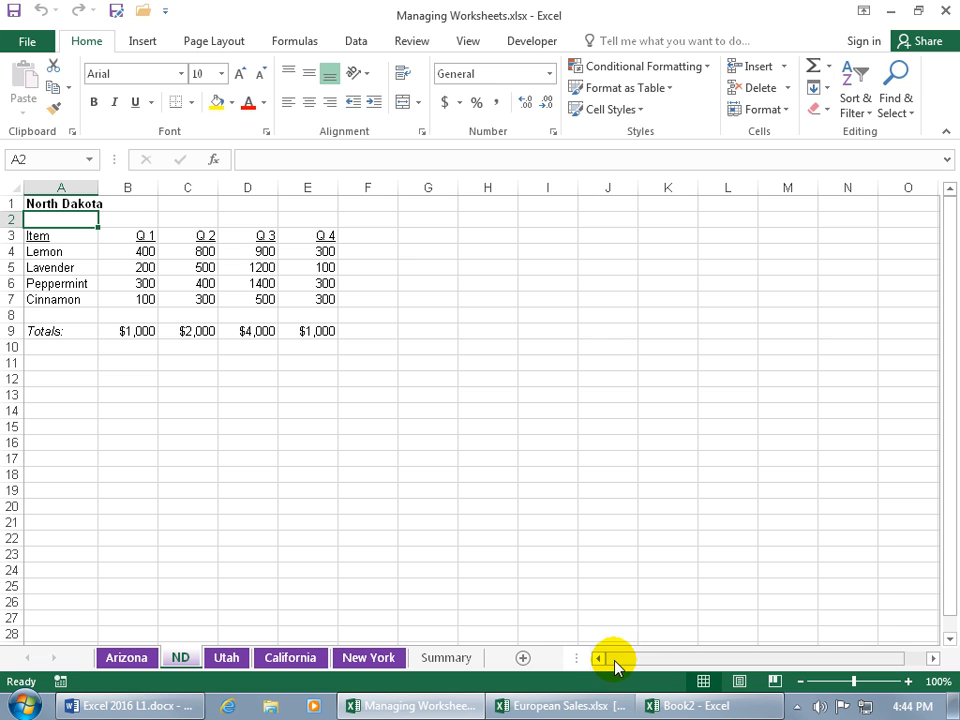
mouse_move(682, 663)
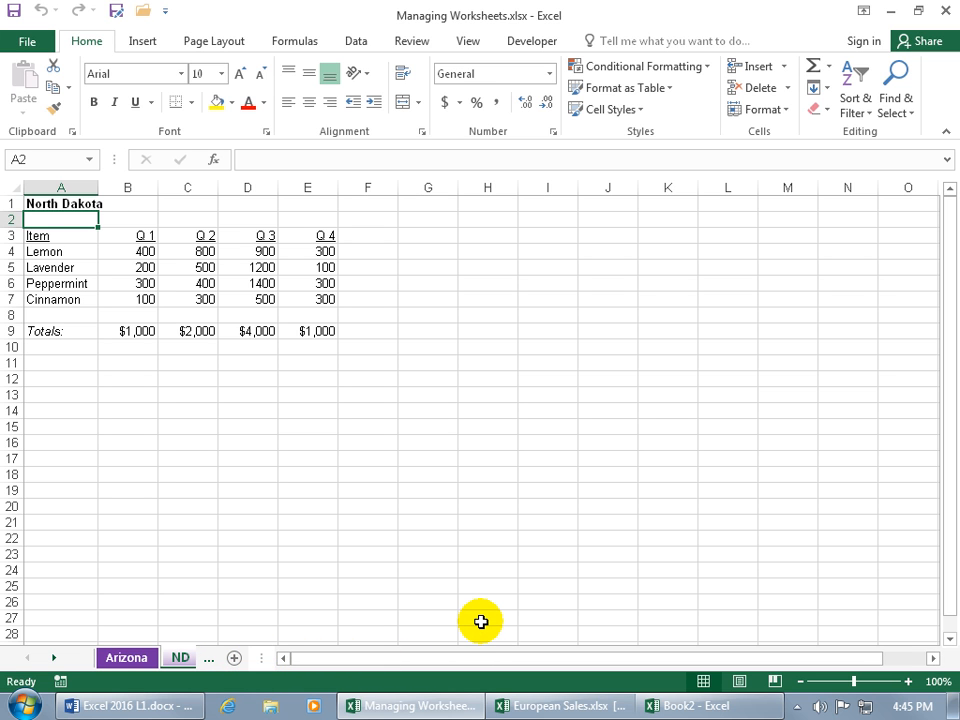
mouse_move(419, 645)
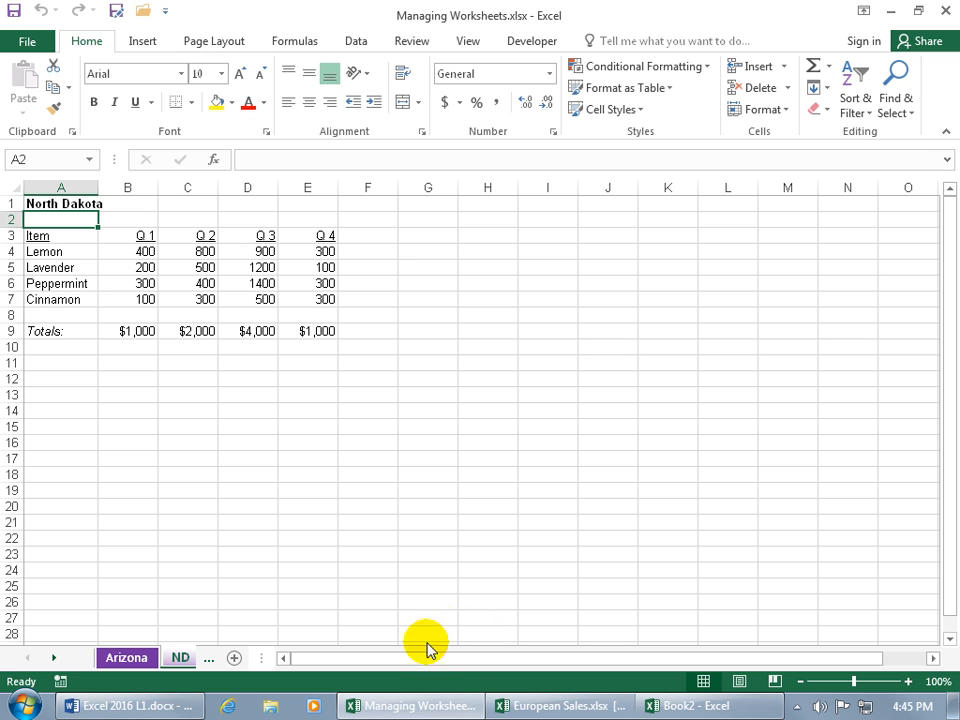
mouse_move(470, 660)
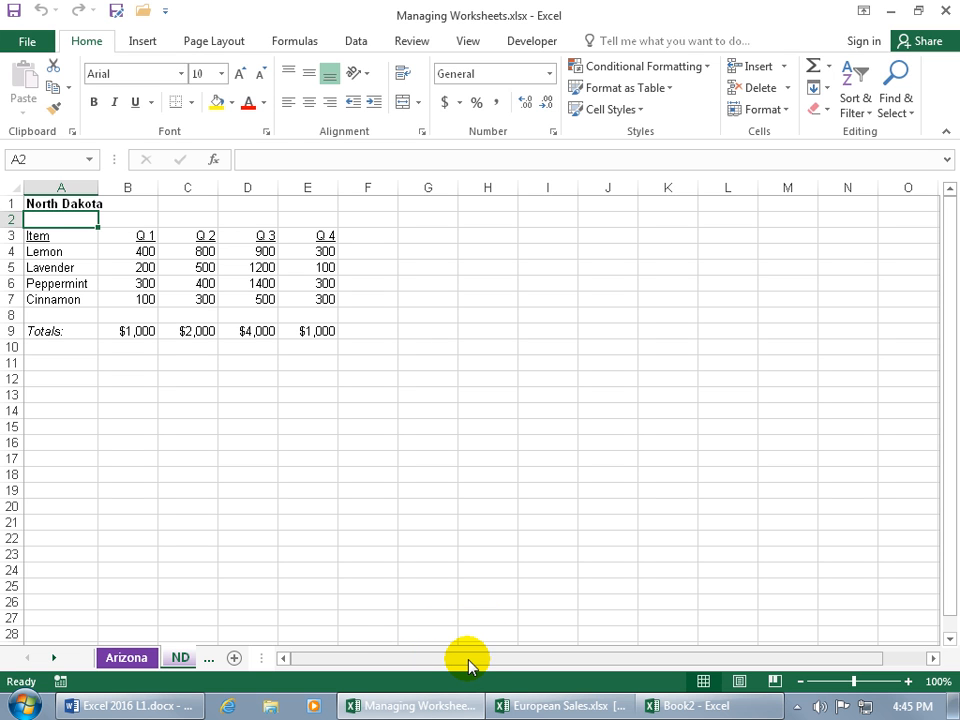
mouse_move(490, 663)
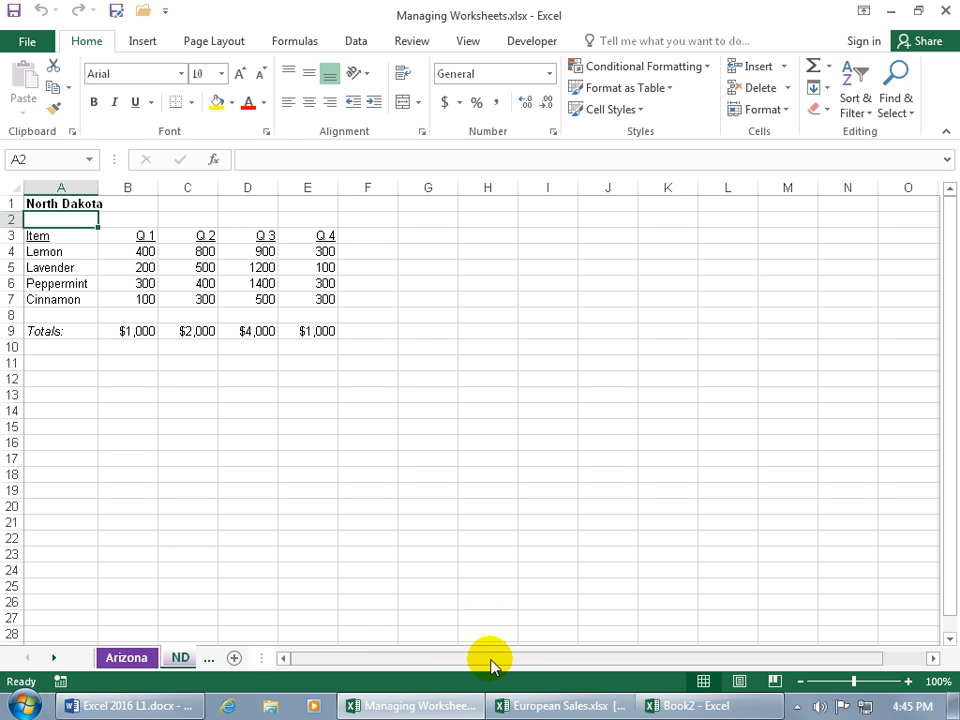
mouse_move(305, 658)
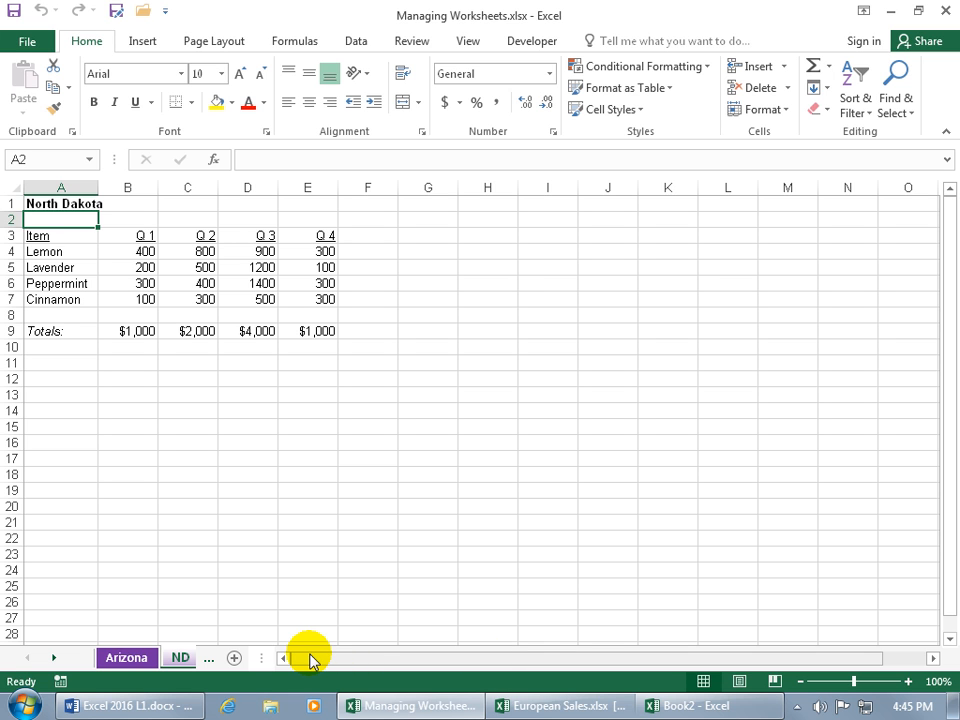
mouse_move(734, 643)
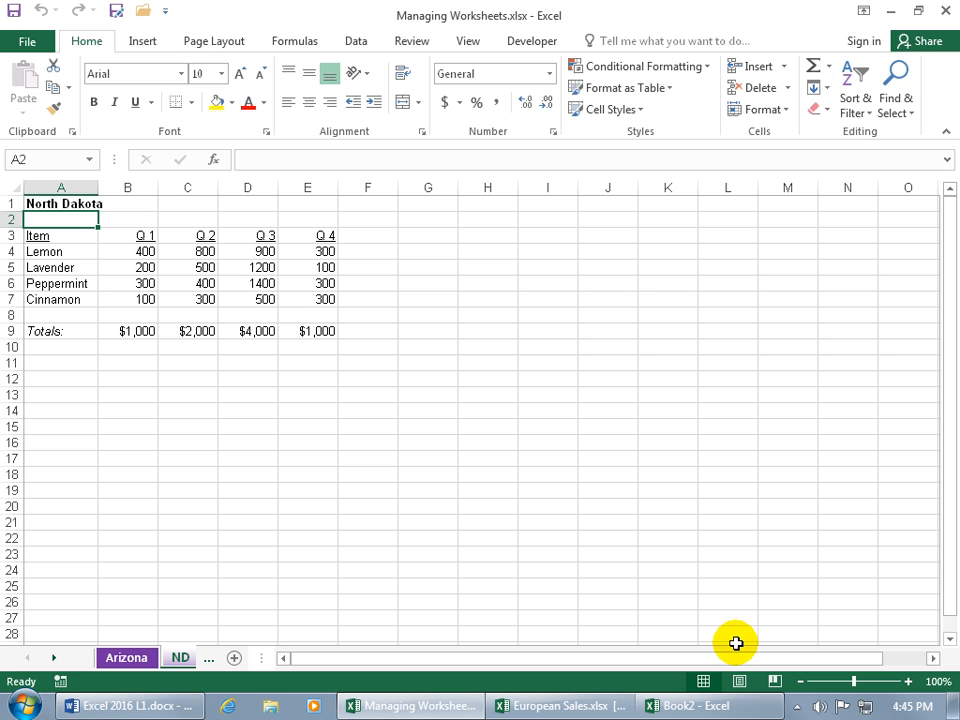
mouse_move(259, 637)
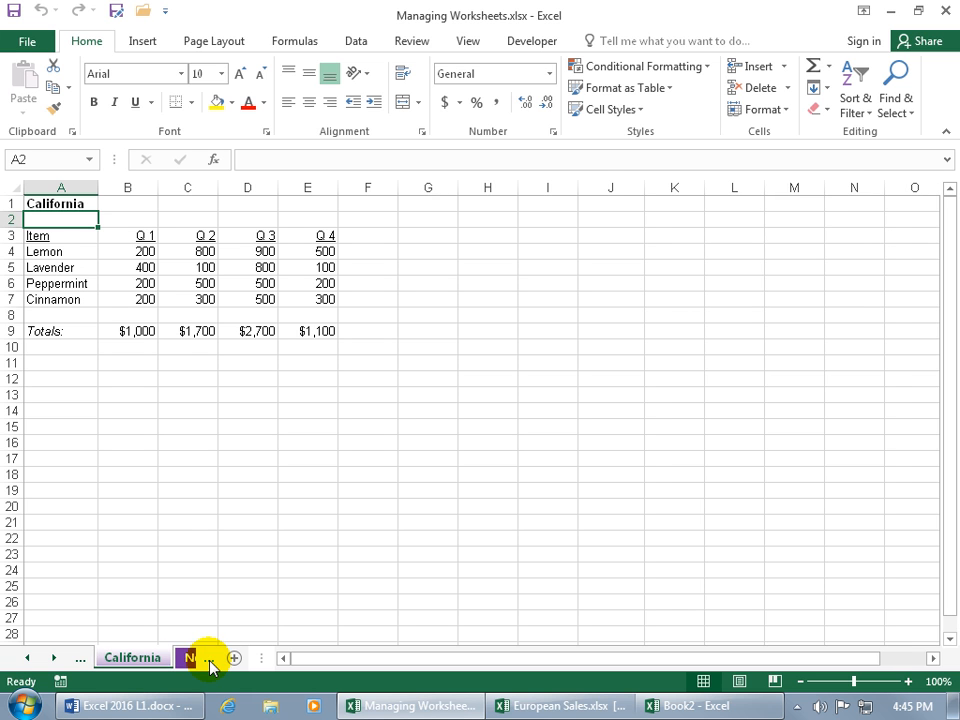
Step: Browse the sheet tabs from New York with the tab scroll arrows, ending on Utah
click(200, 657)
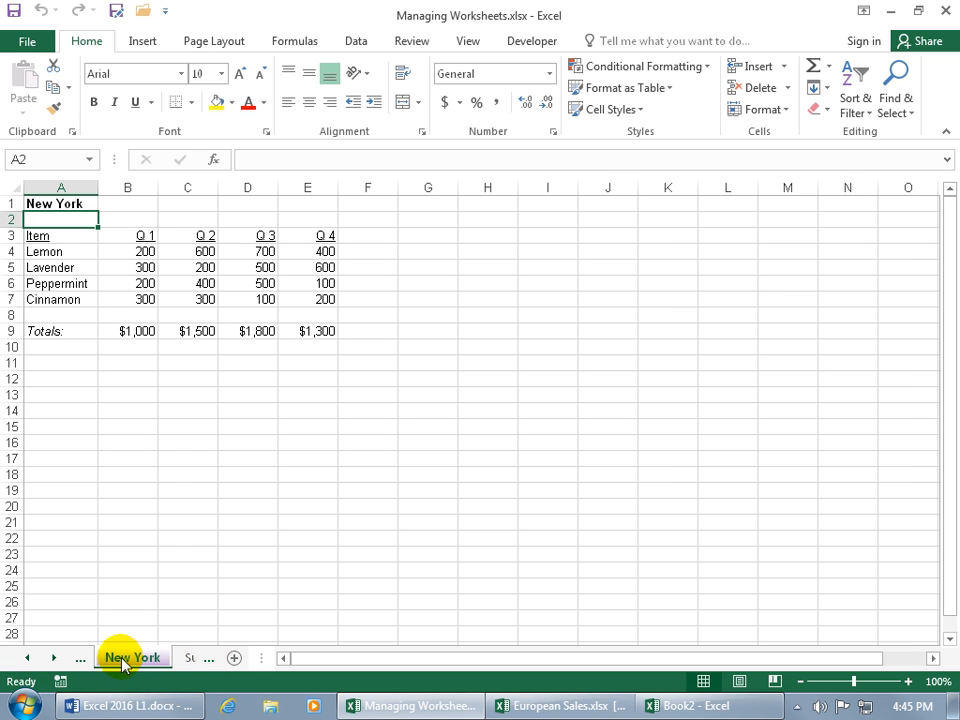
click(135, 659)
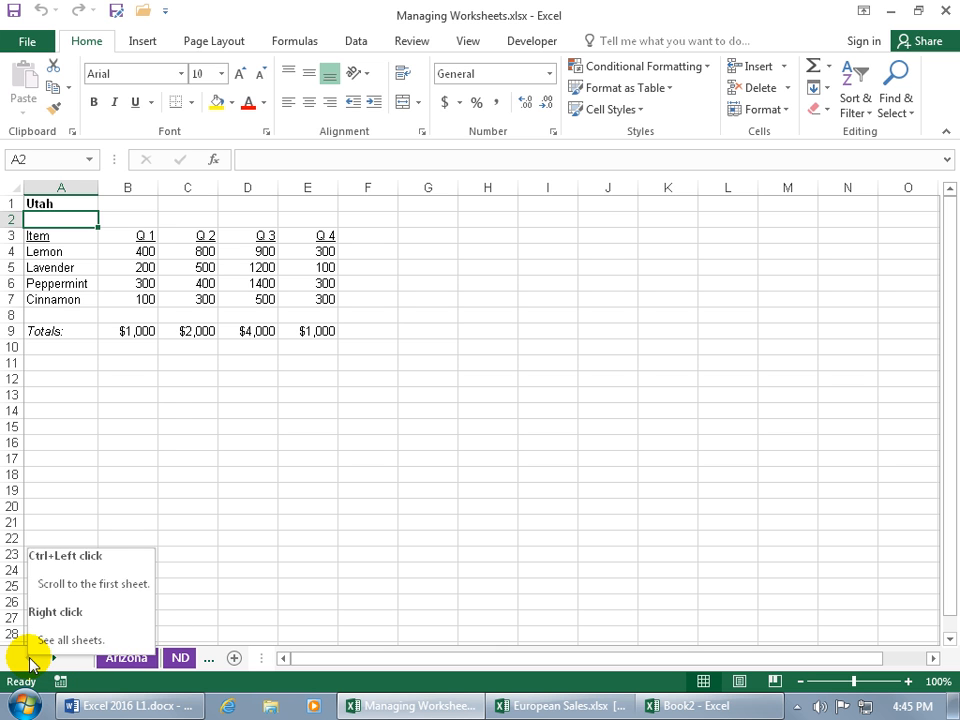
click(50, 654)
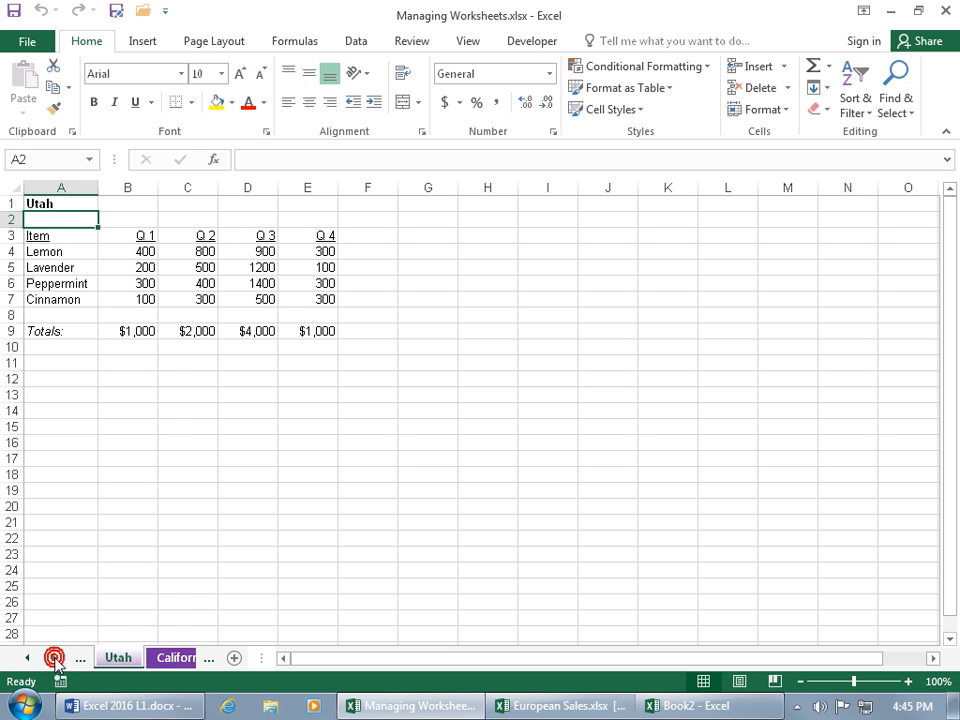
mouse_move(58, 656)
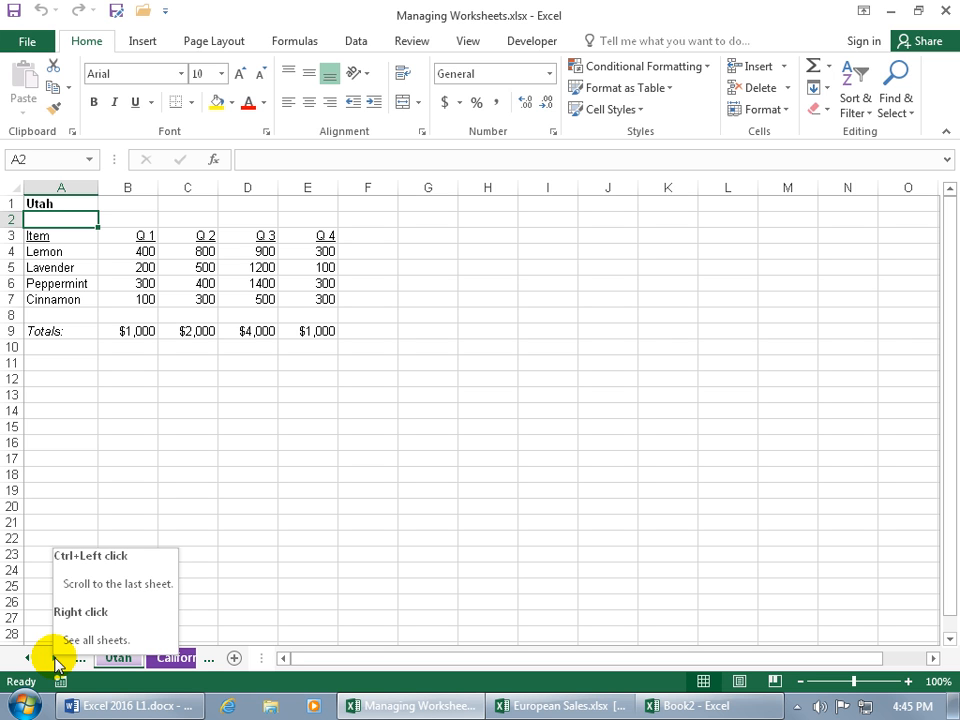
Step: Activate the New York sheet from the full sheet list behind the tab arrows
right_click(56, 657)
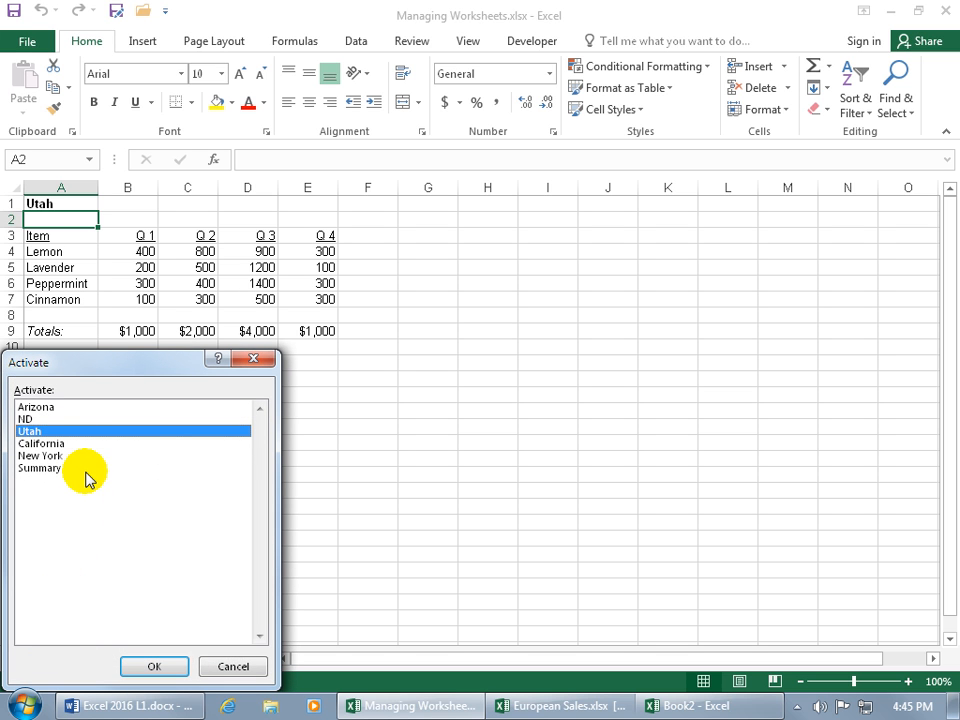
mouse_move(120, 492)
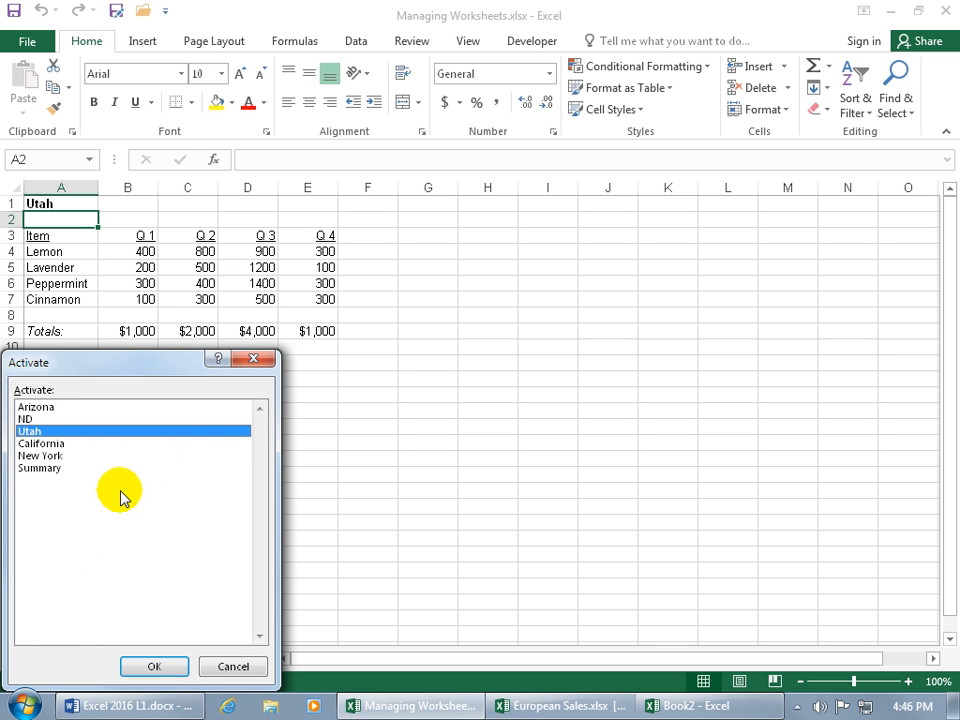
mouse_move(157, 642)
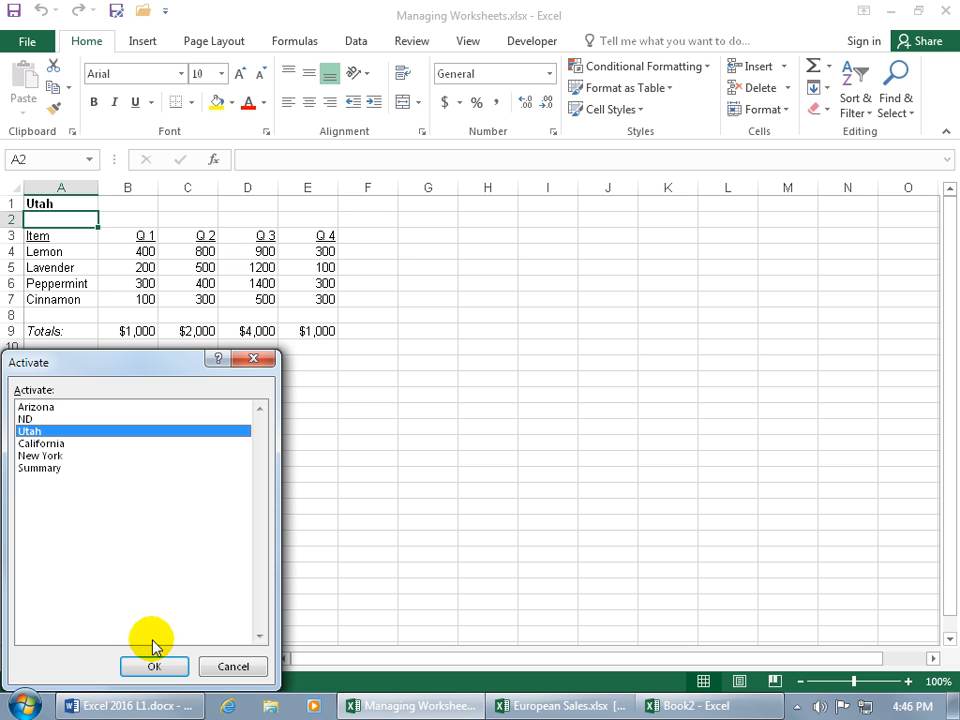
mouse_move(135, 573)
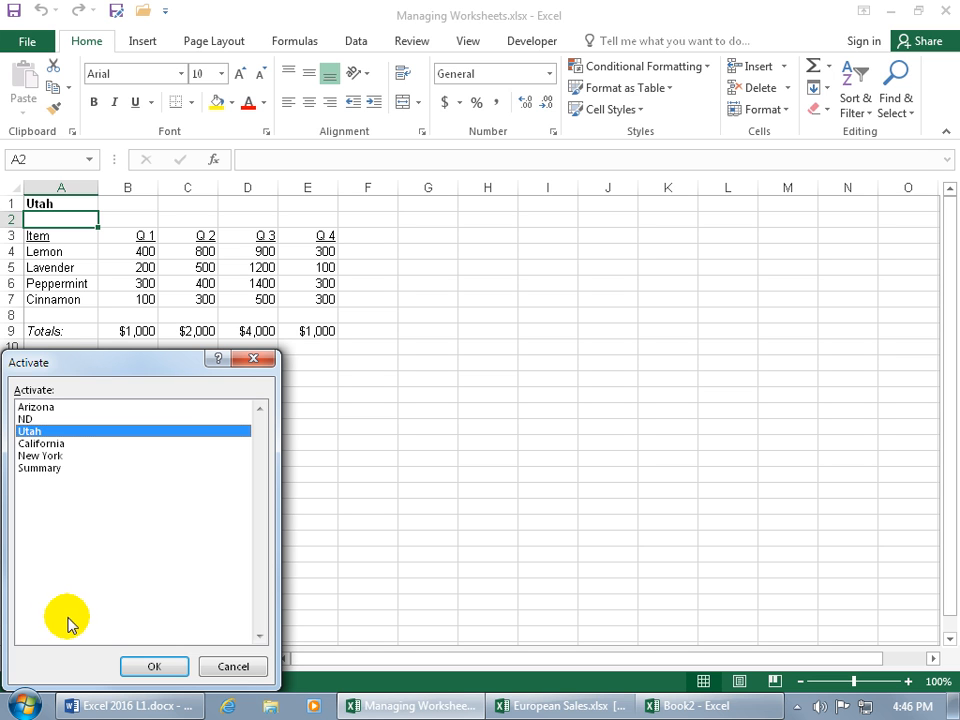
mouse_move(42, 469)
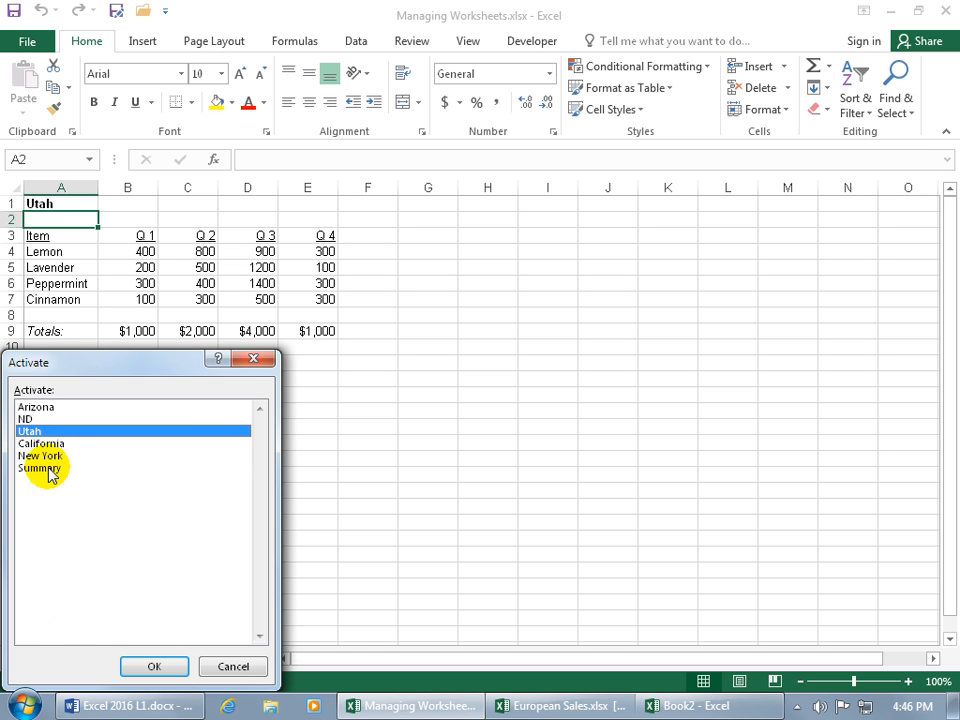
click(37, 456)
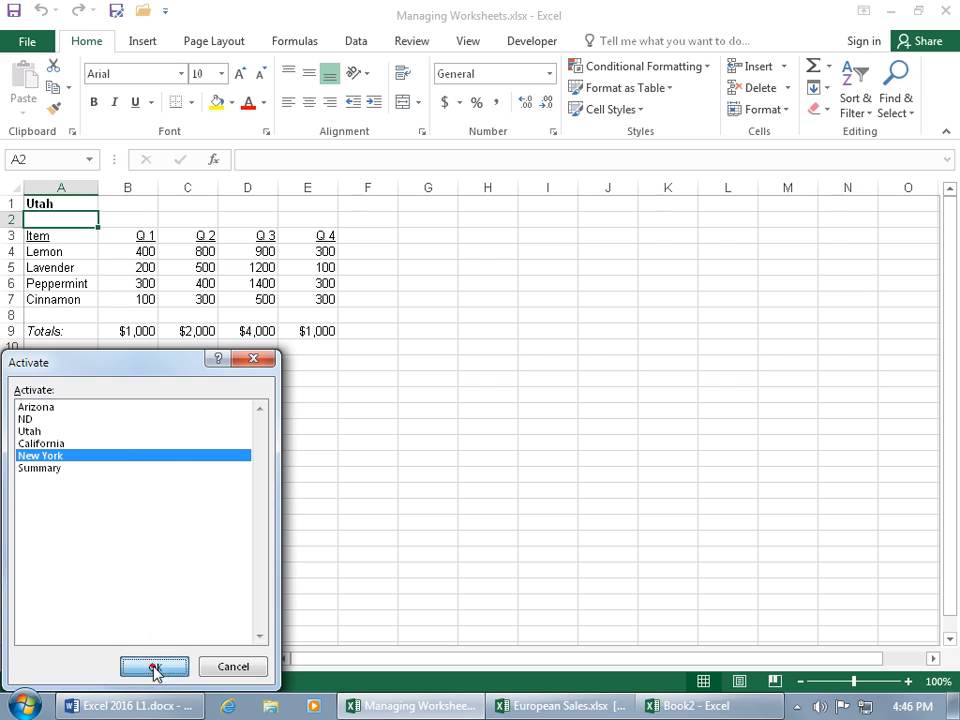
click(152, 667)
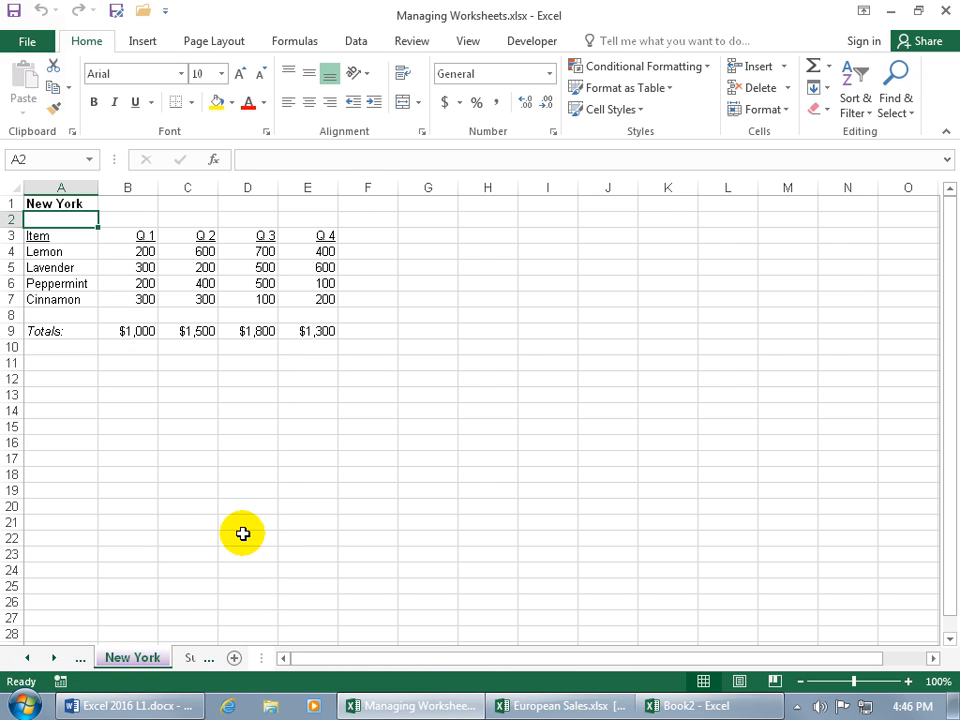